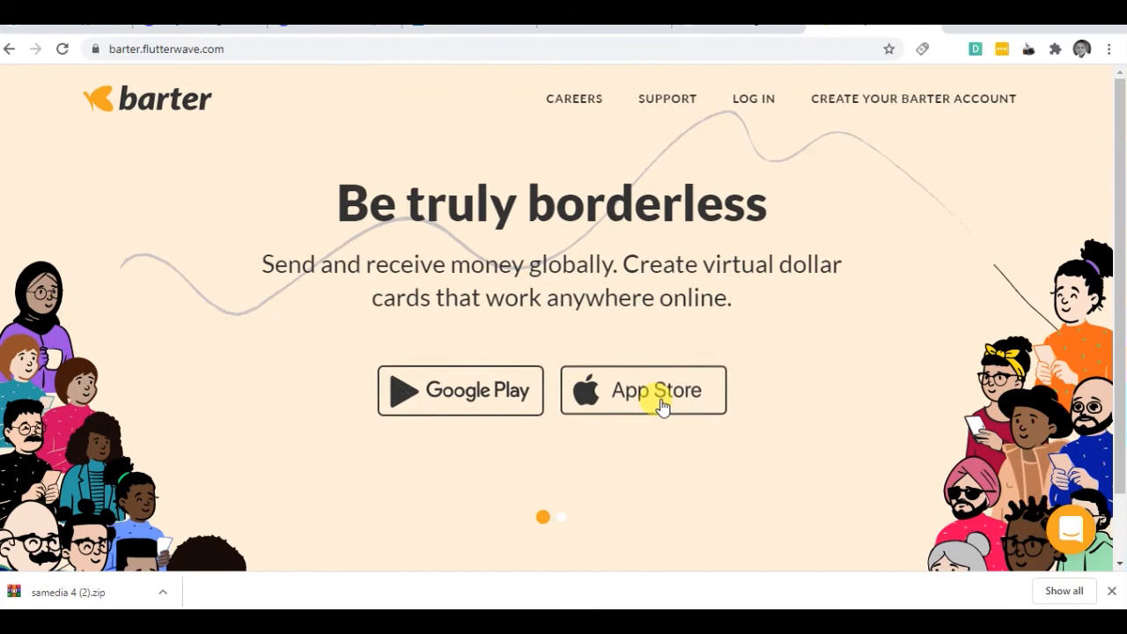
mouse_move(162, 106)
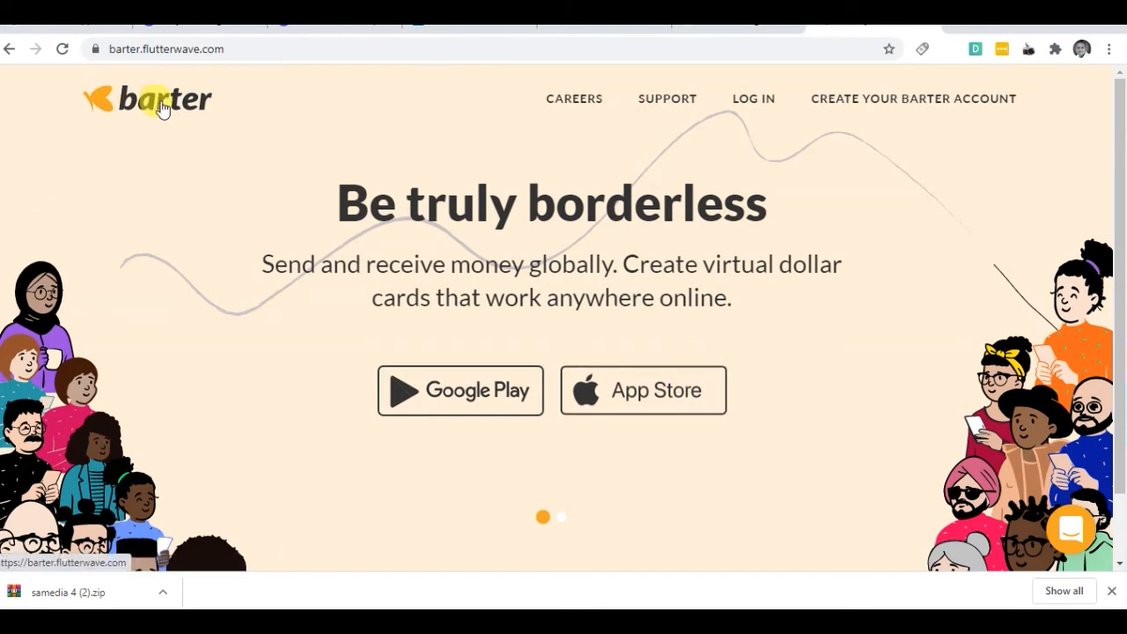
mouse_move(730, 242)
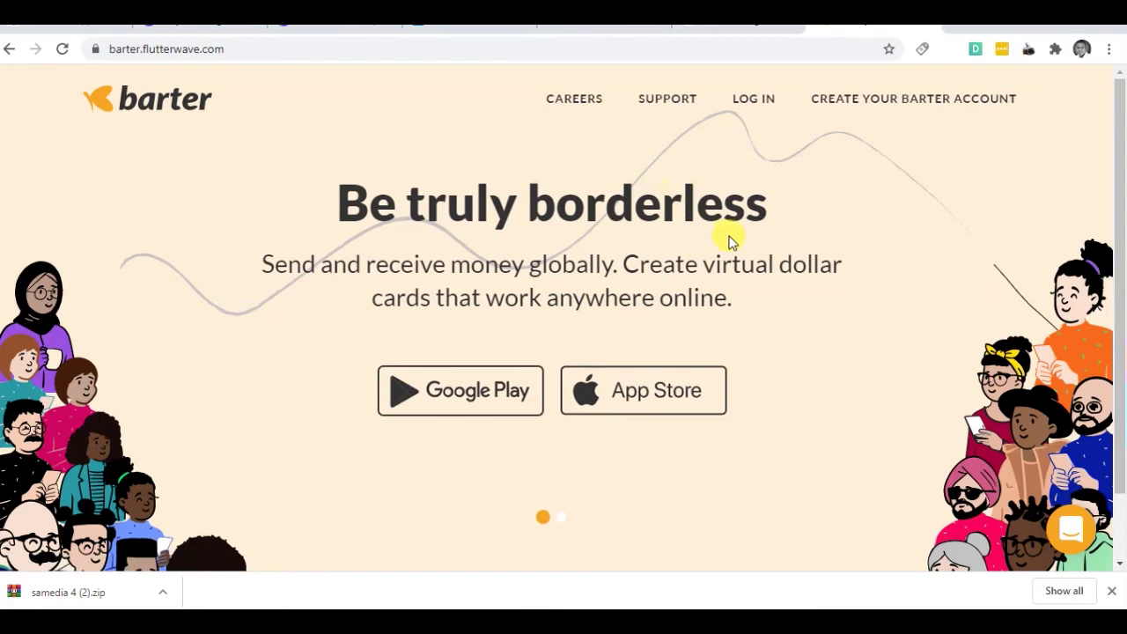
mouse_move(729, 425)
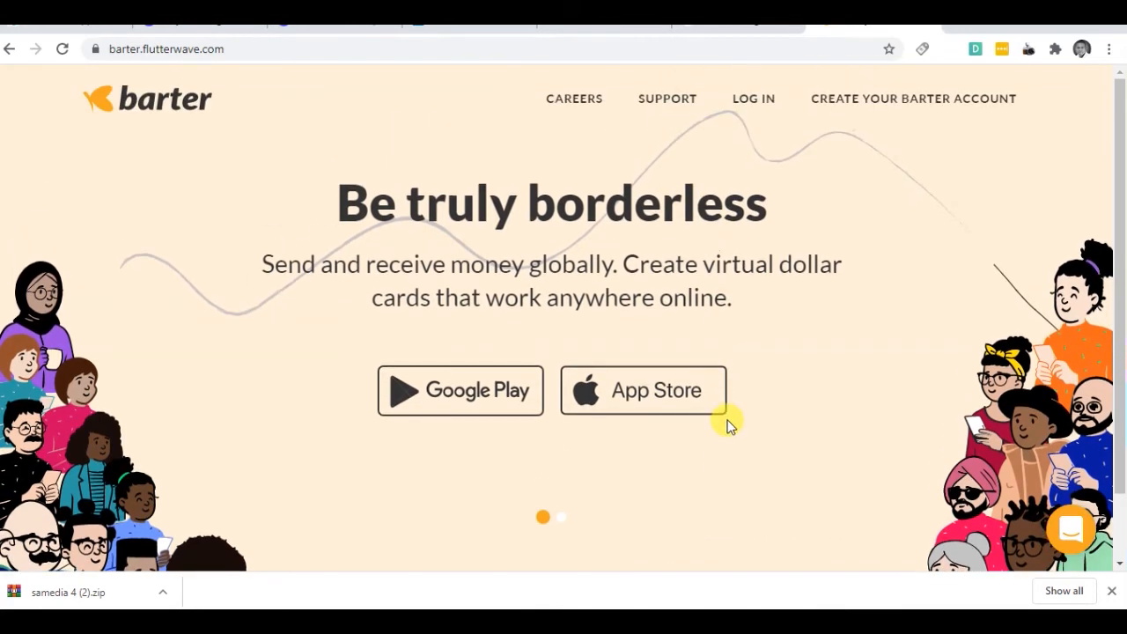
mouse_move(887, 130)
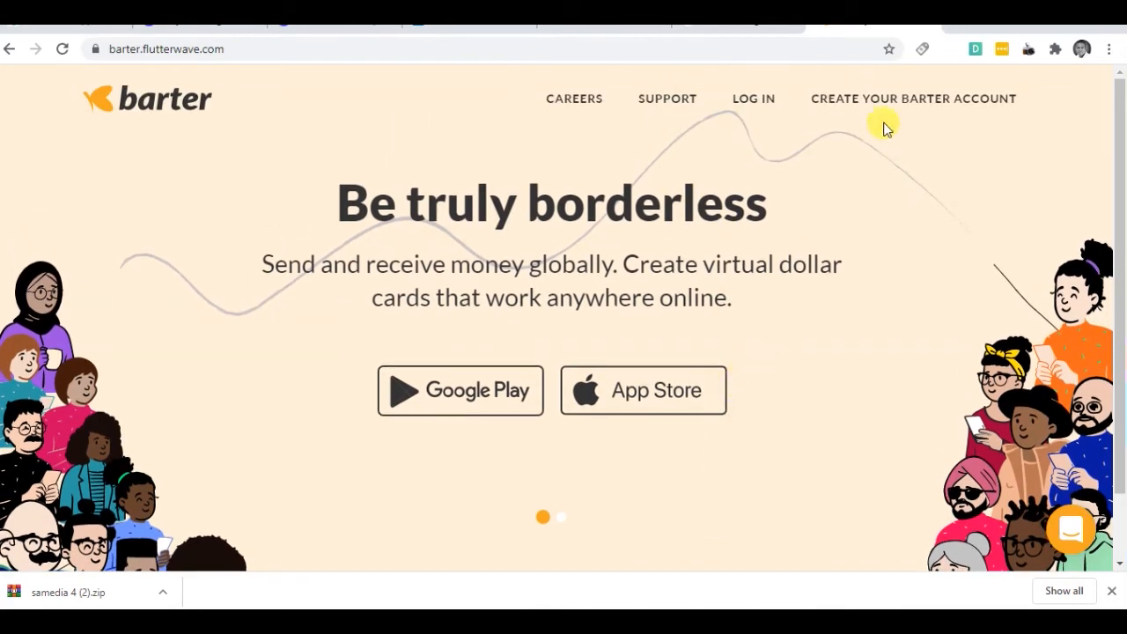
mouse_move(907, 98)
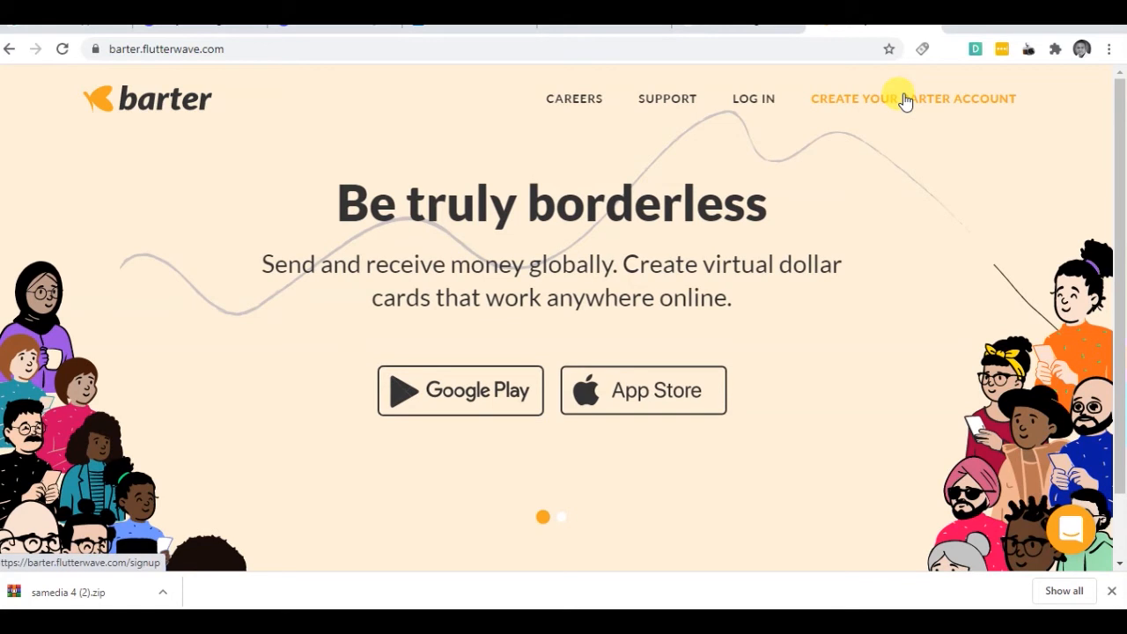
mouse_move(764, 123)
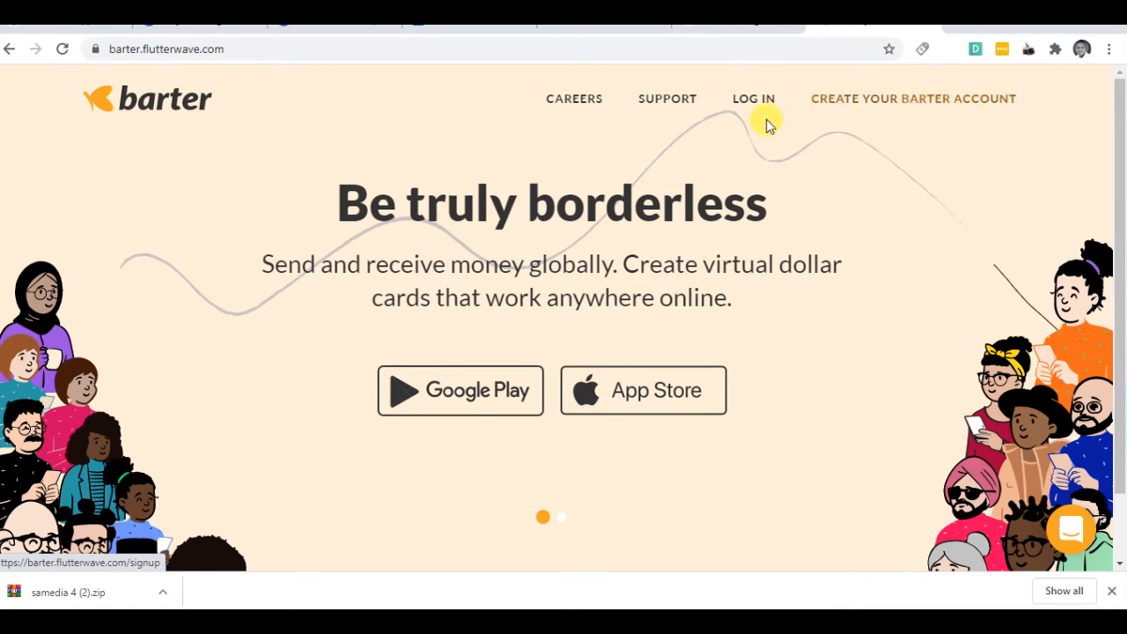
Step: Log in with the saved email and password and reach the zero-balance Home dashboard
left_click(754, 98)
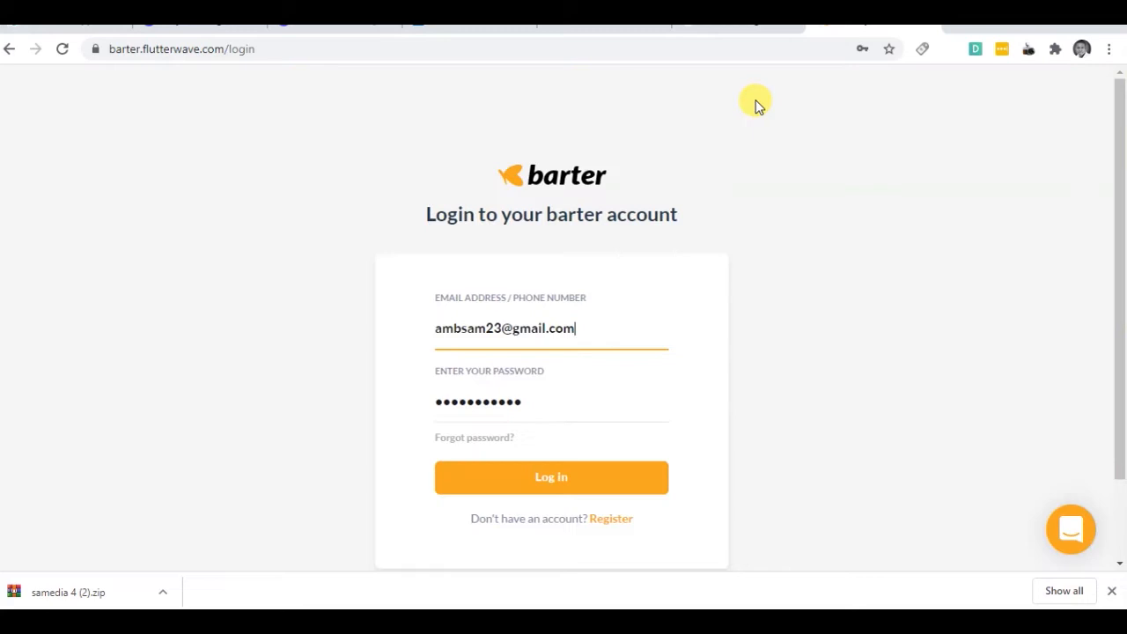
left_click(551, 477)
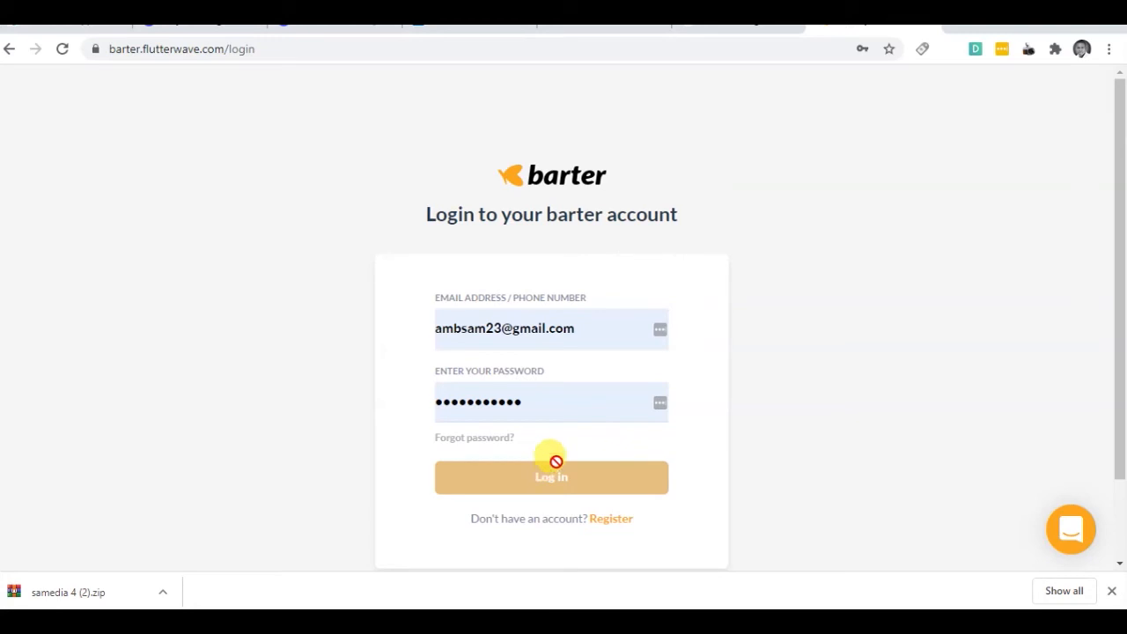
mouse_move(778, 278)
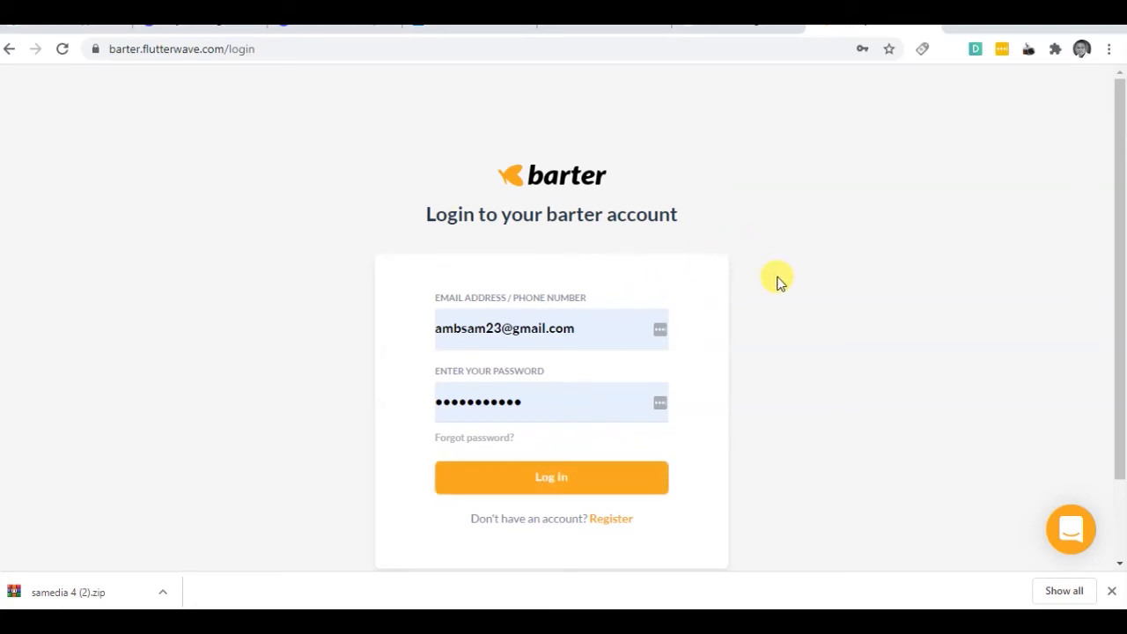
mouse_move(609, 521)
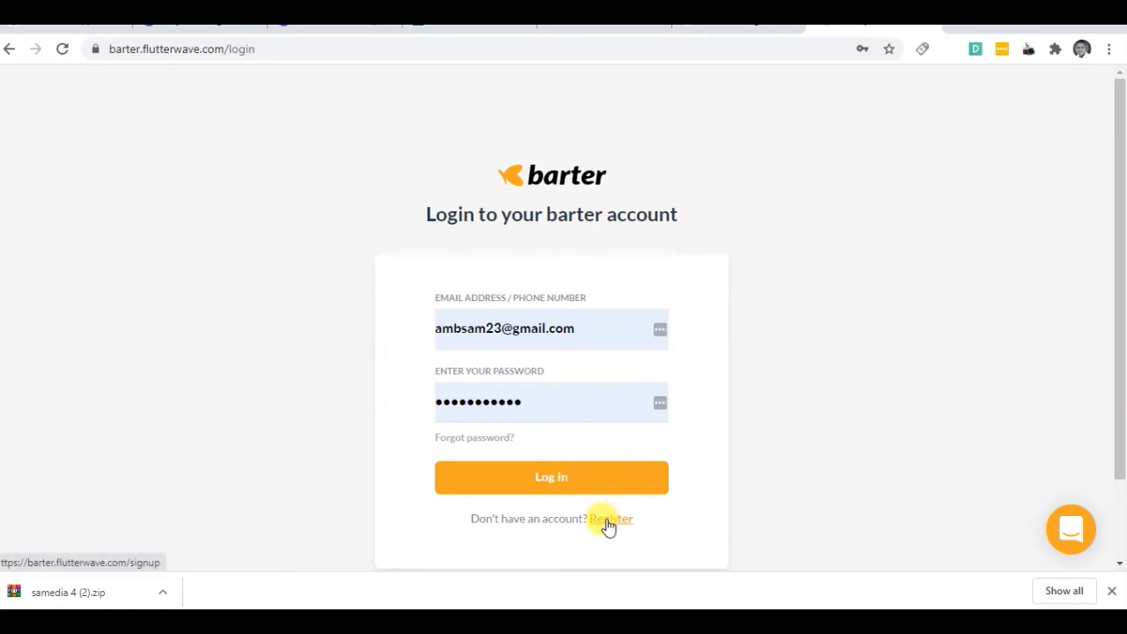
left_click(551, 477)
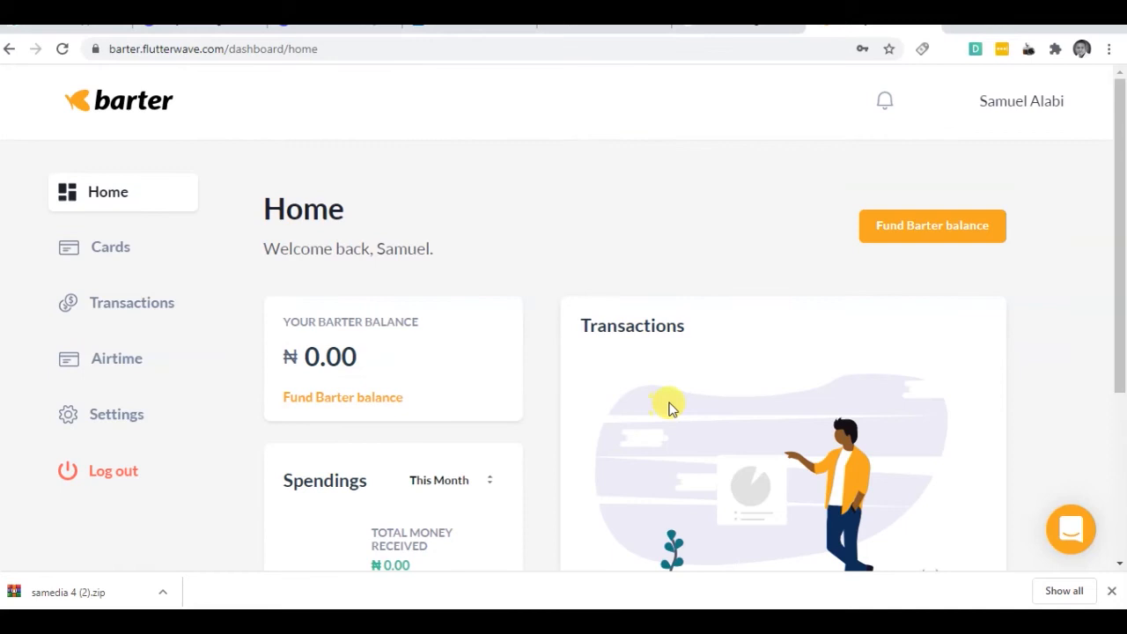
mouse_move(747, 370)
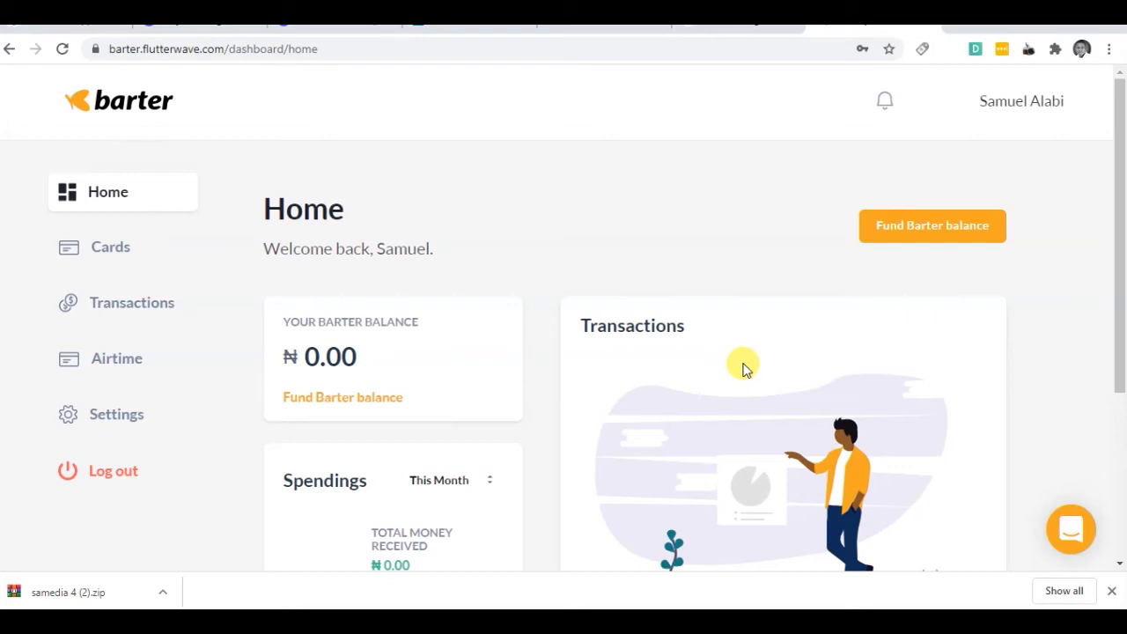
scroll("down", 3)
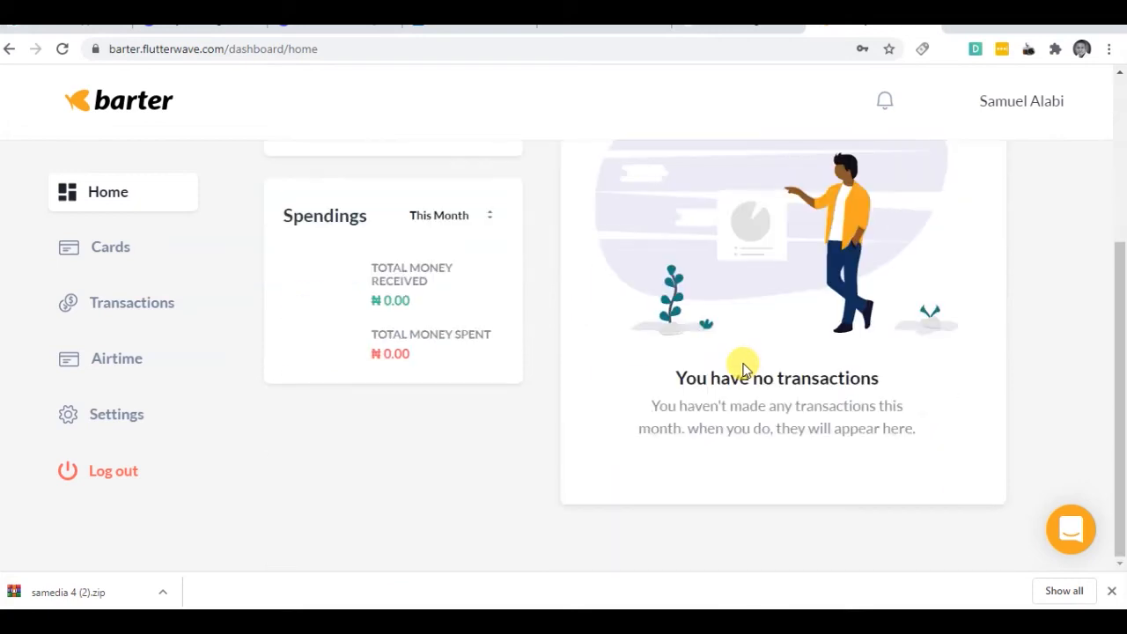
scroll("up", 3)
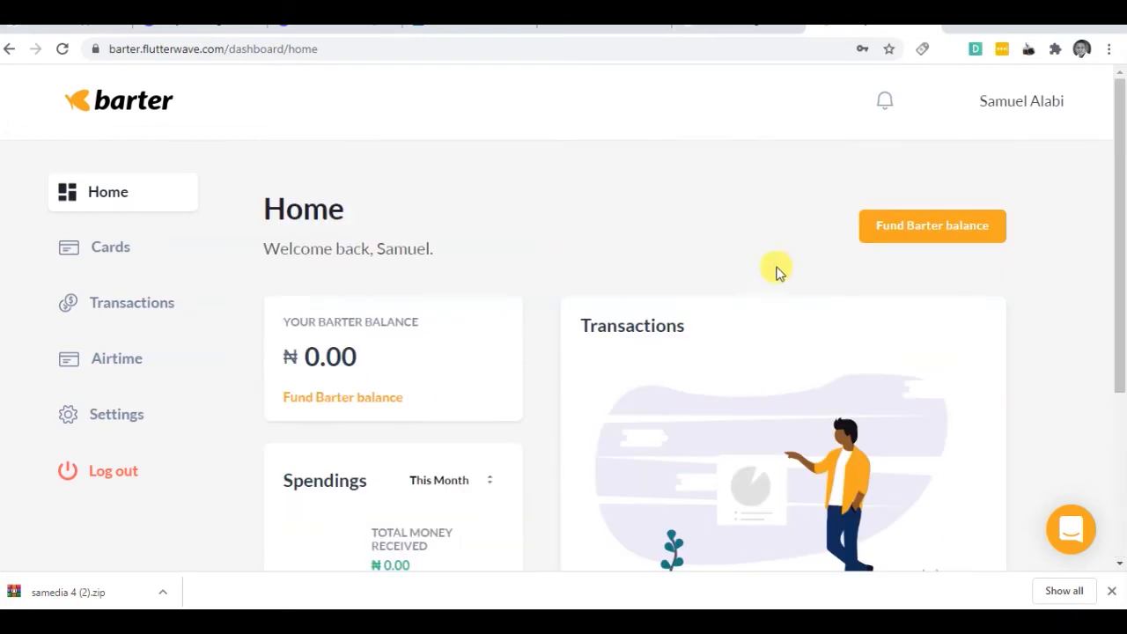
mouse_move(91, 271)
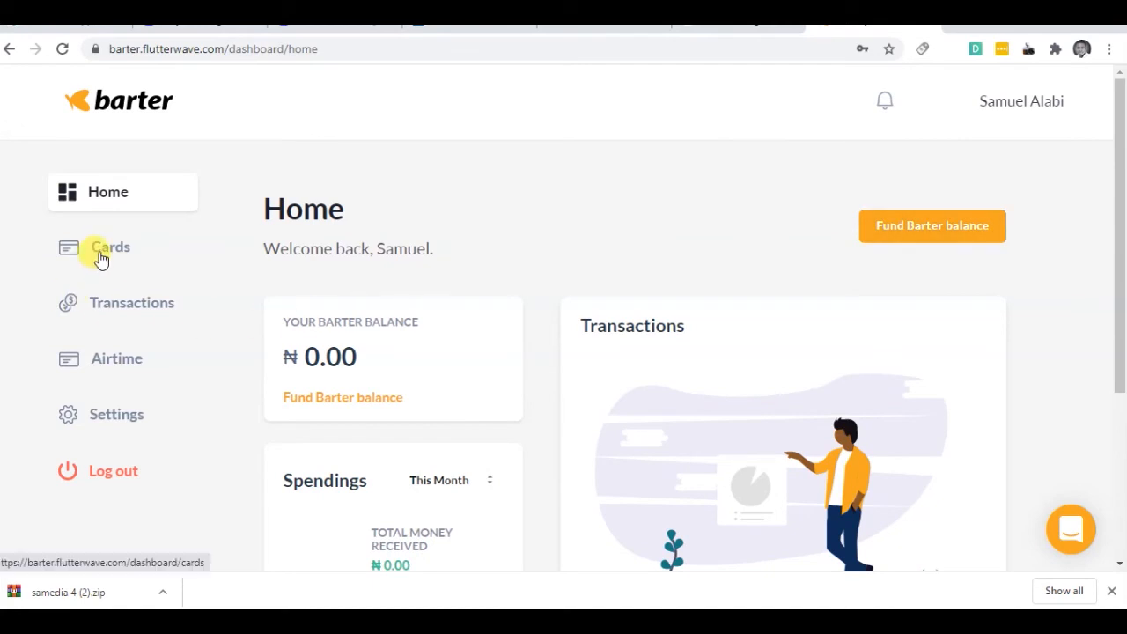
mouse_move(117, 394)
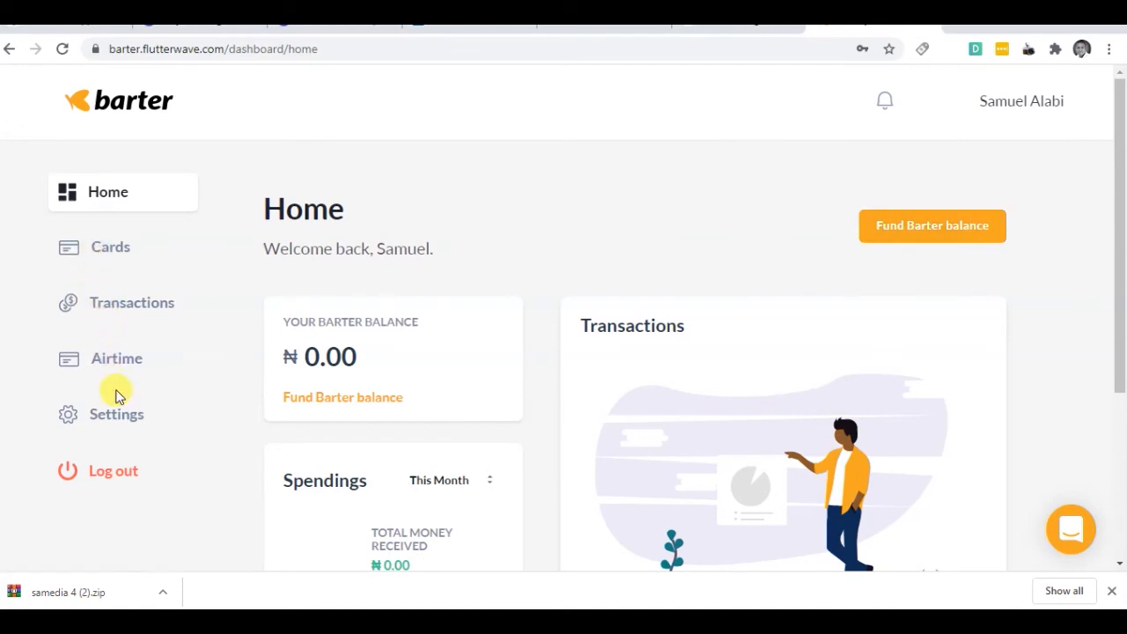
scroll("down", 3)
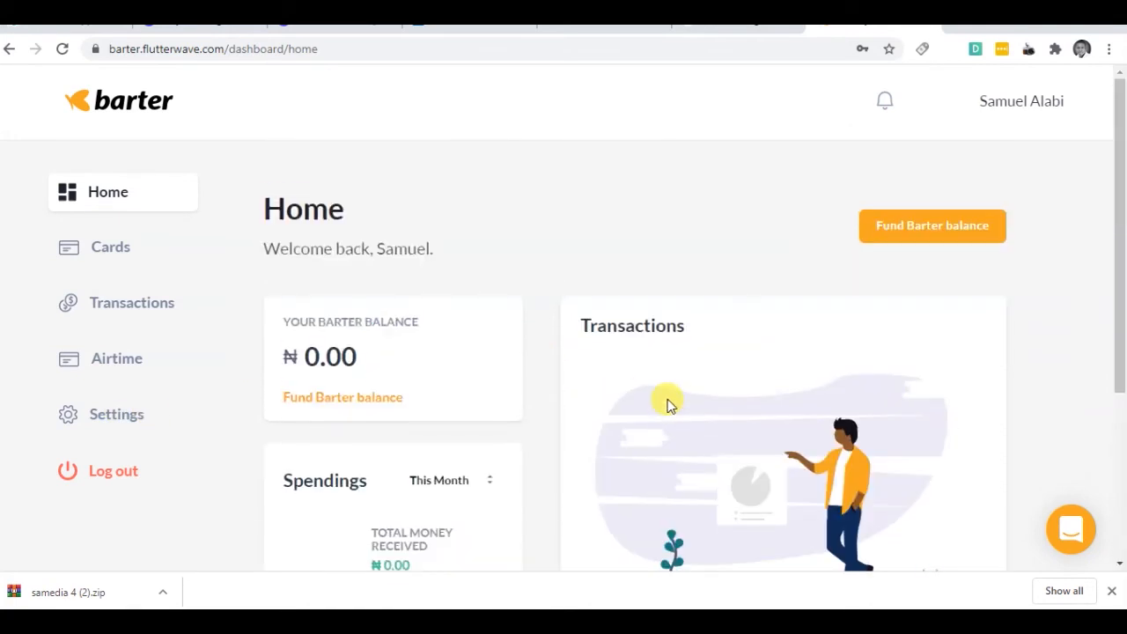
mouse_move(106, 414)
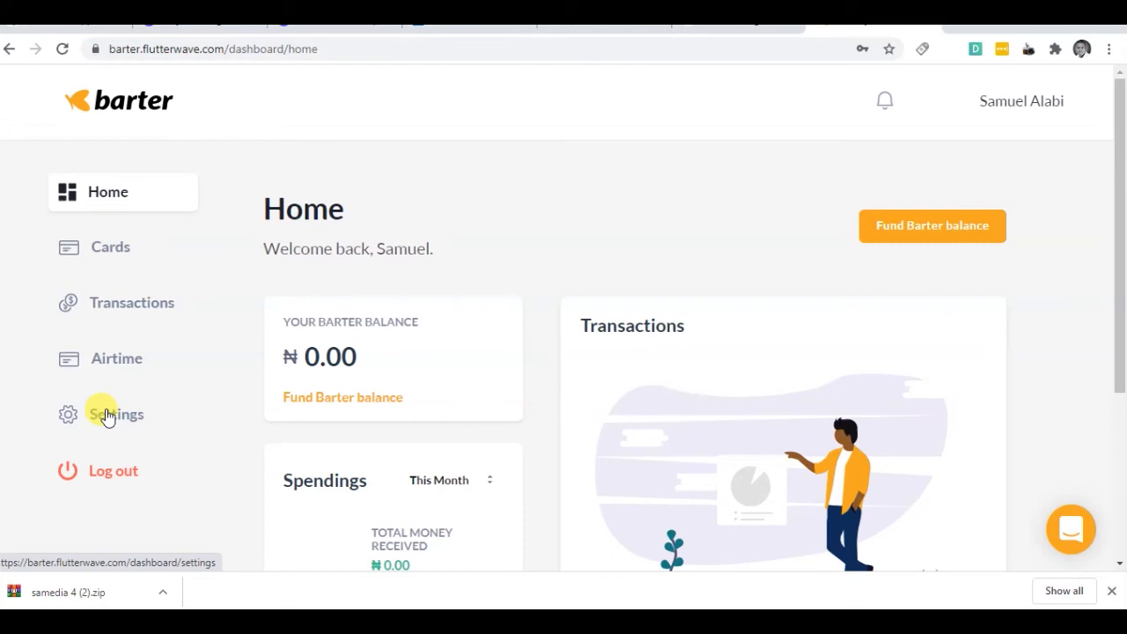
left_click(116, 414)
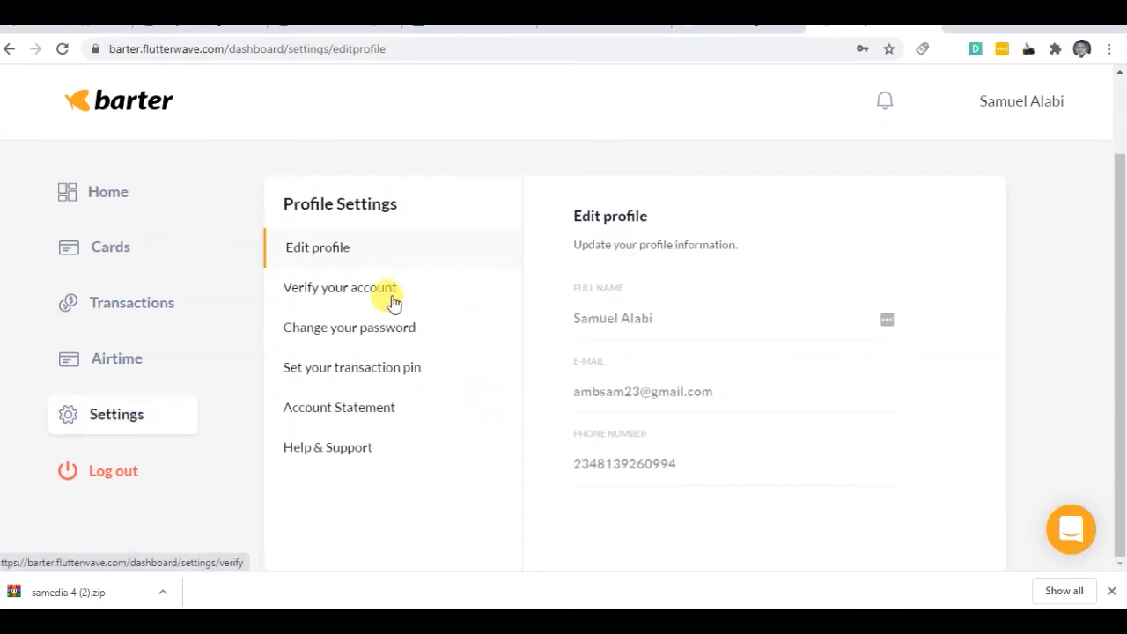
left_click(341, 287)
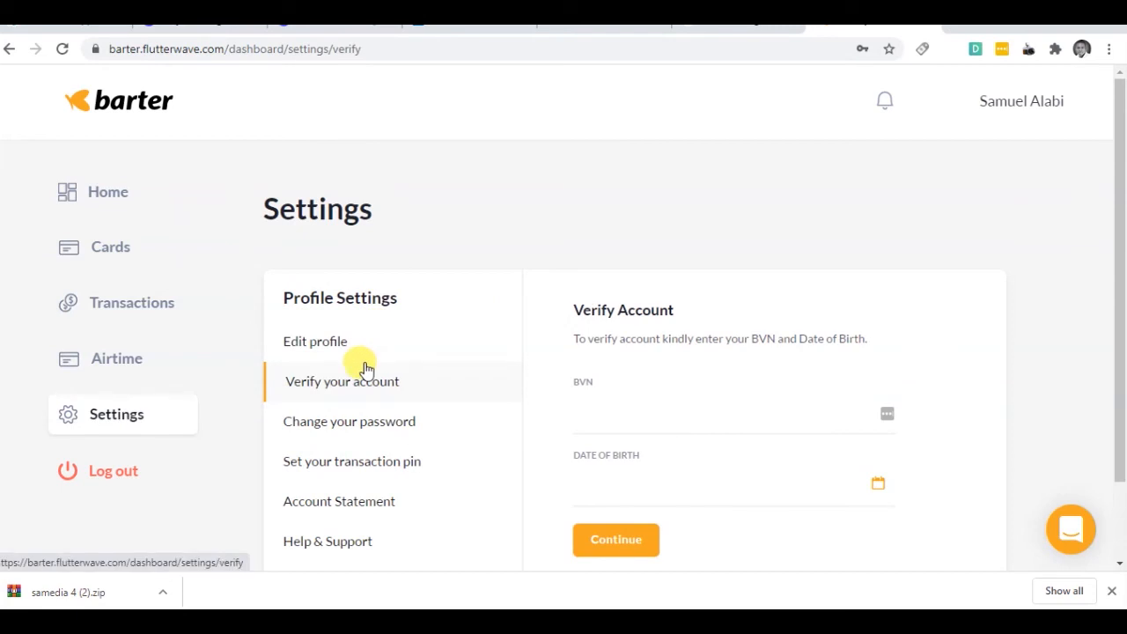
left_click(701, 419)
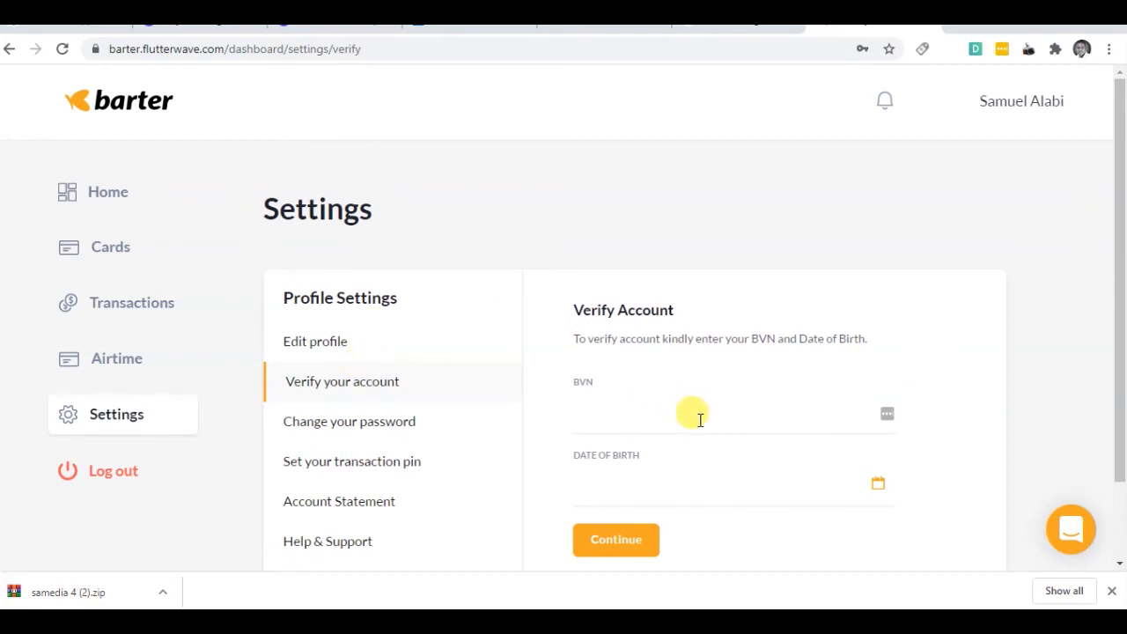
left_click(700, 419)
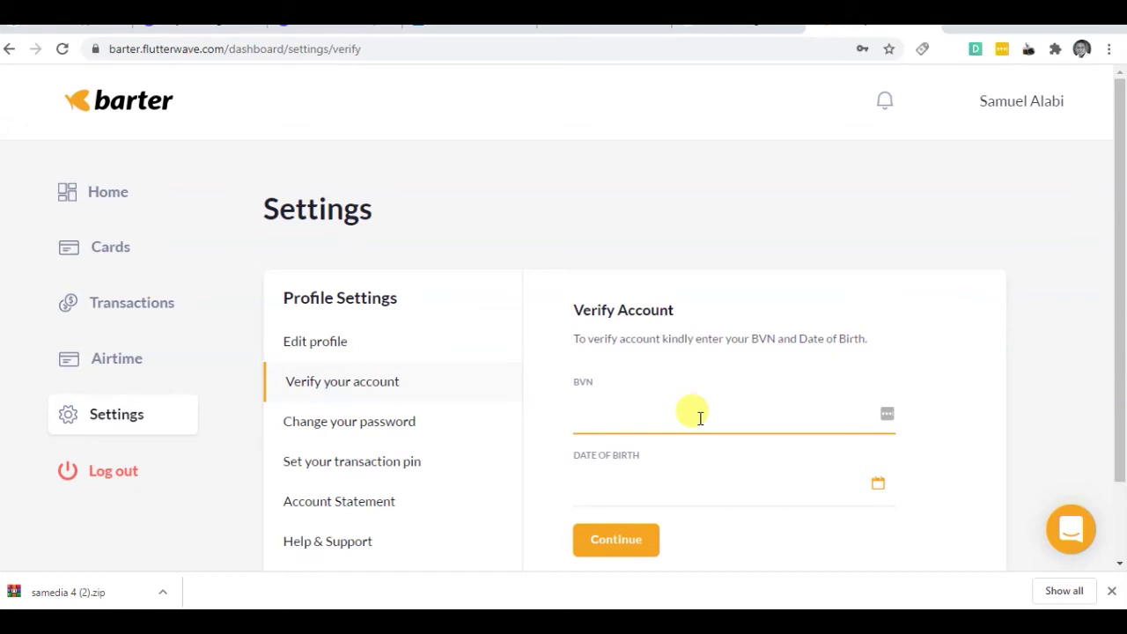
left_click(876, 482)
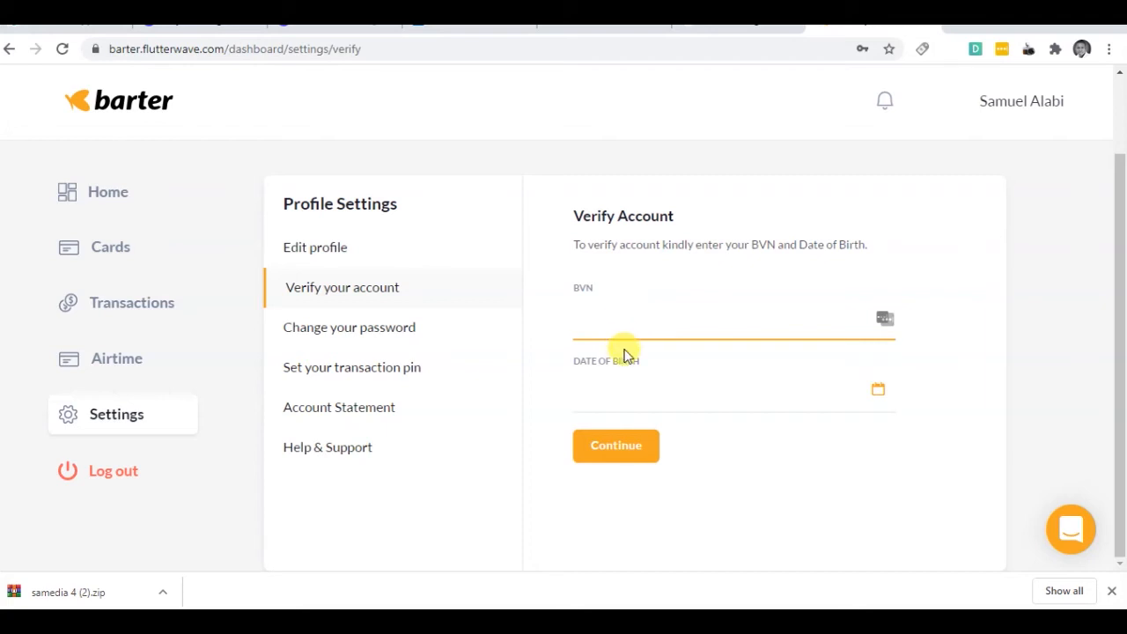
left_click(616, 445)
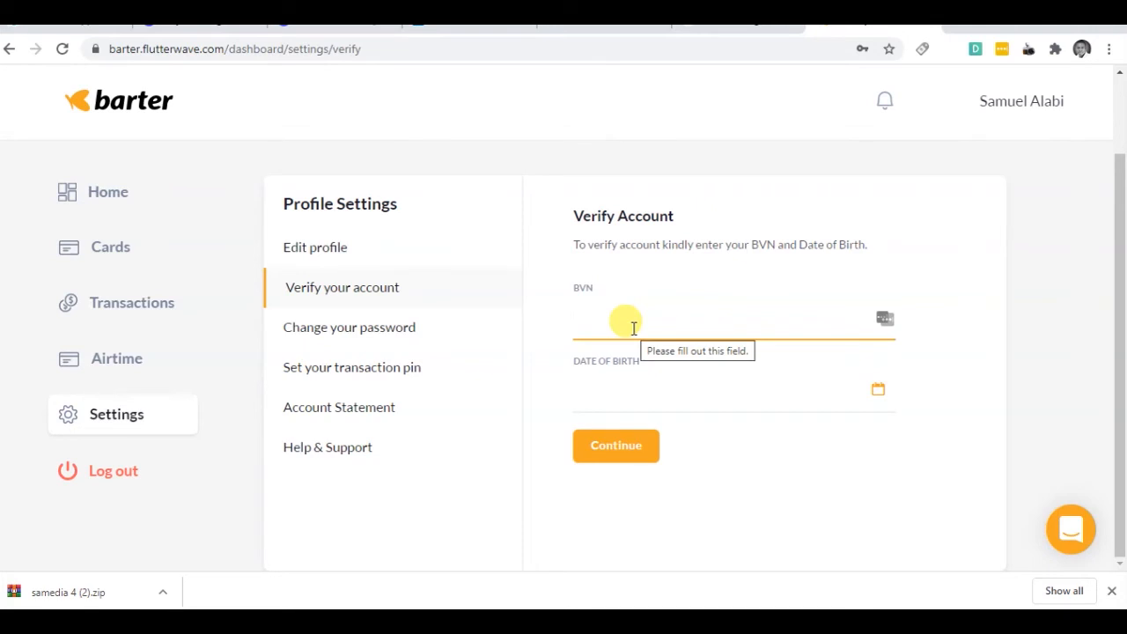
left_click(616, 445)
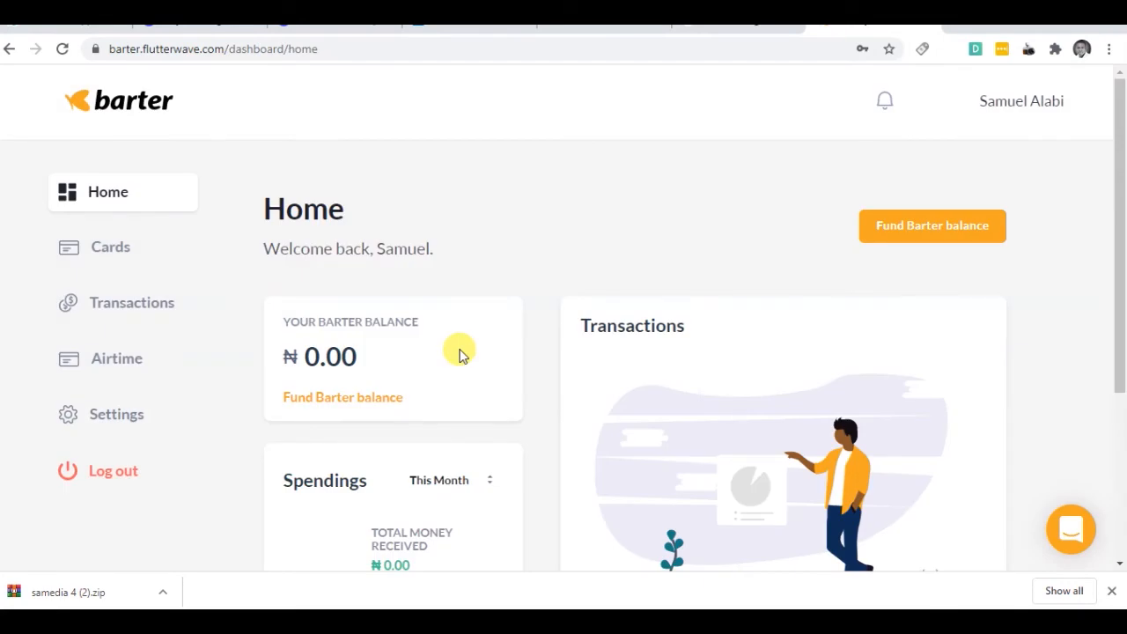
mouse_move(134, 430)
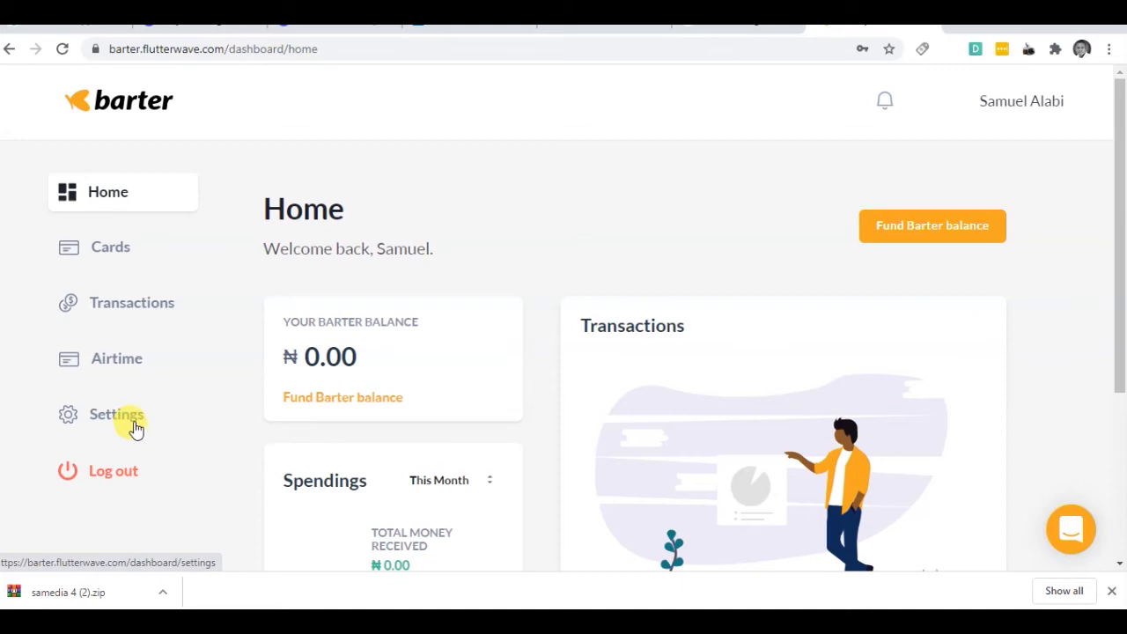
Step: Visit the transaction PIN setup page without entering a PIN, then return to the Home dashboard
left_click(116, 416)
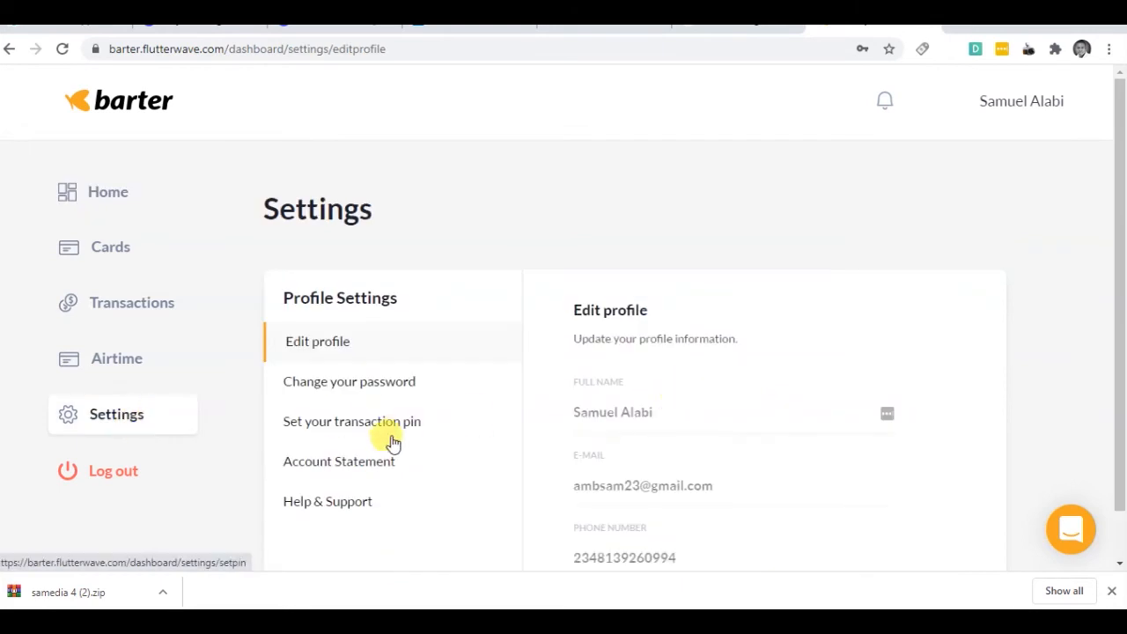
mouse_move(395, 449)
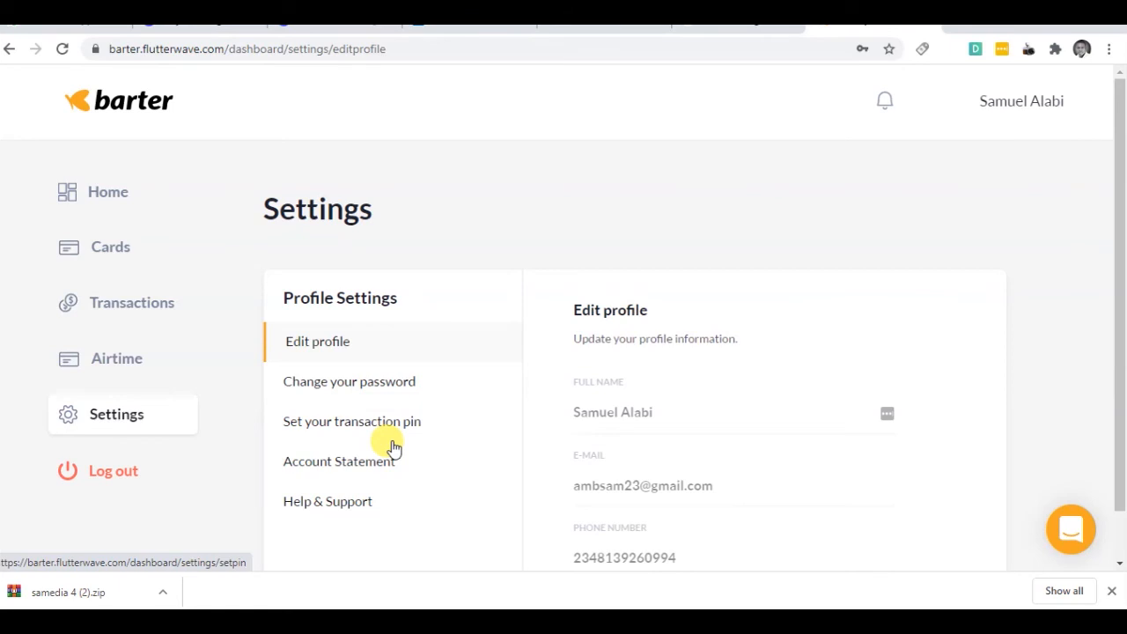
mouse_move(733, 456)
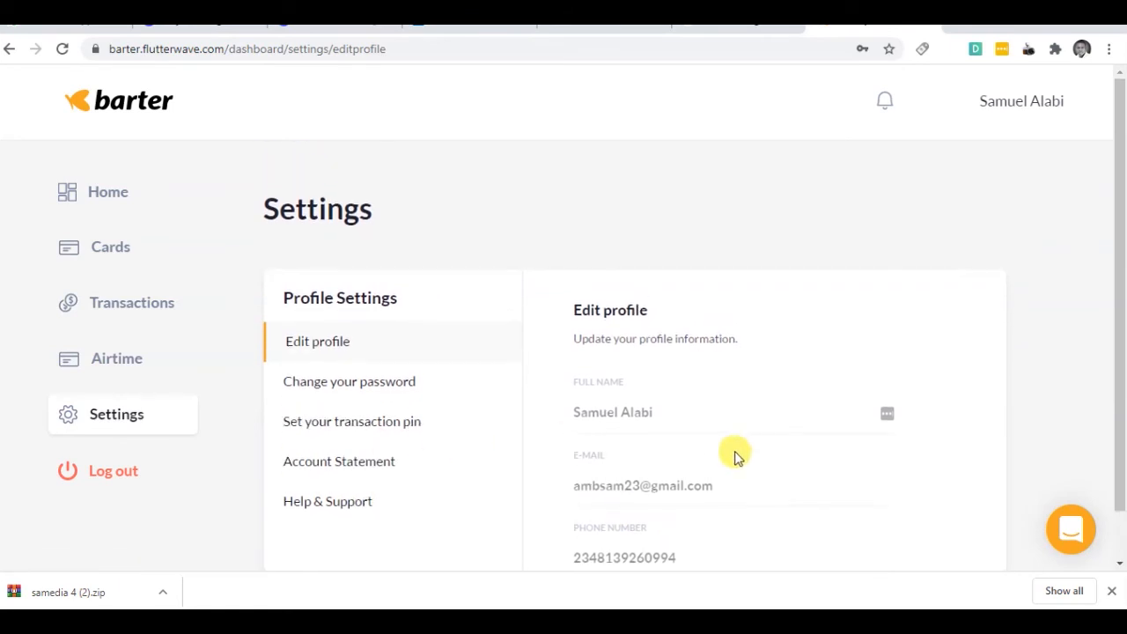
left_click(352, 422)
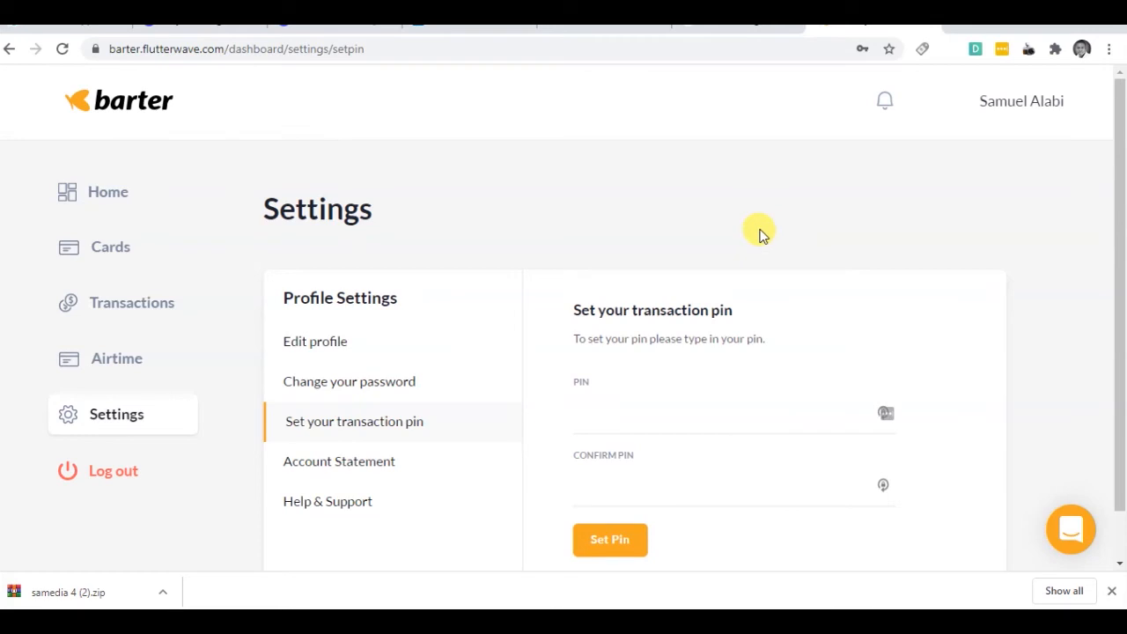
mouse_move(112, 246)
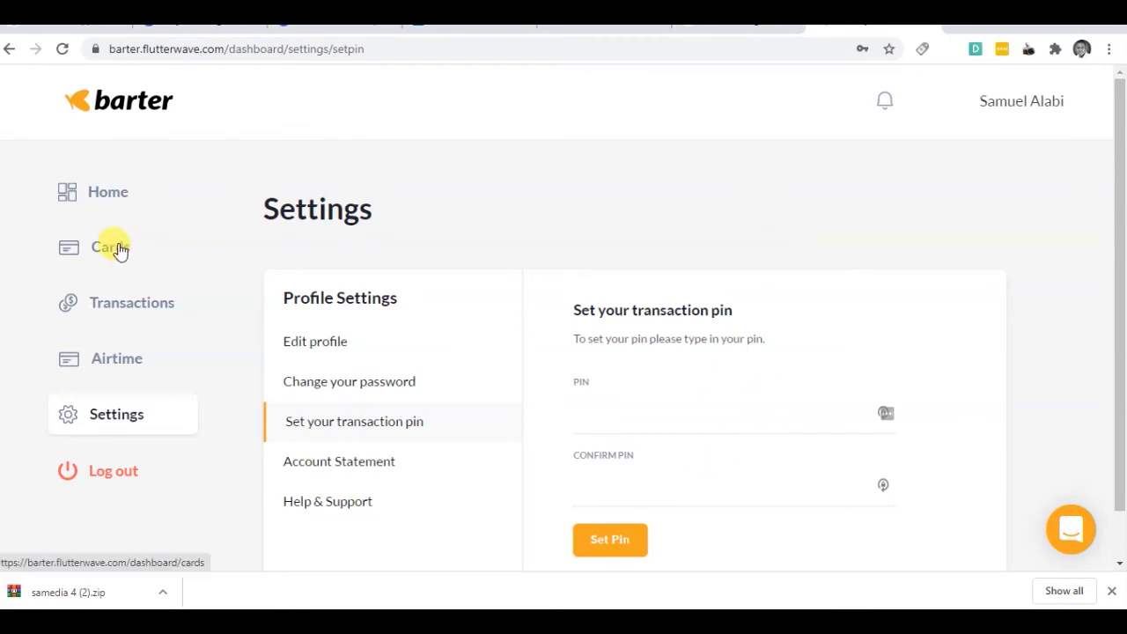
mouse_move(127, 192)
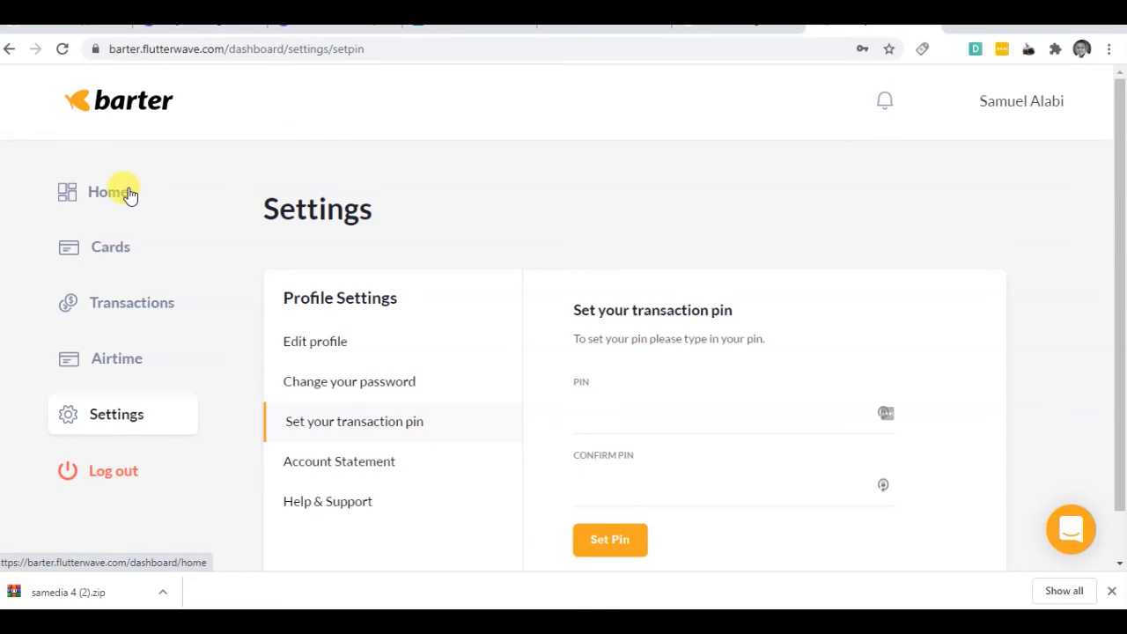
left_click(108, 191)
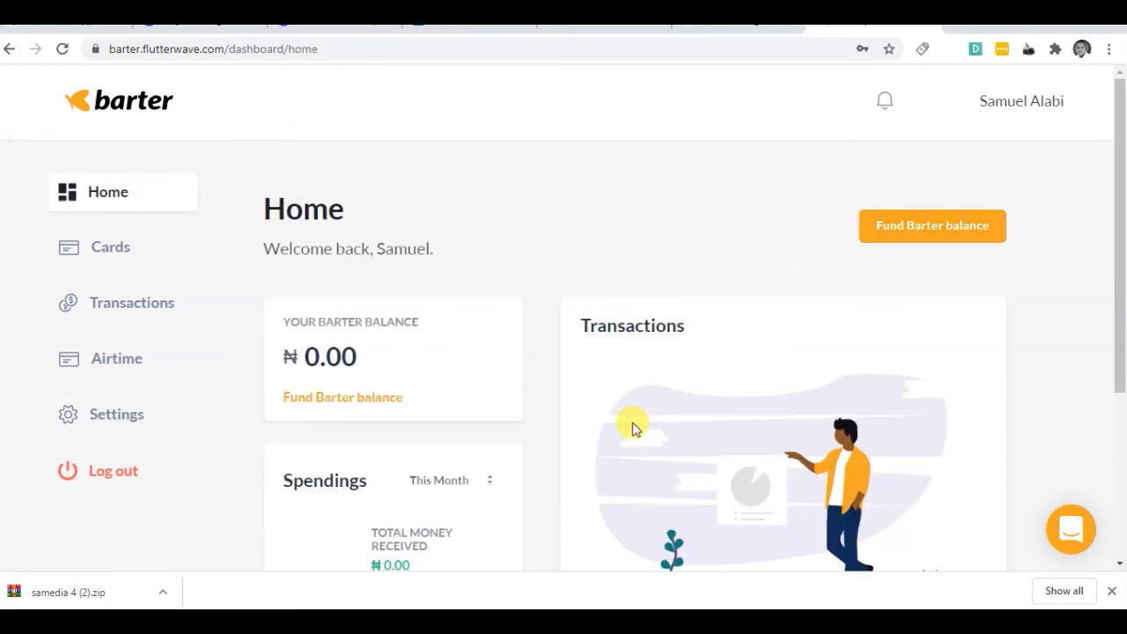
mouse_move(923, 240)
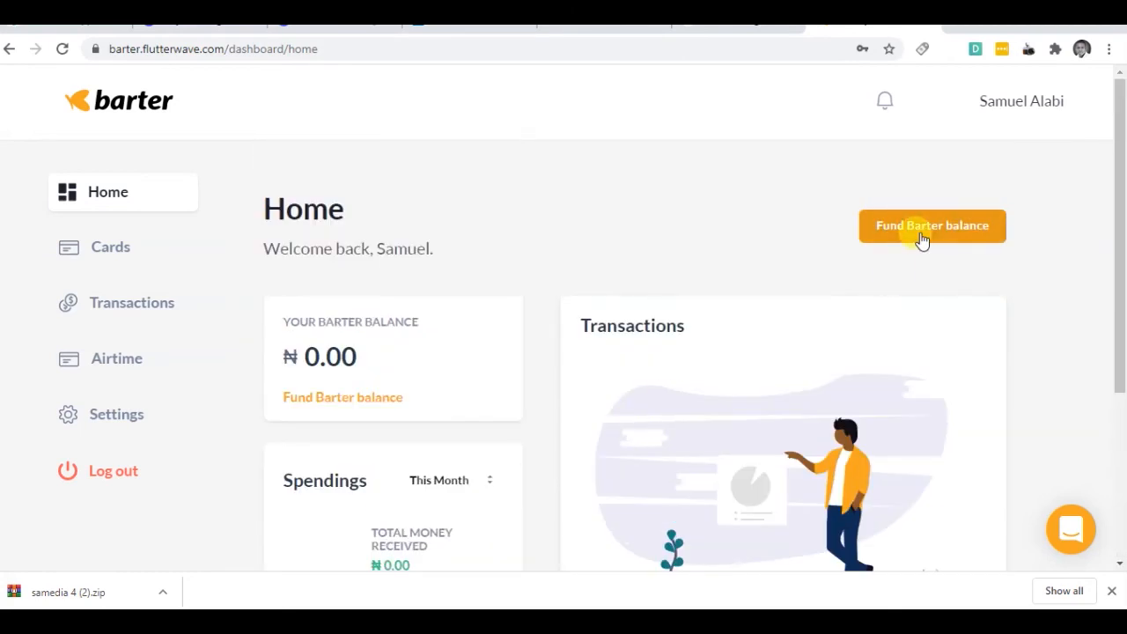
Step: Start funding the Barter balance with an amount of ₦500 and continue
left_click(932, 225)
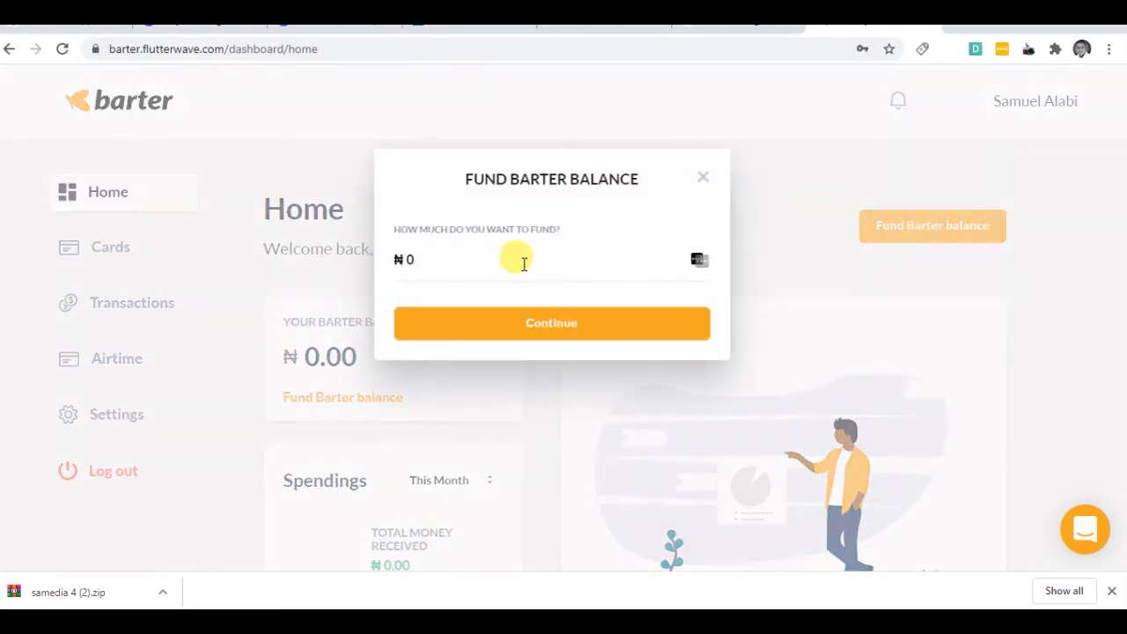
left_click(502, 259)
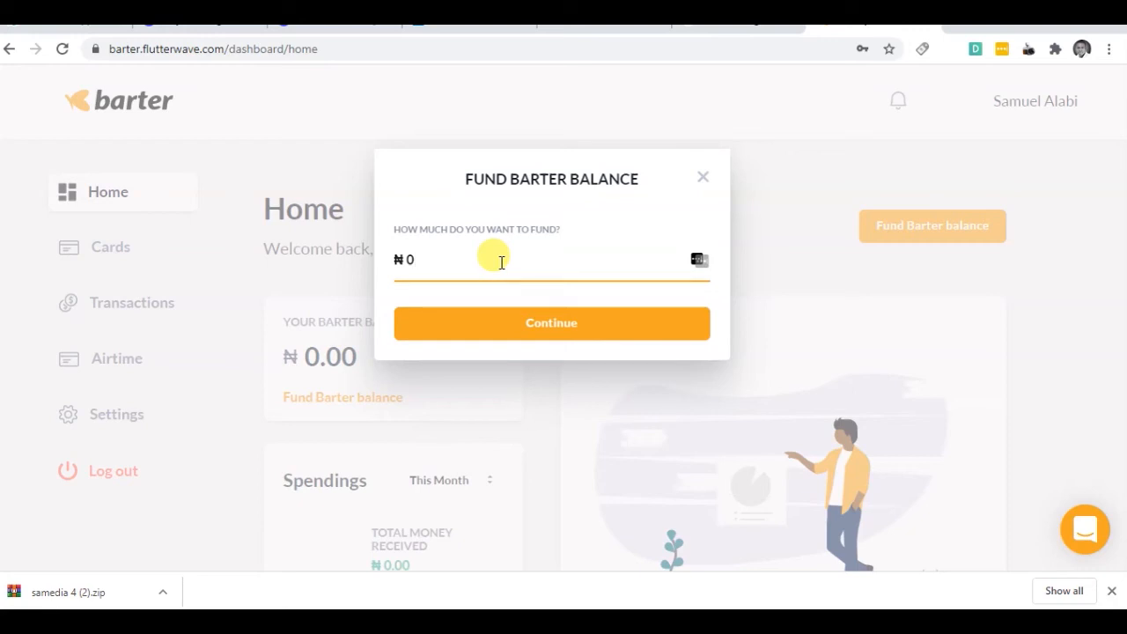
type("500")
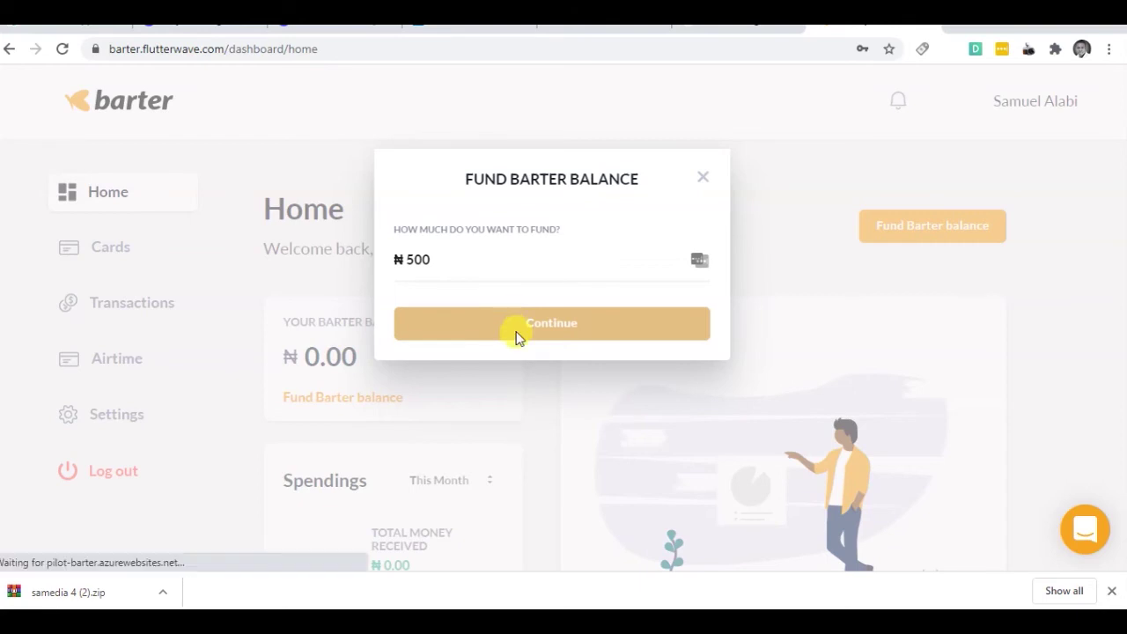
left_click(551, 323)
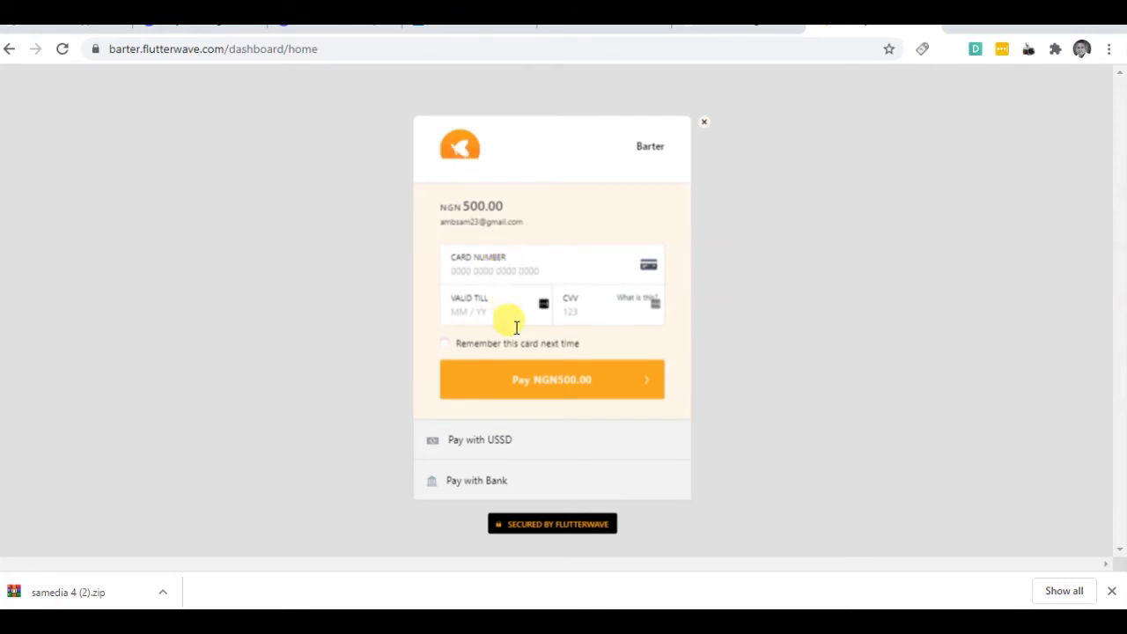
Step: After trying the USSD option, pay the ₦500 by card and proceed through issuer verification
left_click(551, 380)
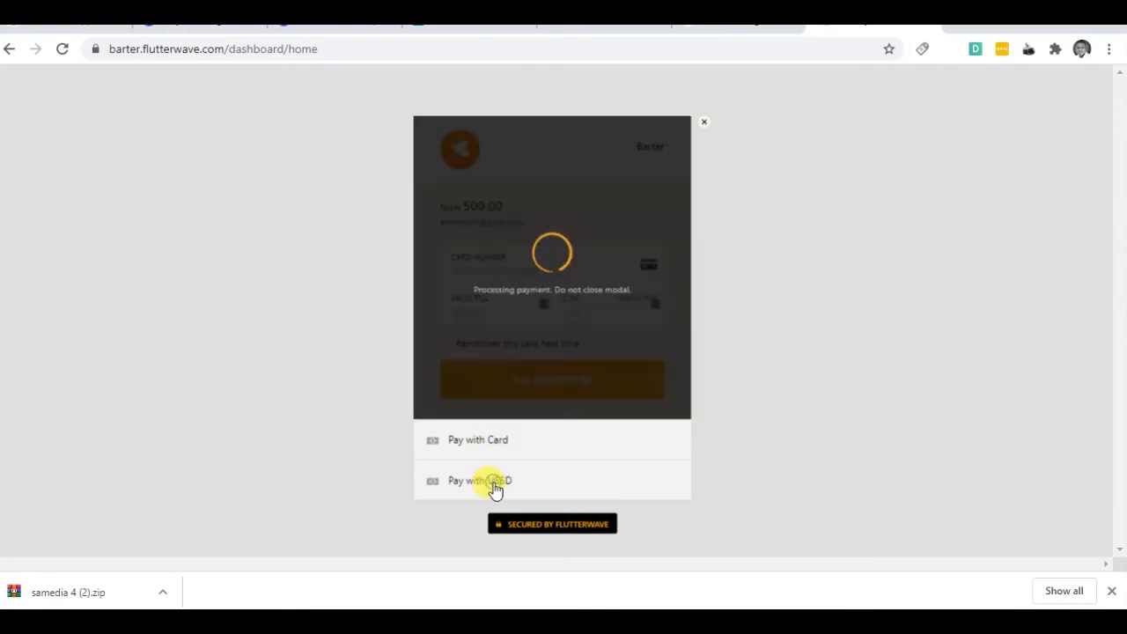
left_click(479, 480)
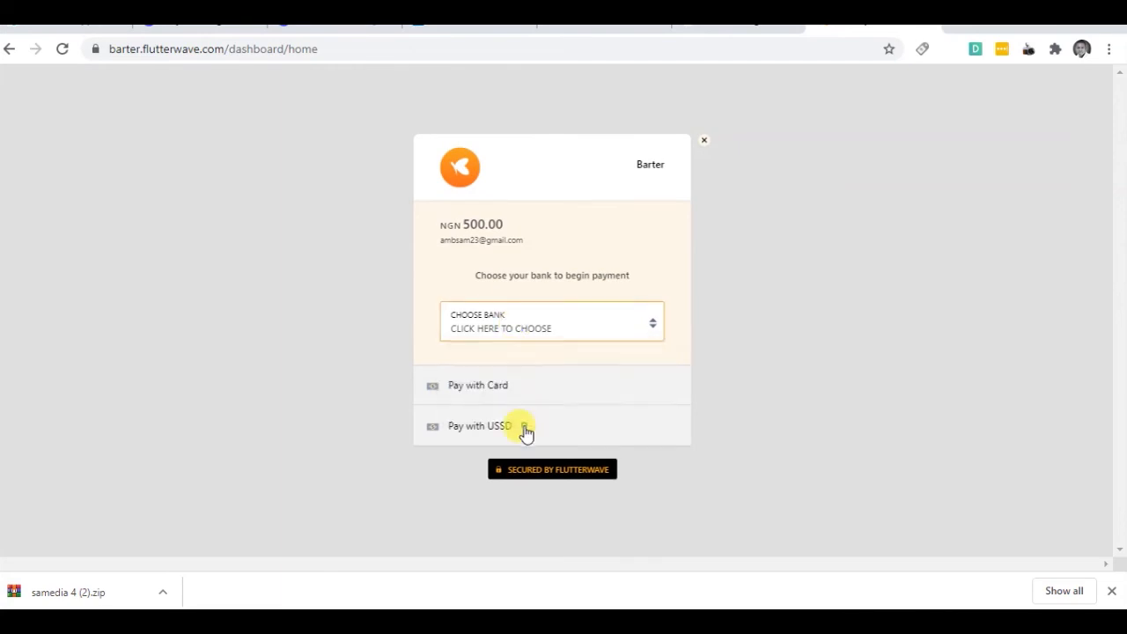
left_click(477, 384)
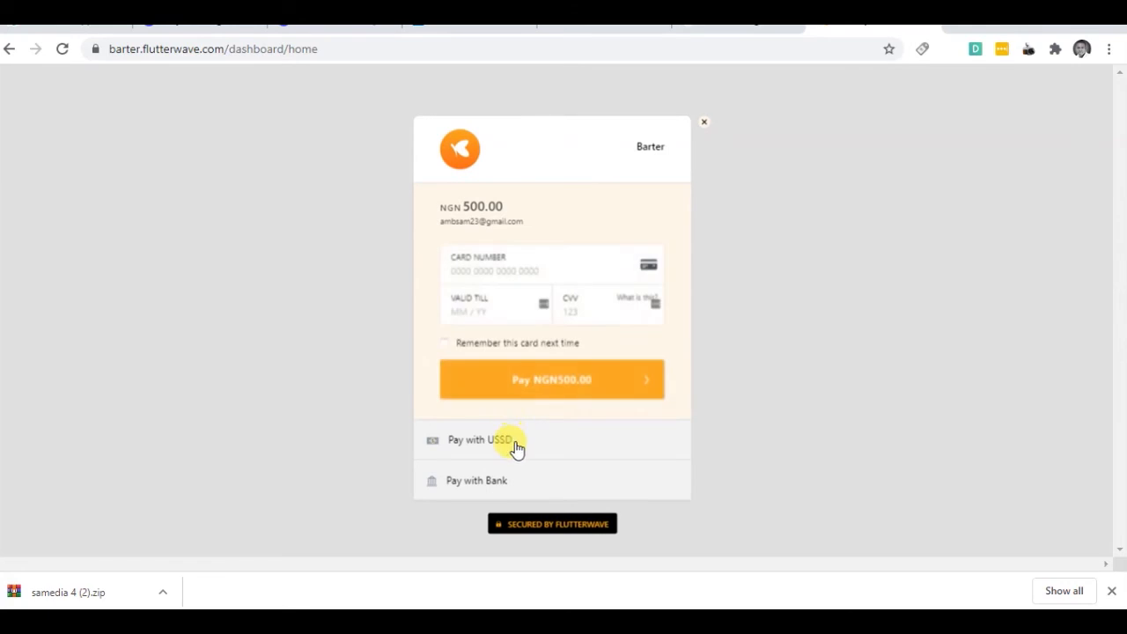
mouse_move(509, 471)
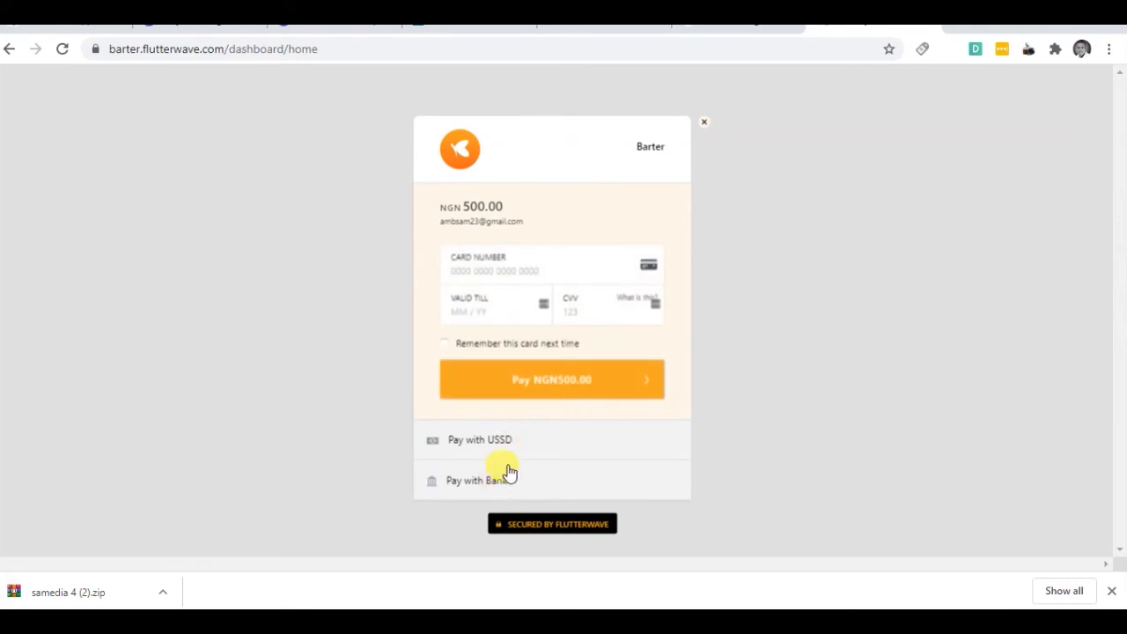
mouse_move(518, 458)
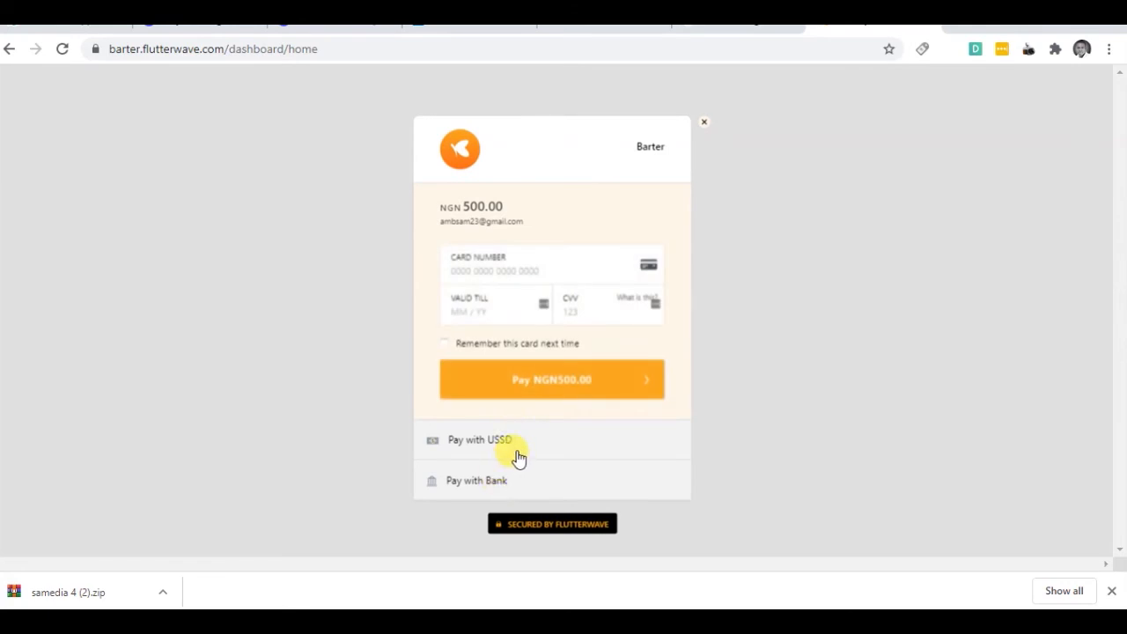
left_click(552, 380)
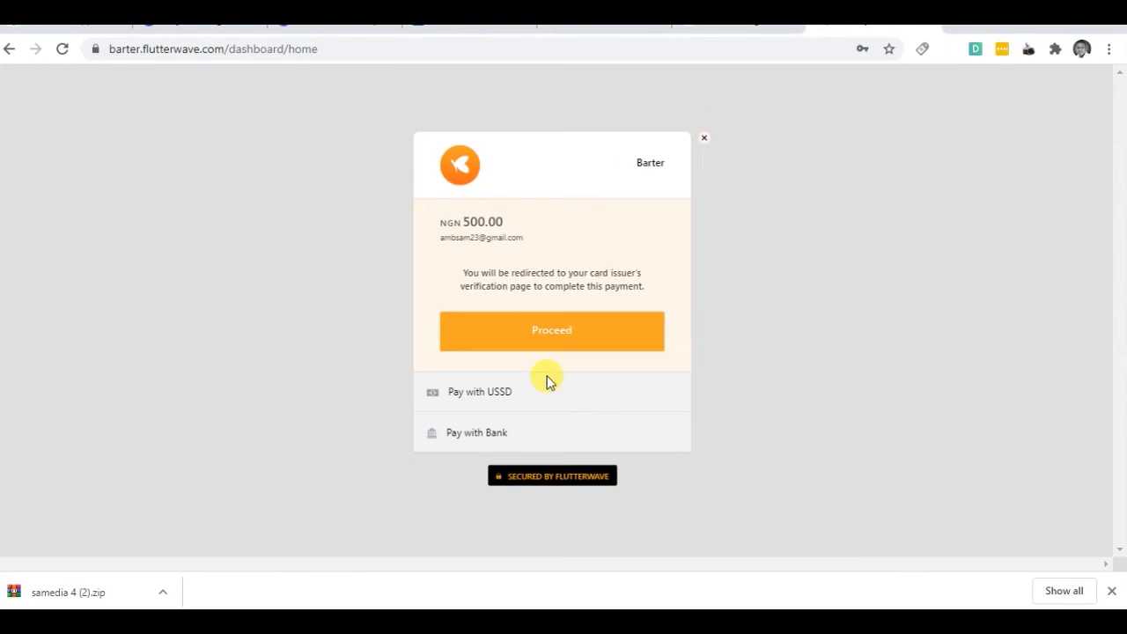
mouse_move(544, 291)
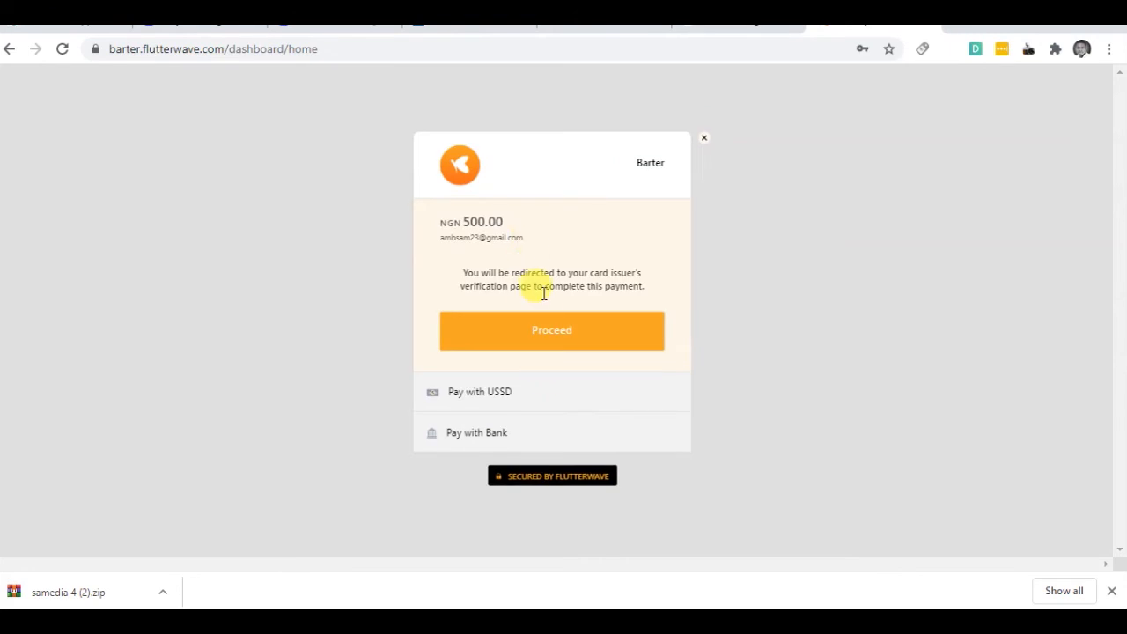
left_click(551, 331)
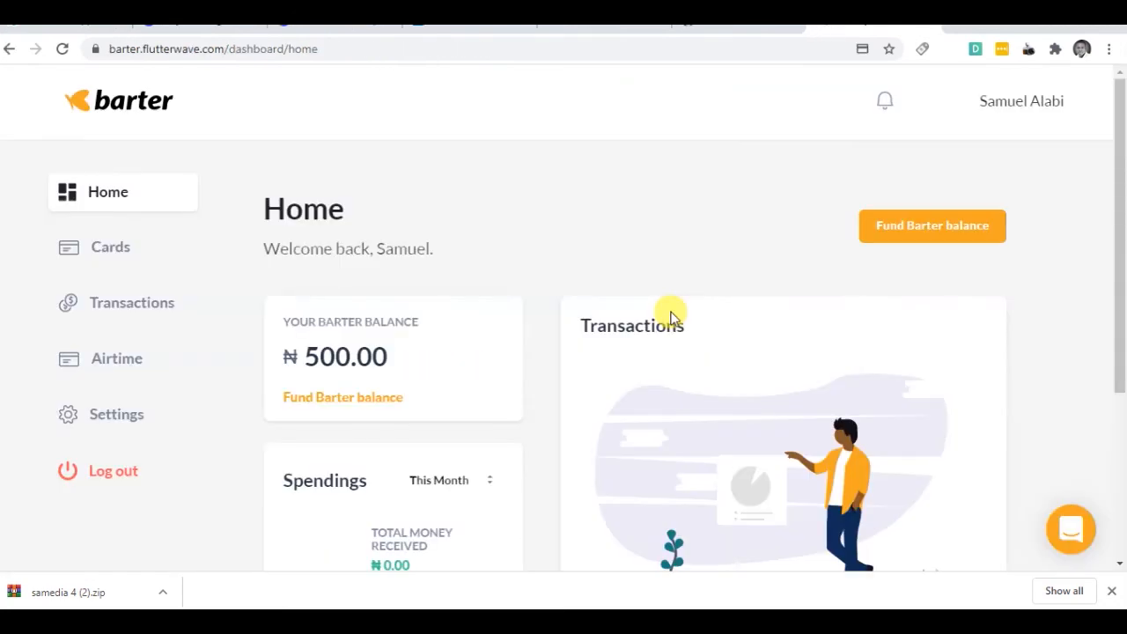
mouse_move(655, 266)
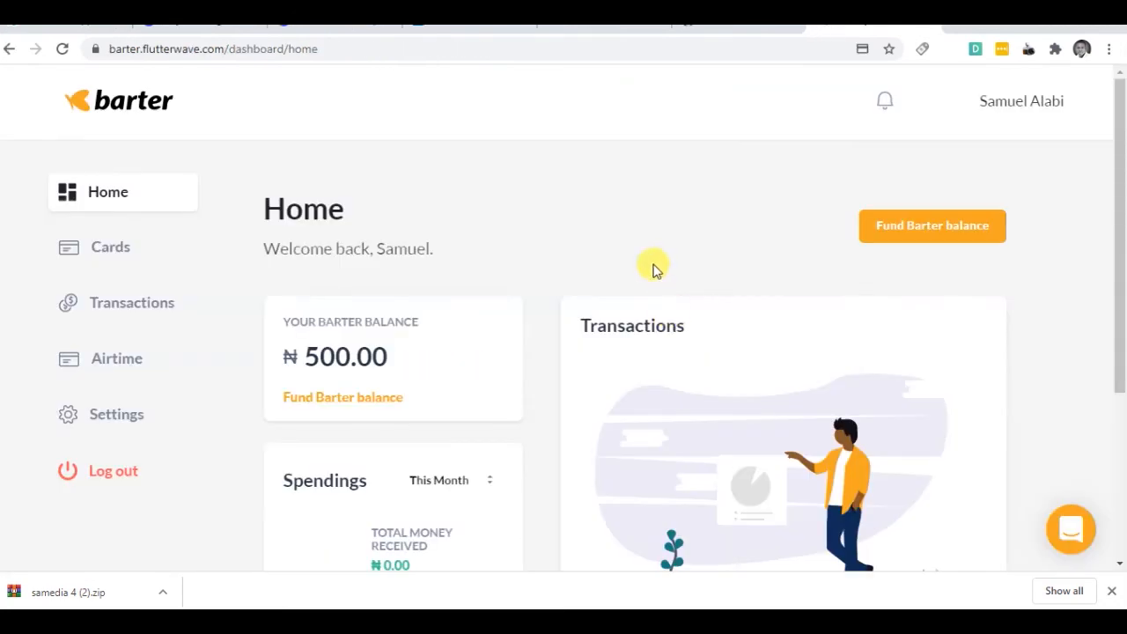
Step: Review the ₦500.00 home balance and view the existing virtual card's details in the Cards section
scroll("down", 3)
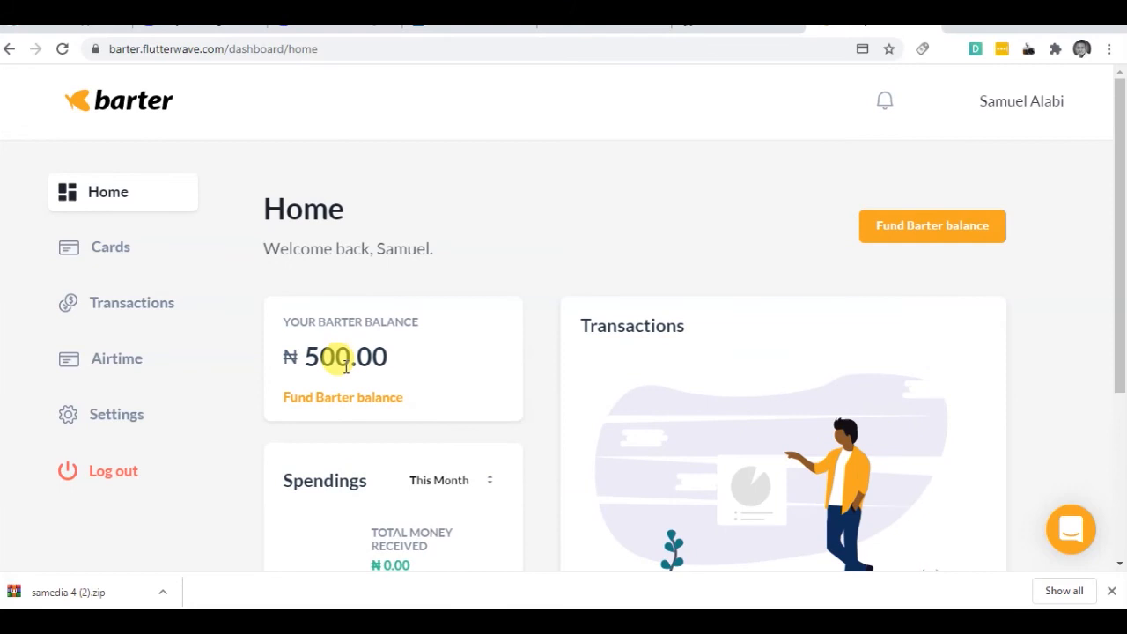
scroll("down", 3)
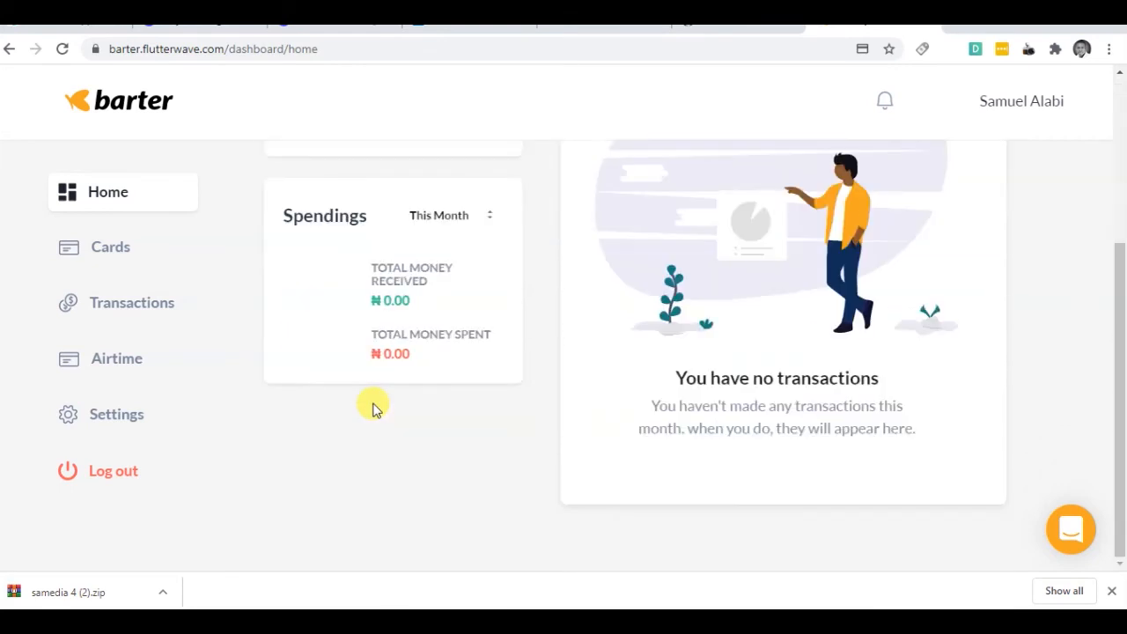
mouse_move(415, 303)
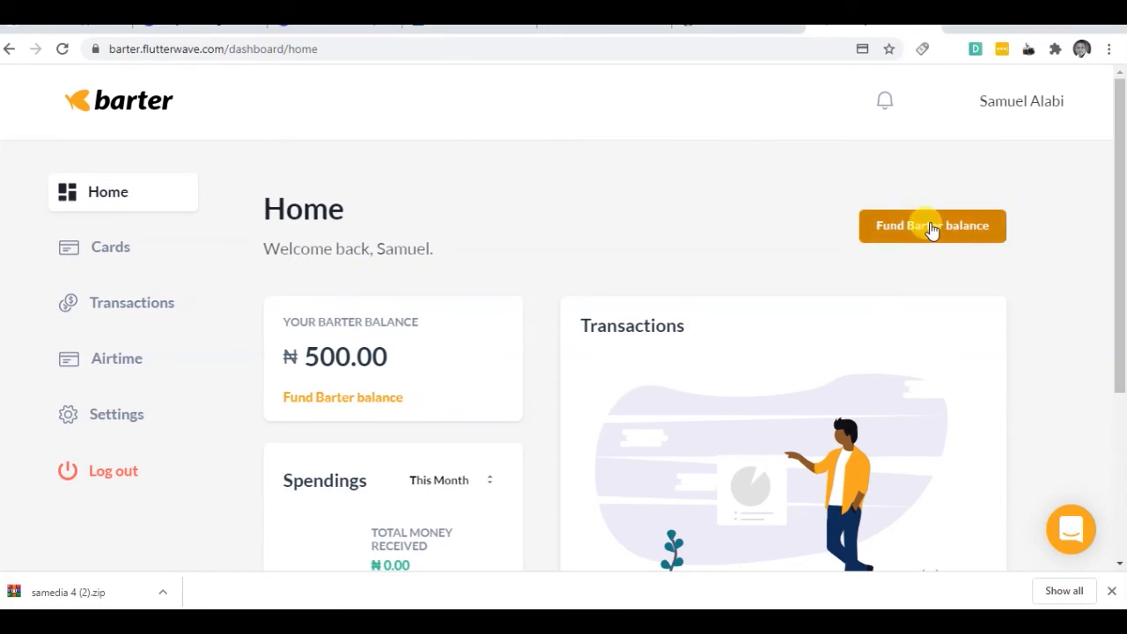
mouse_move(38, 395)
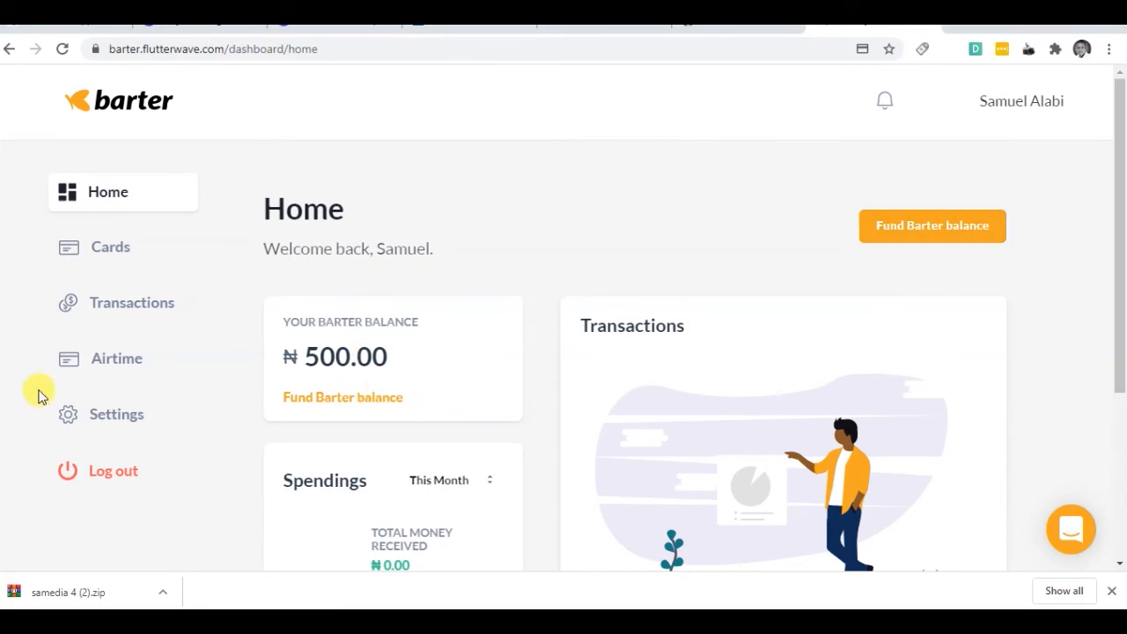
mouse_move(109, 255)
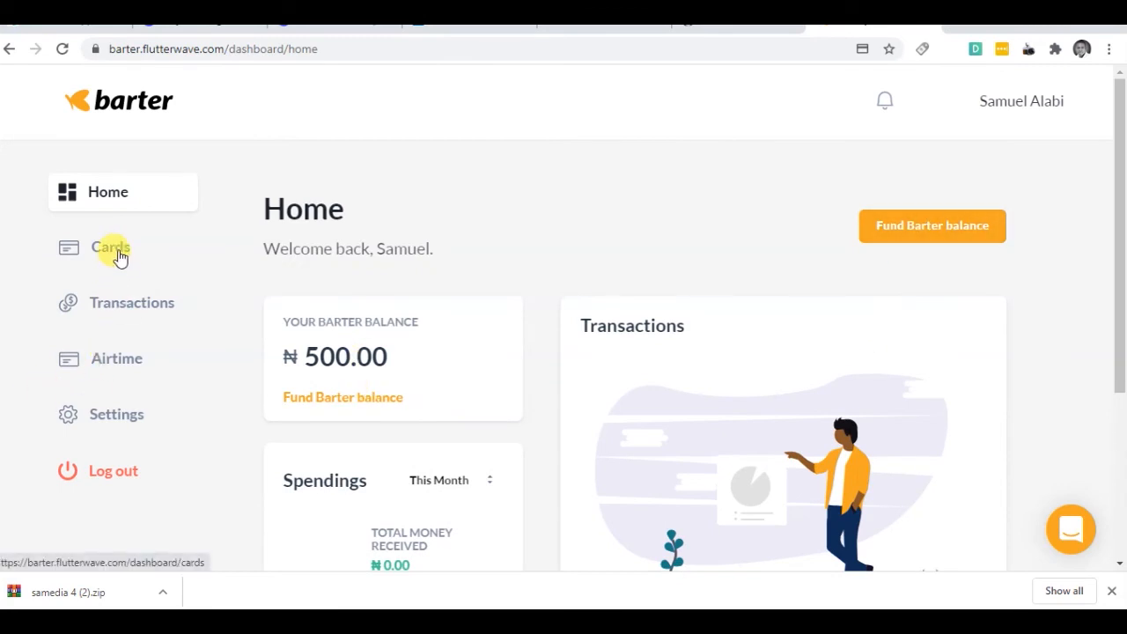
left_click(109, 246)
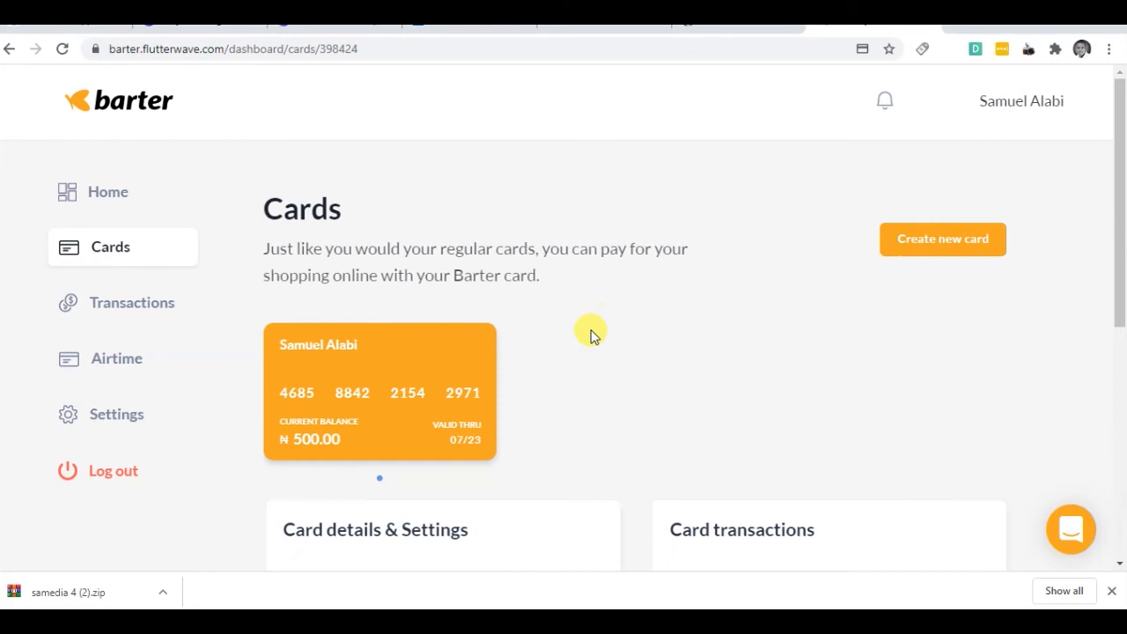
scroll("down", 3)
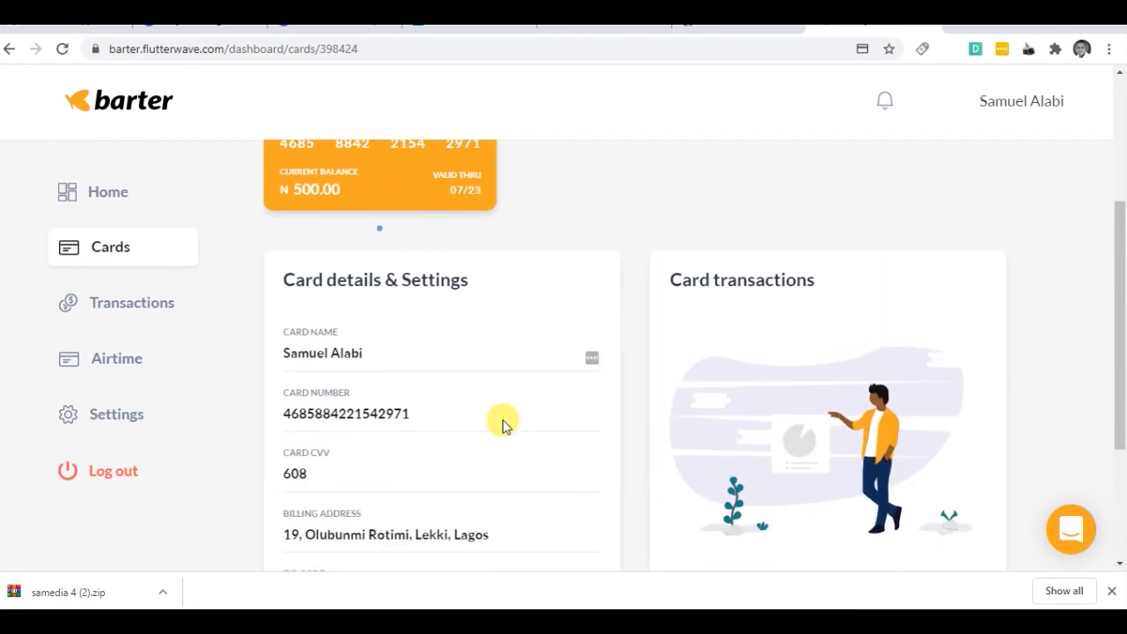
scroll("down", 3)
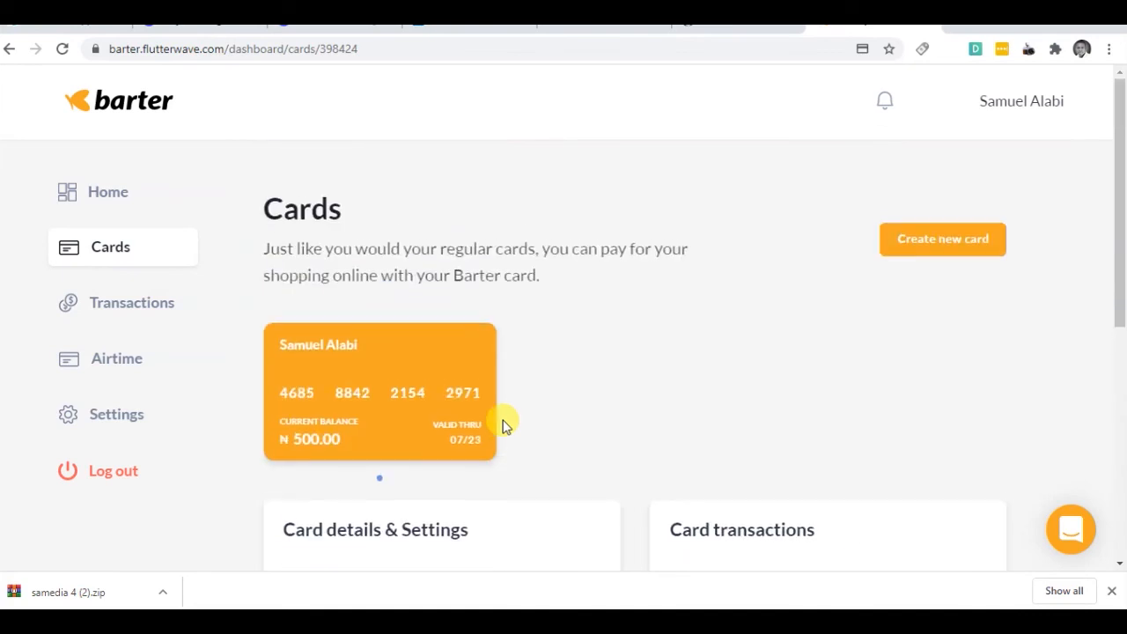
mouse_move(923, 250)
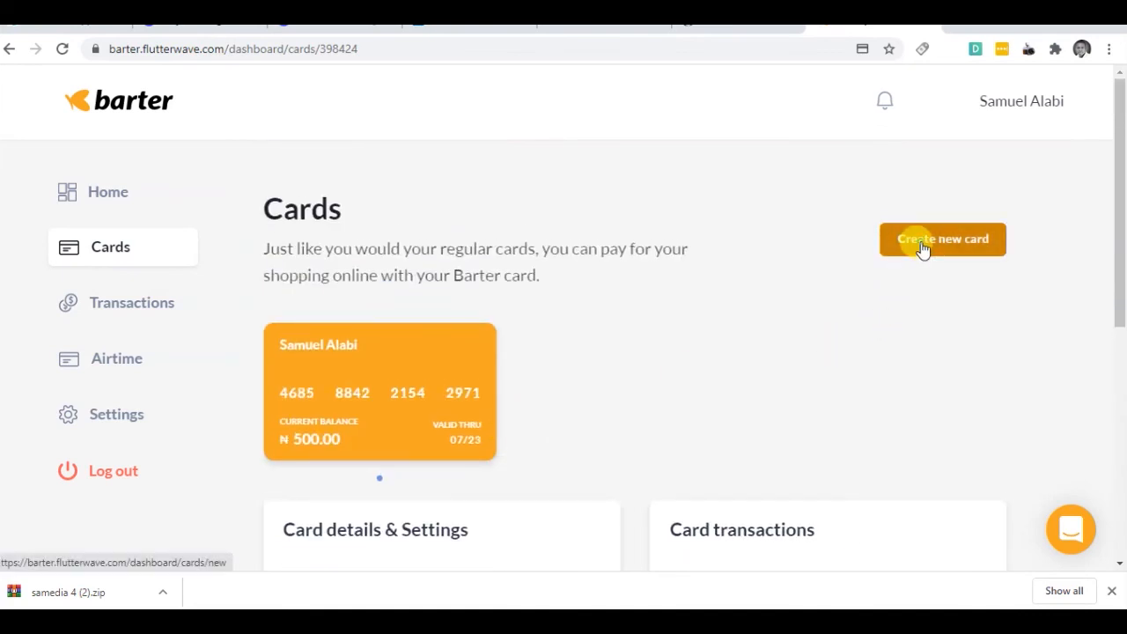
Step: Attempt to create a new virtual card funded with $1, rejected as below the USD 5 minimum
left_click(942, 239)
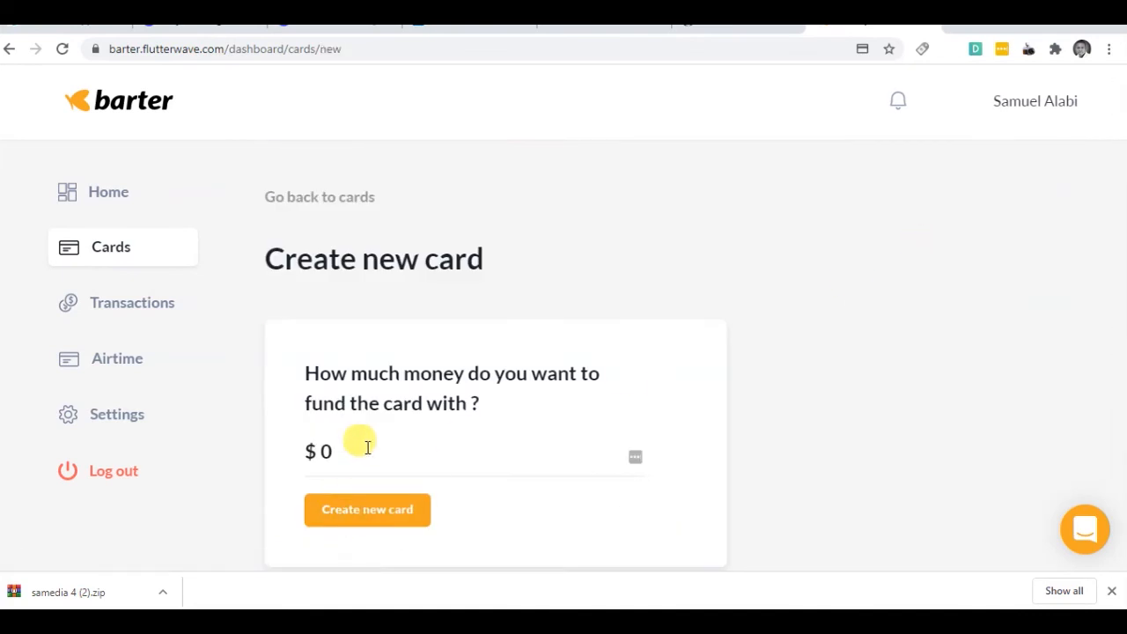
left_click(366, 449)
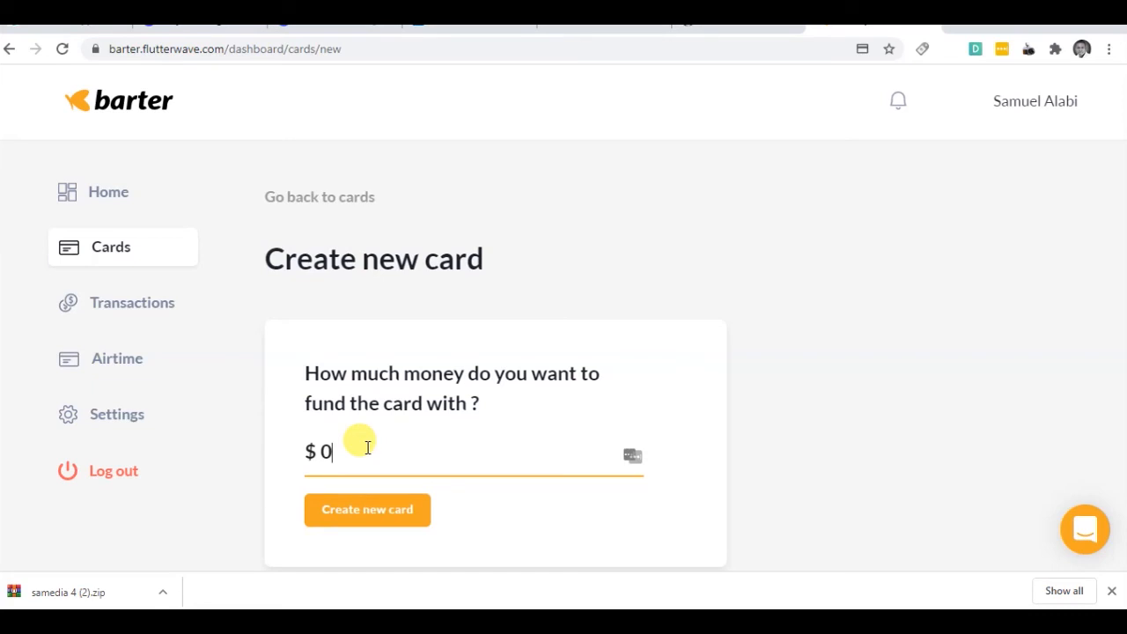
type("1")
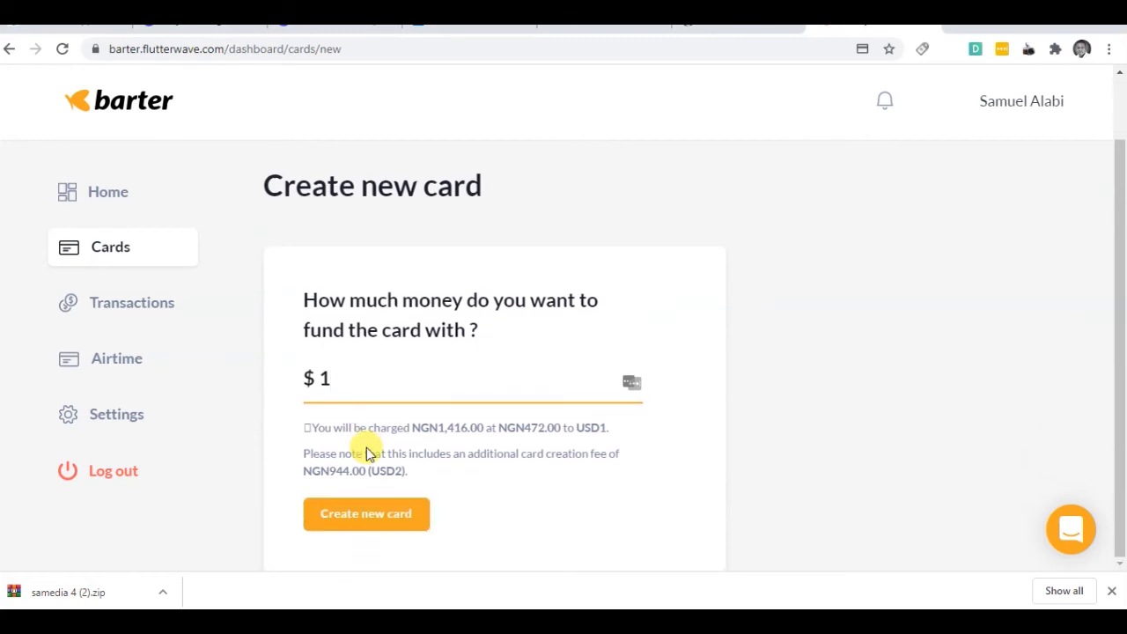
mouse_move(491, 440)
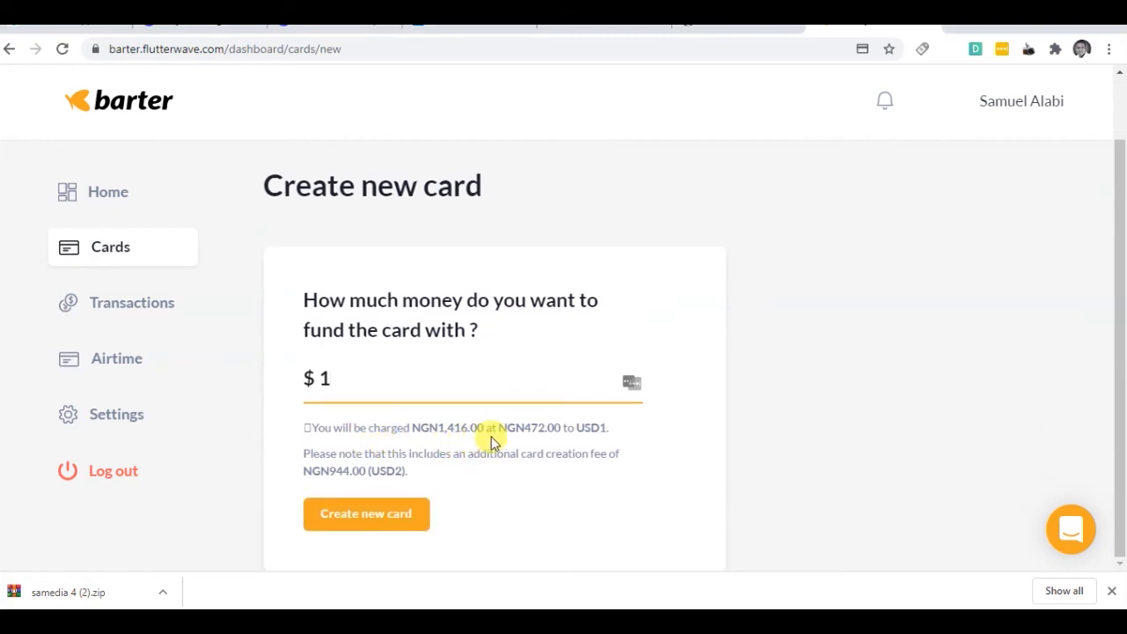
mouse_move(414, 490)
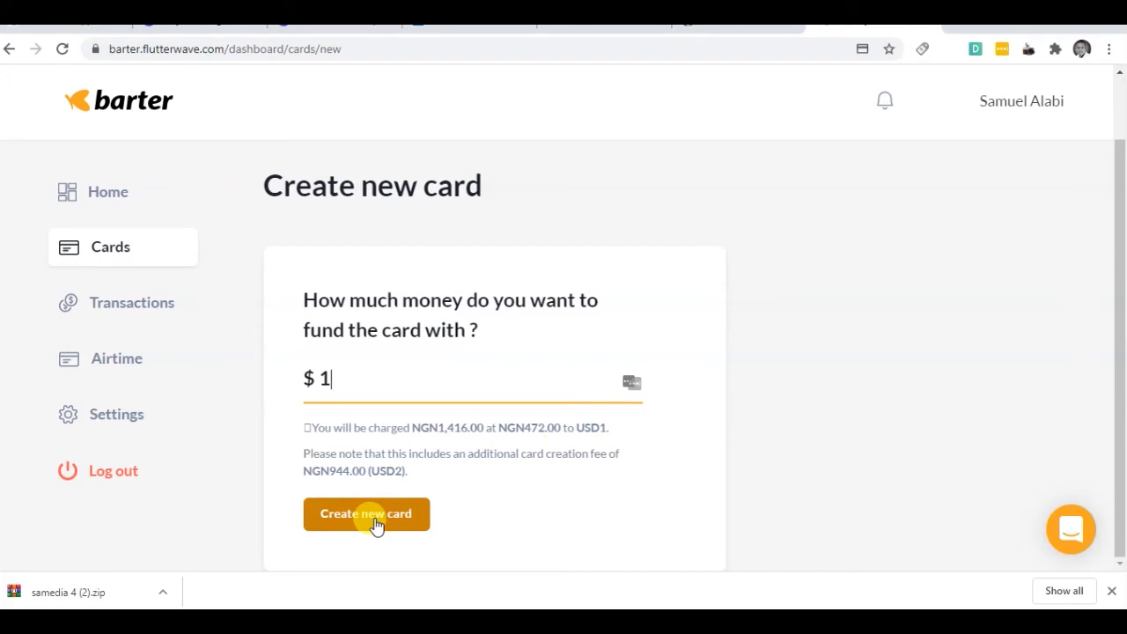
left_click(366, 515)
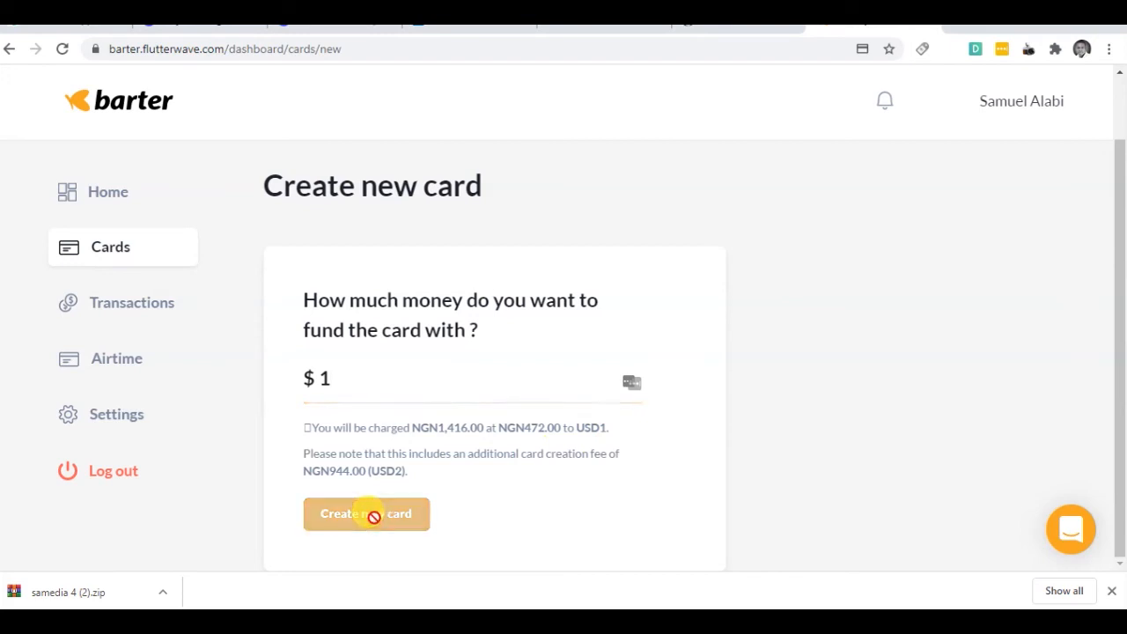
left_click(367, 514)
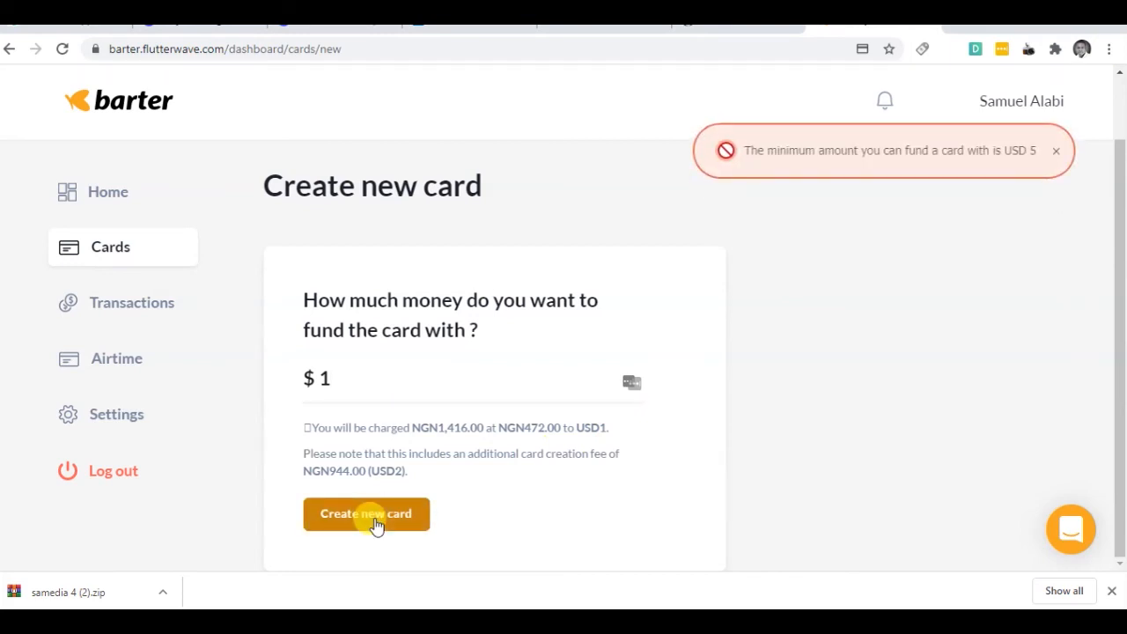
mouse_move(926, 179)
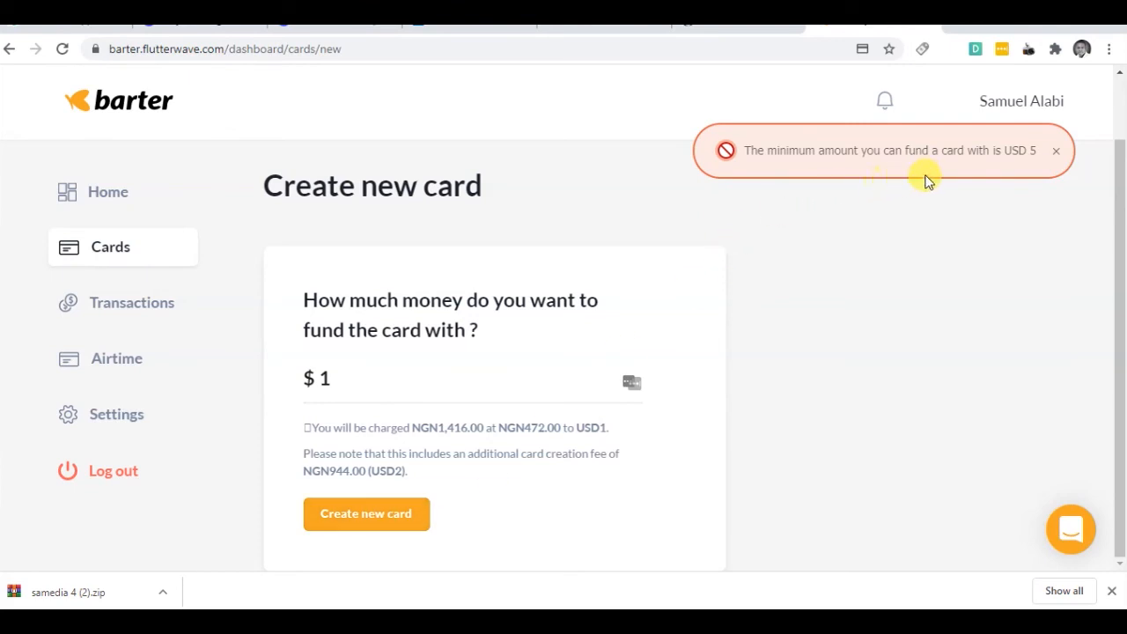
mouse_move(978, 282)
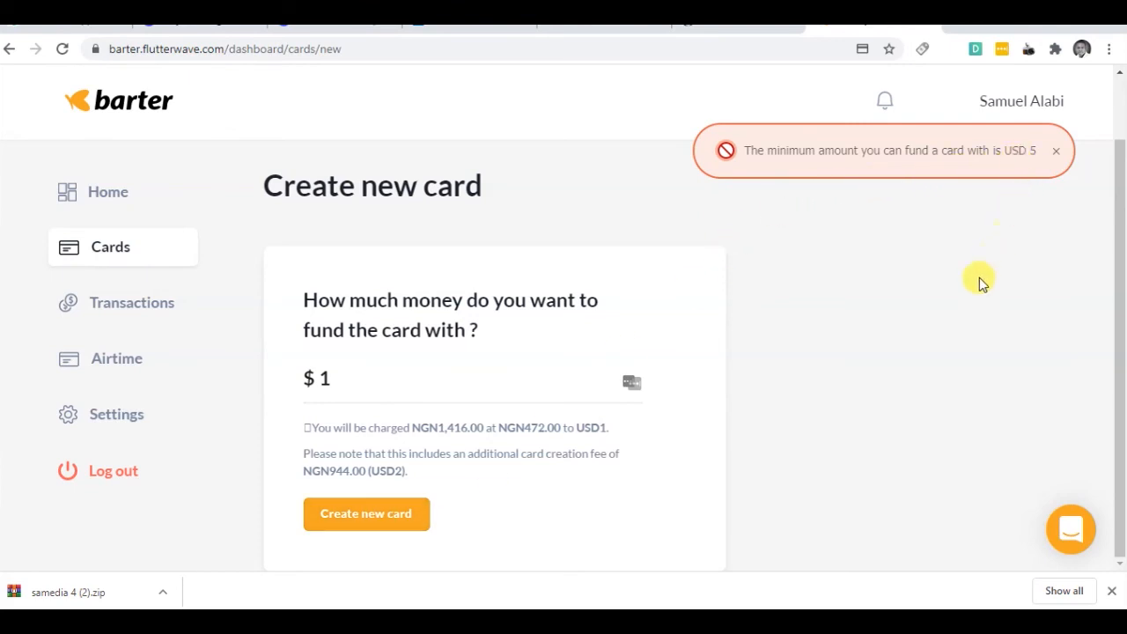
mouse_move(772, 500)
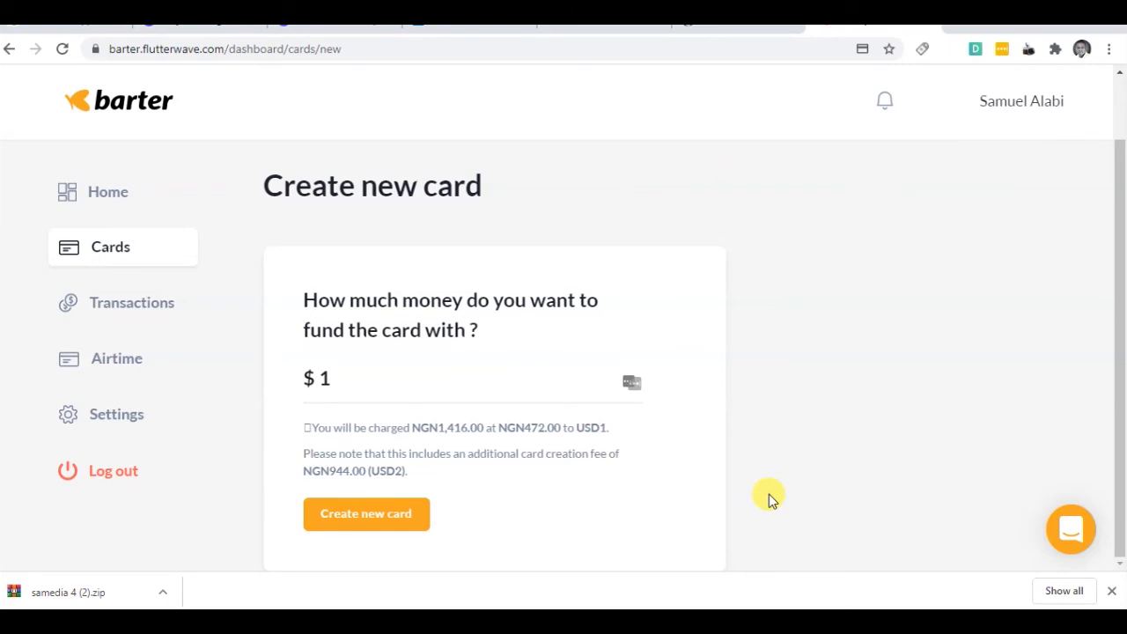
mouse_move(729, 513)
type("5")
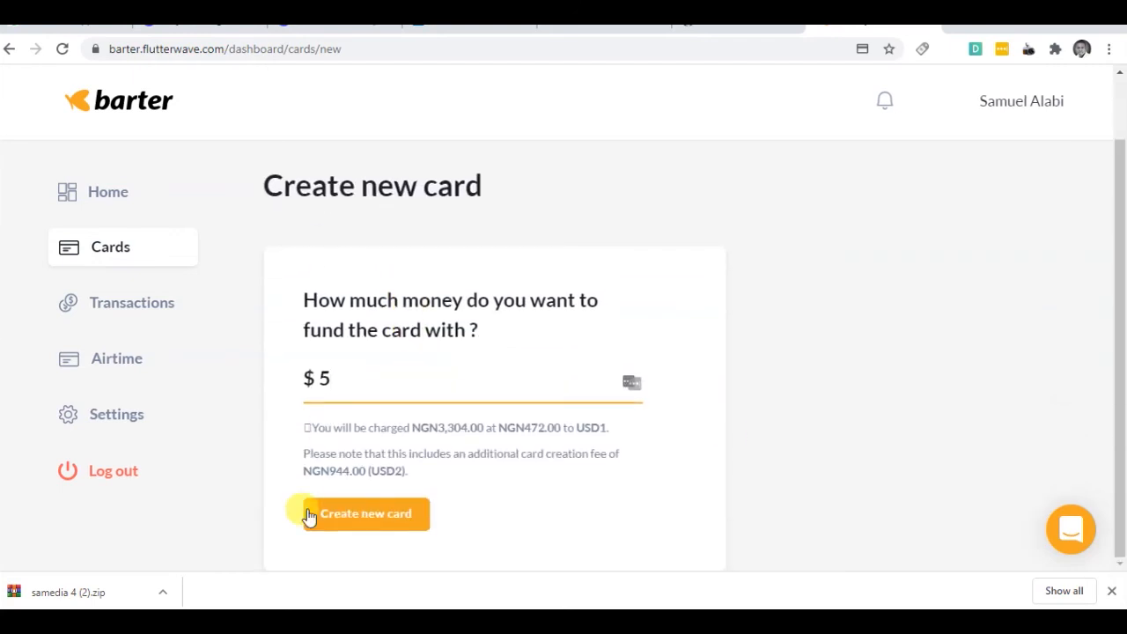
Step: Submit creation of the card funded with $5 instead
left_click(362, 514)
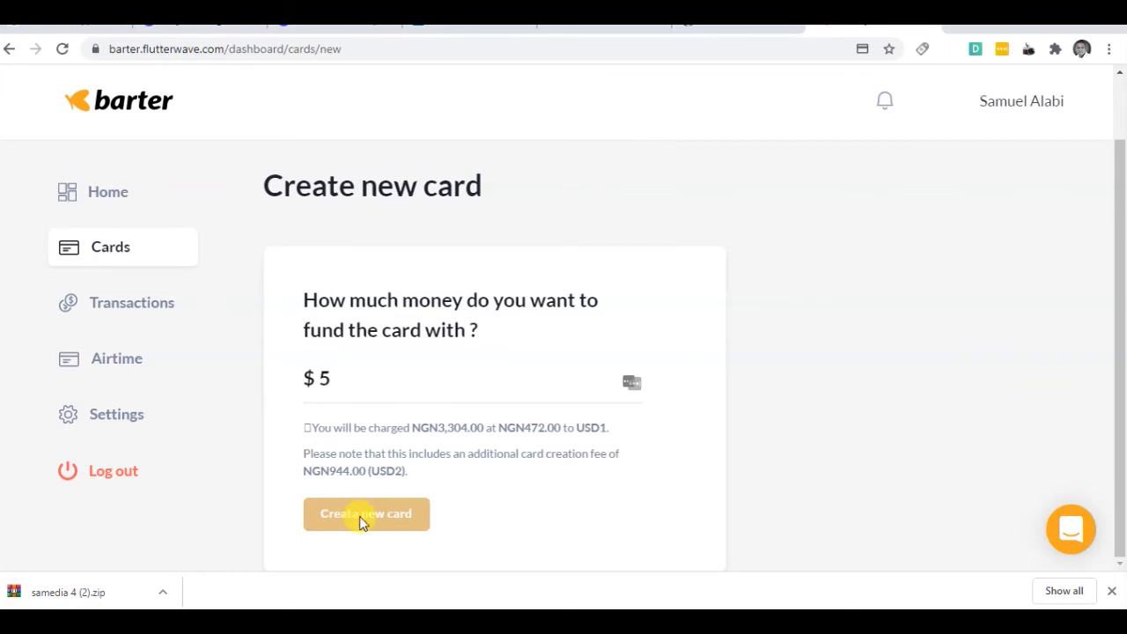
Step: Reach the ₦3,304.00 checkout for the $5 card and back out to the cancel-payment prompt
left_click(366, 514)
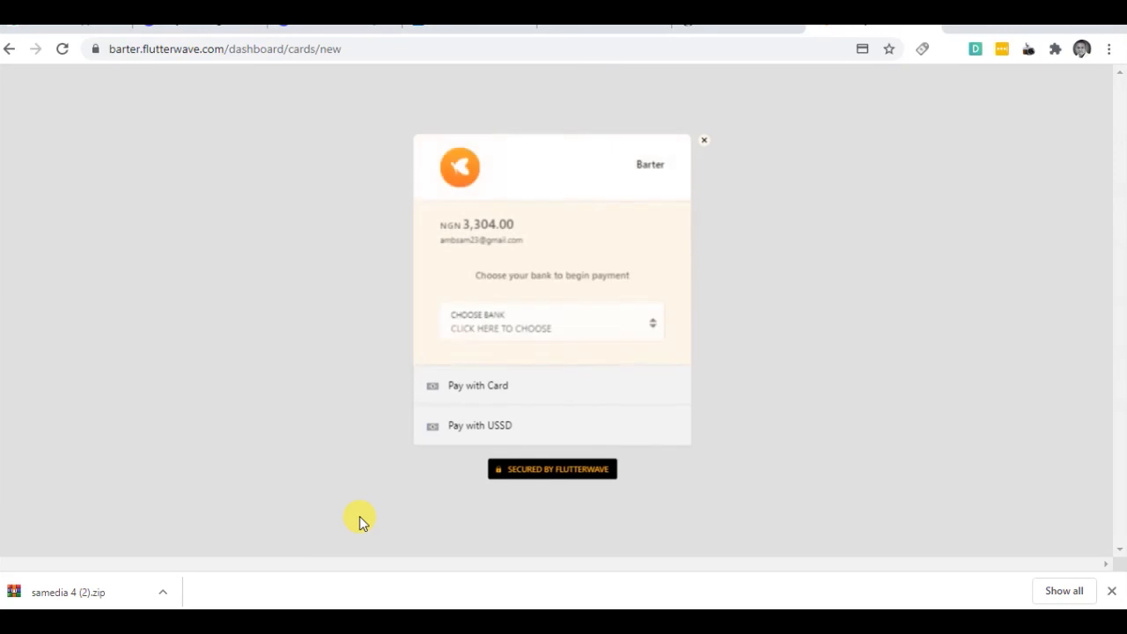
mouse_move(424, 379)
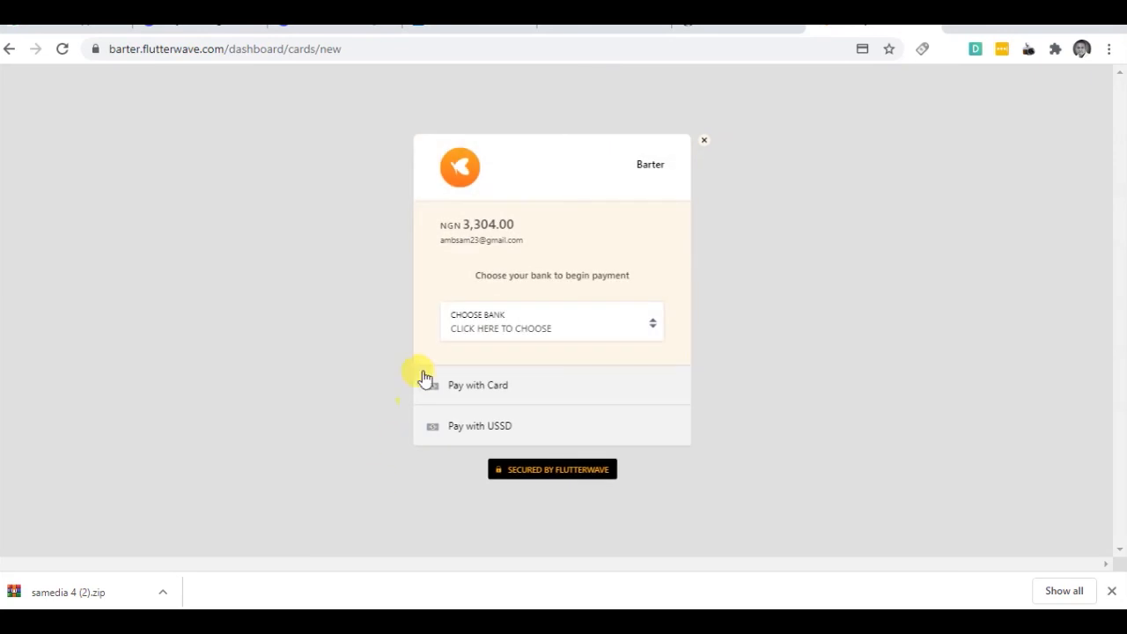
mouse_move(631, 338)
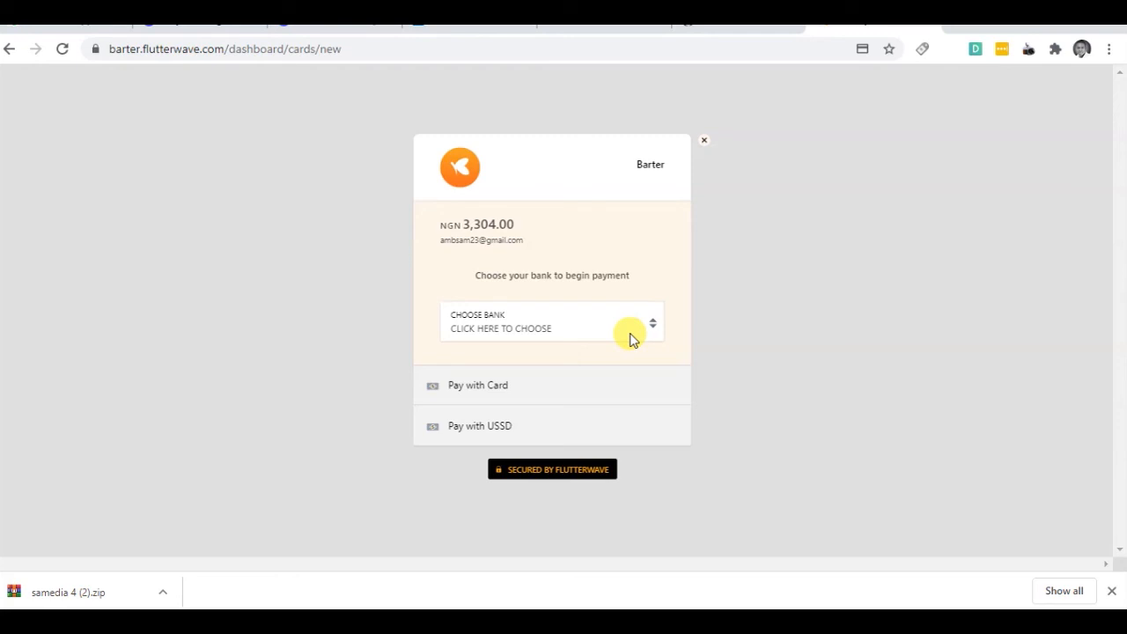
mouse_move(644, 317)
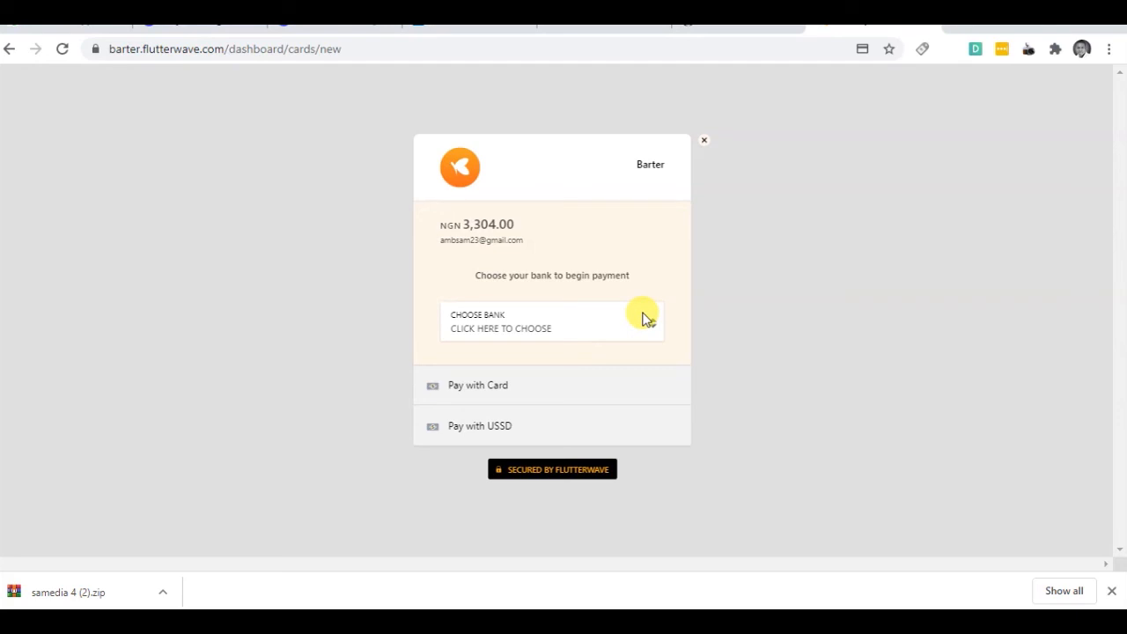
left_click(704, 141)
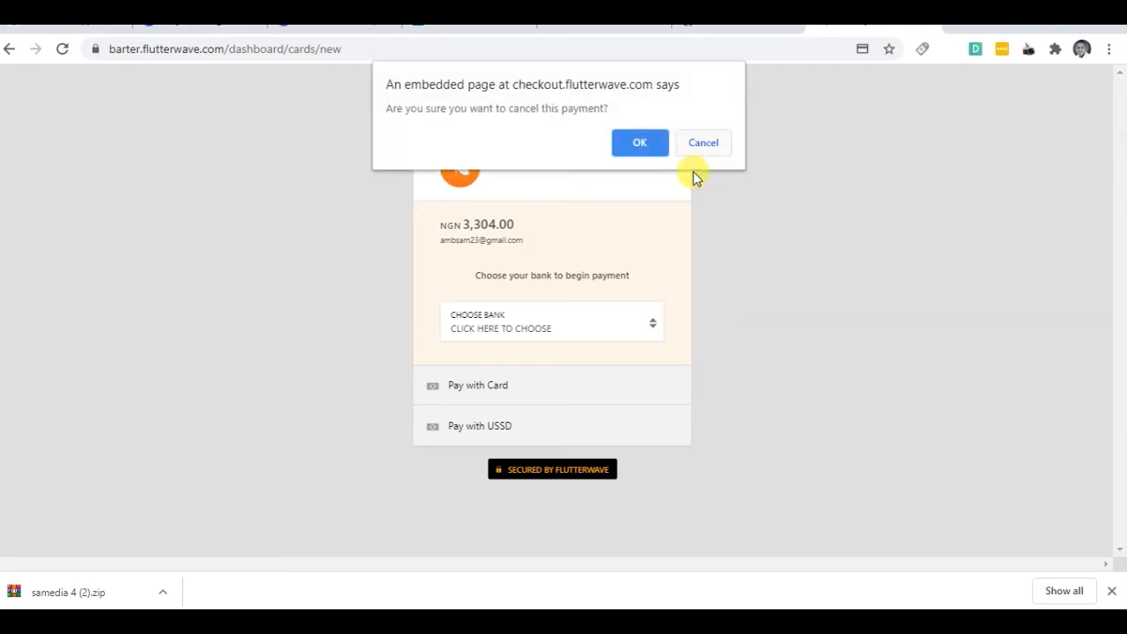
Step: Confirm cancelling the payment and return to editing the card funding amount
left_click(639, 141)
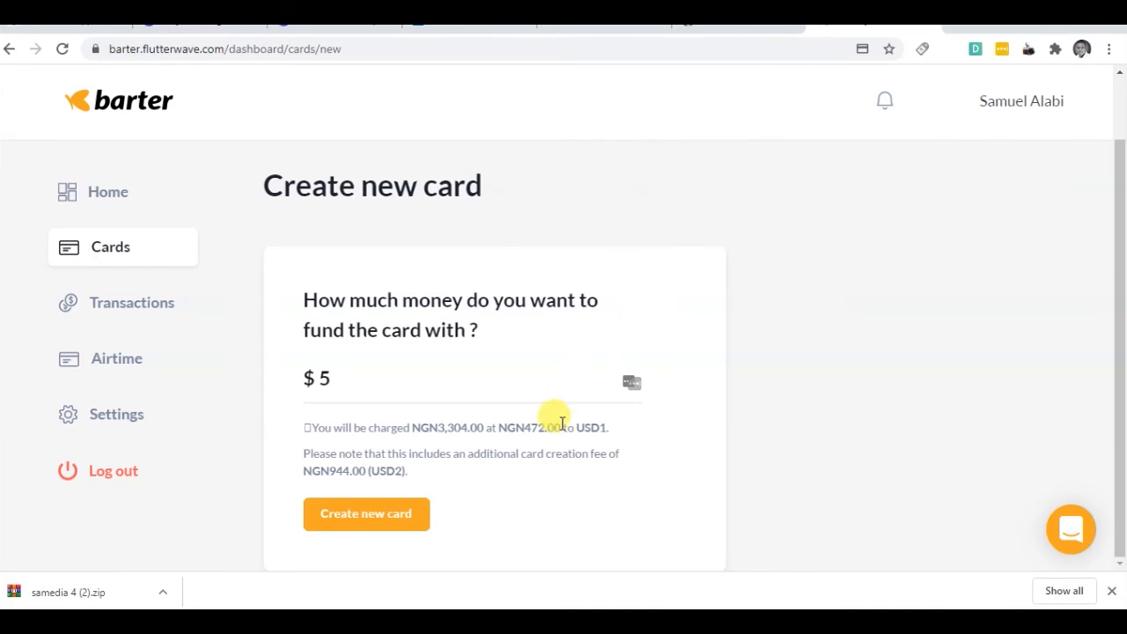
mouse_move(482, 444)
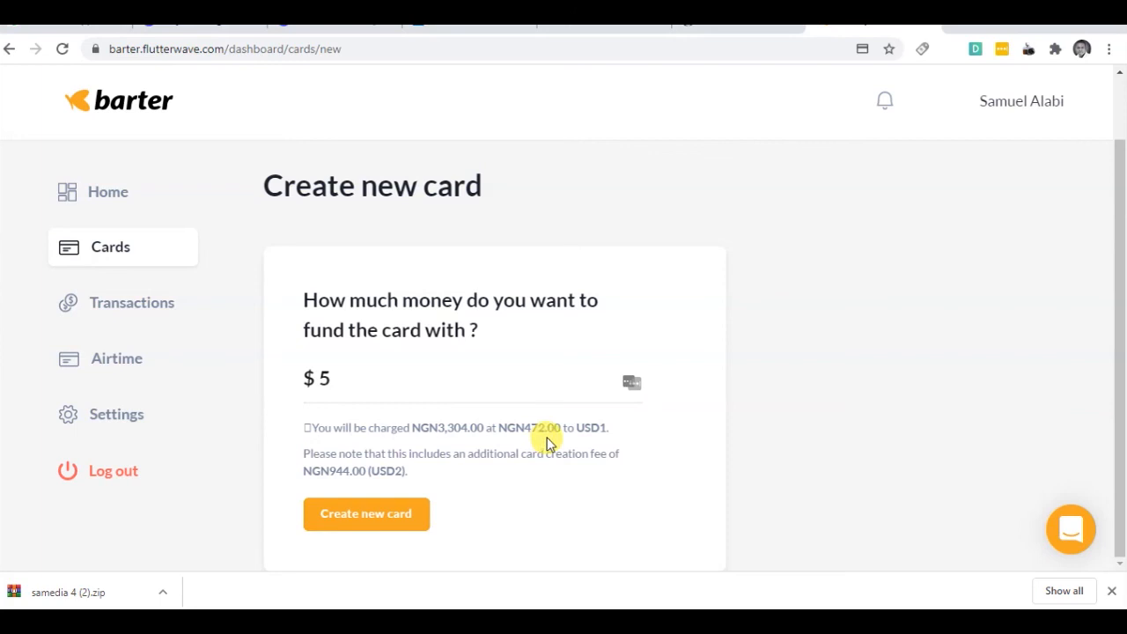
mouse_move(610, 437)
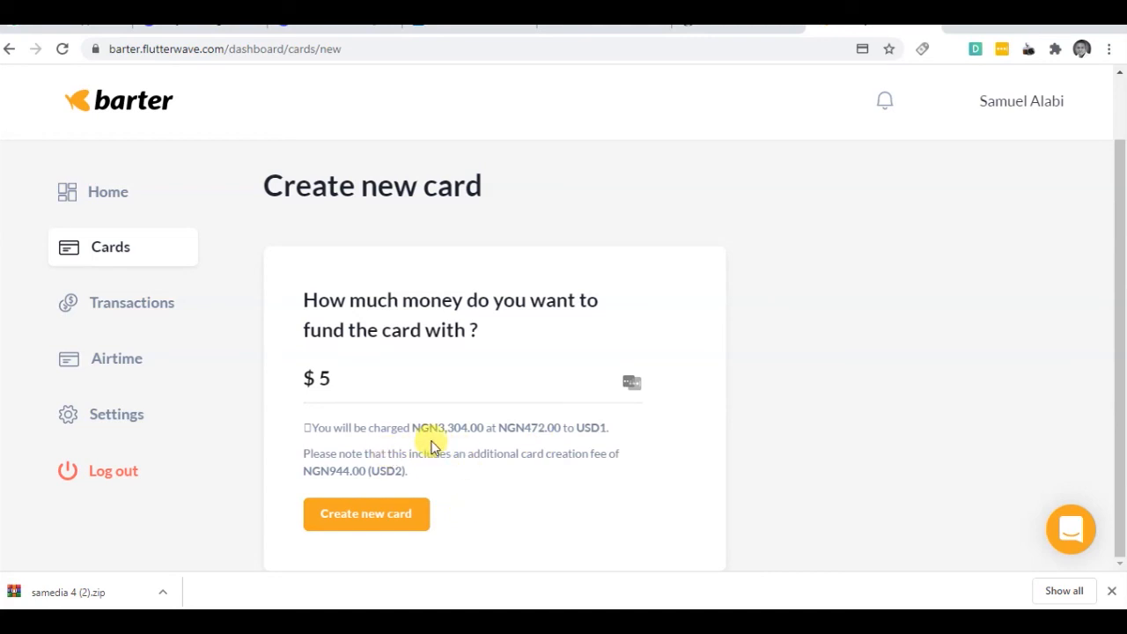
left_click(370, 378)
type("4")
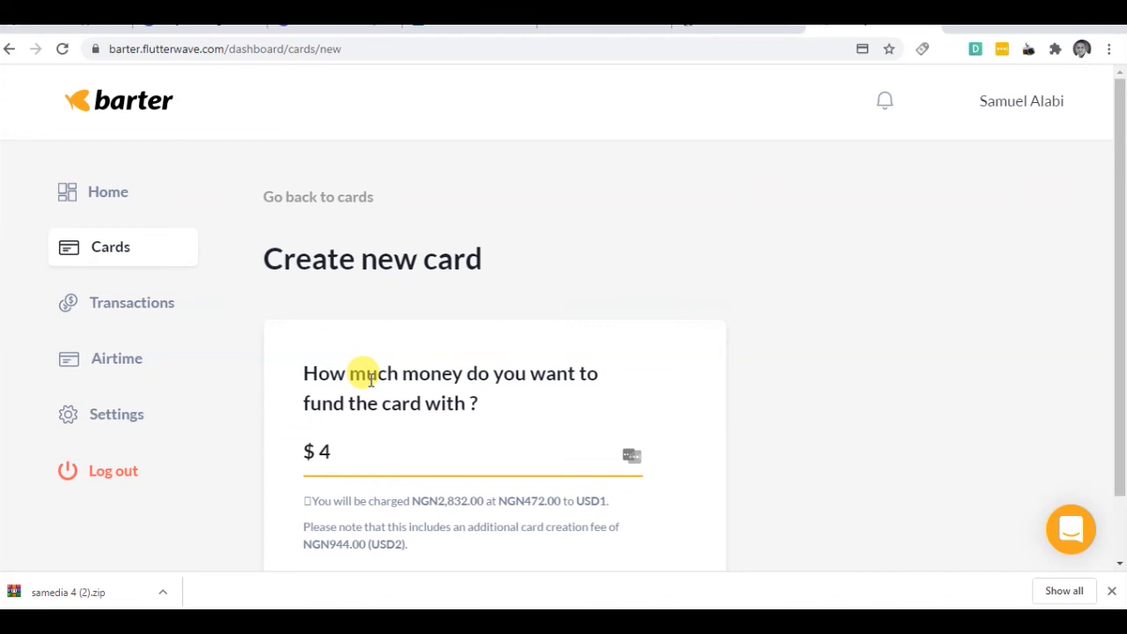
scroll("down", 3)
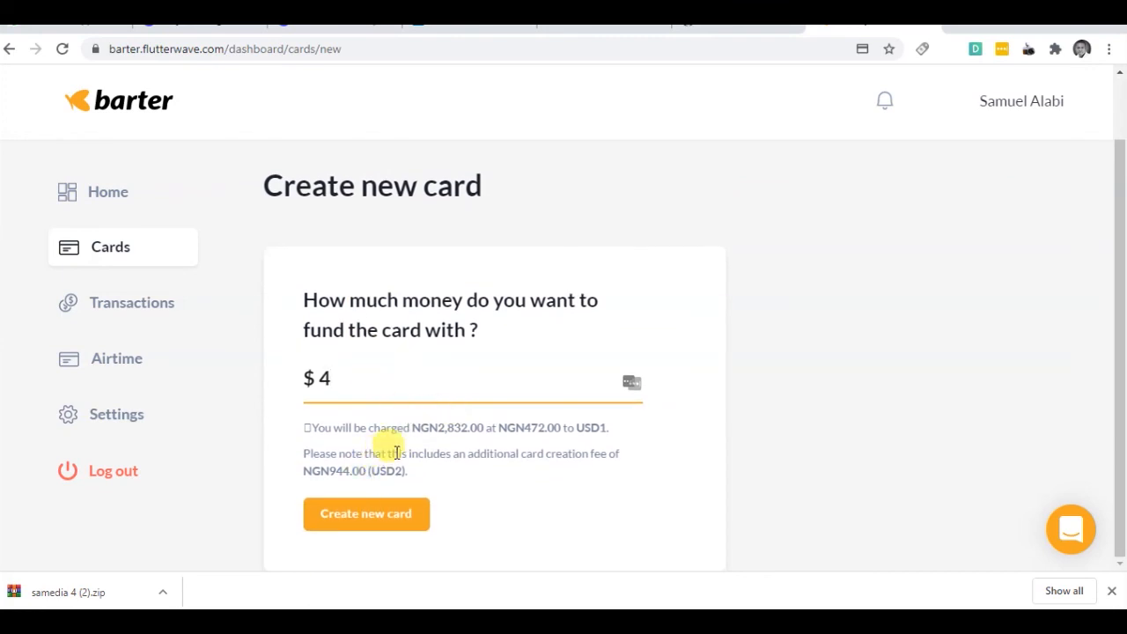
mouse_move(511, 443)
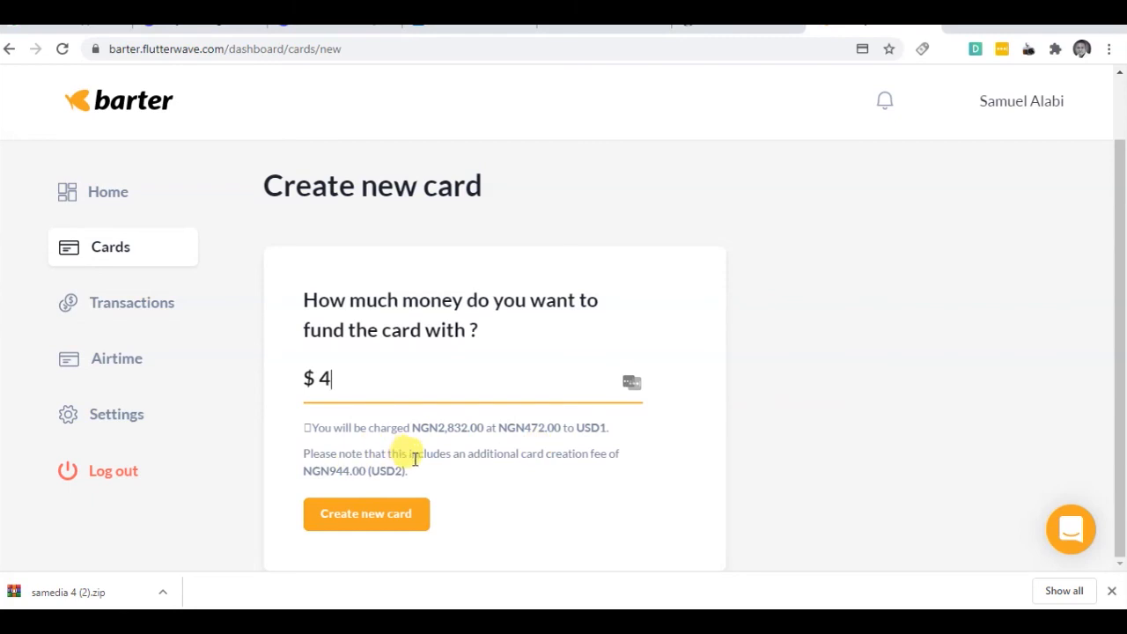
mouse_move(426, 504)
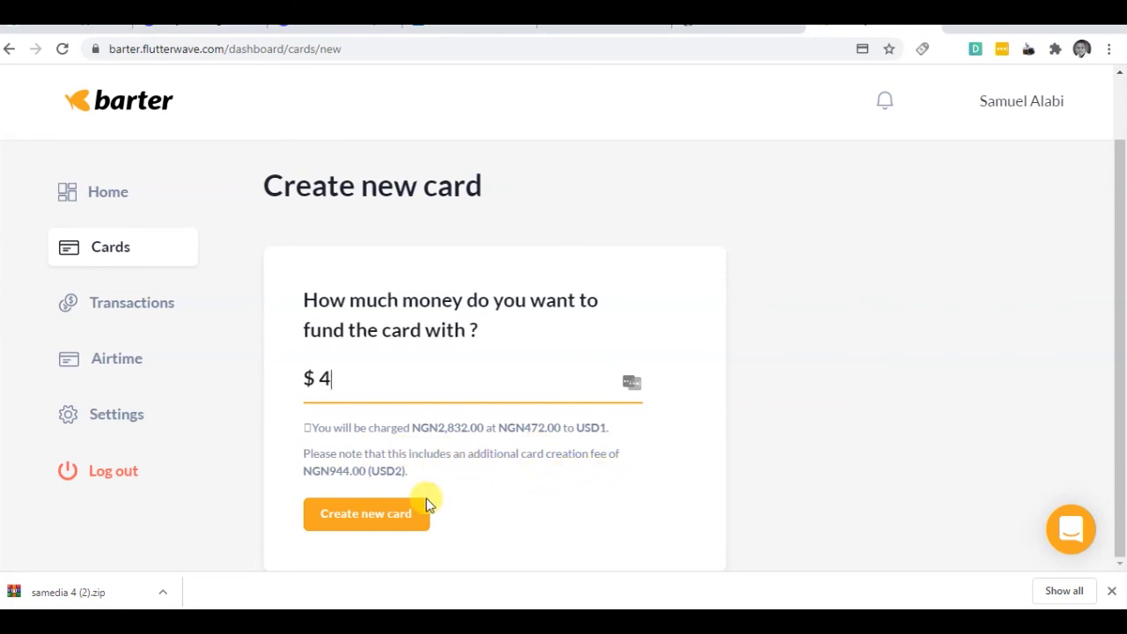
mouse_move(355, 378)
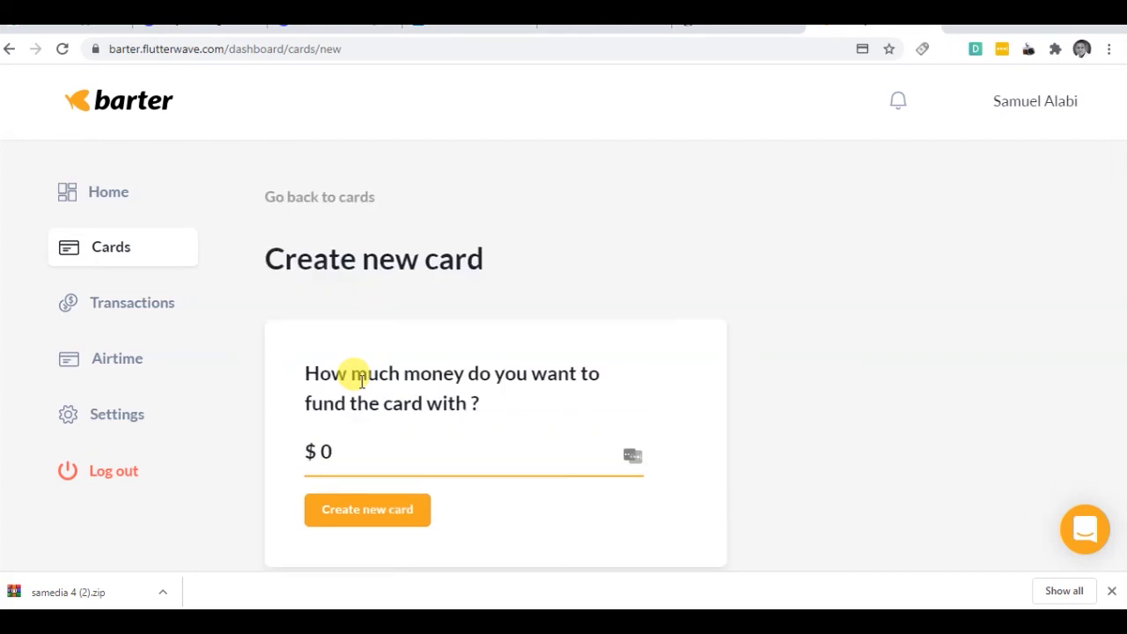
Step: Retry creating a $1 card, which is rejected again for being below the USD 5 minimum
type("1")
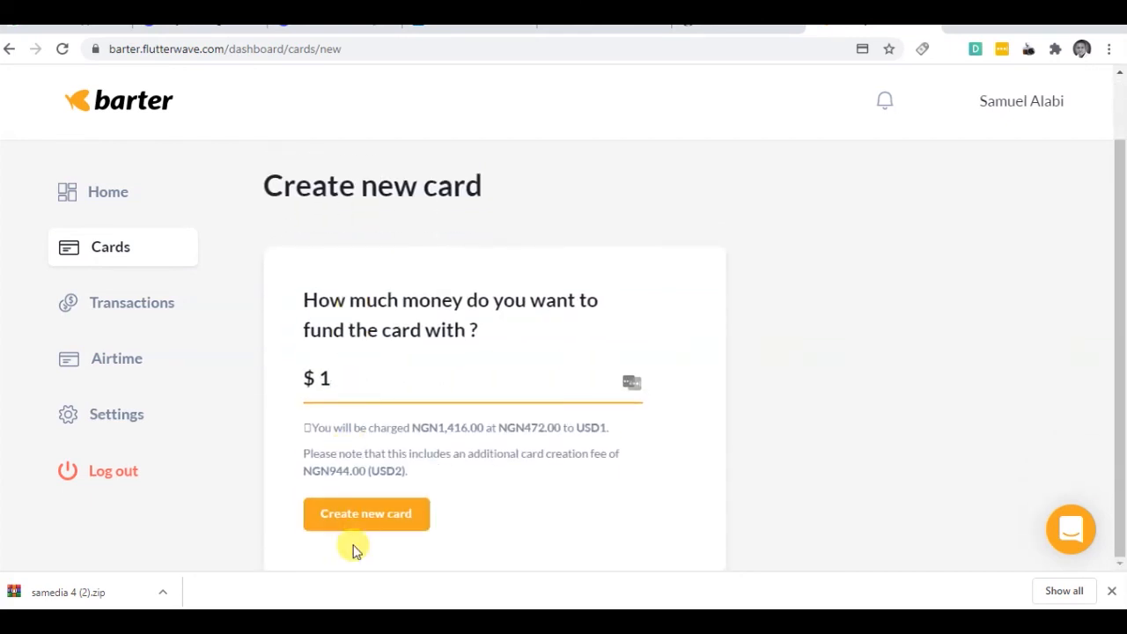
left_click(366, 514)
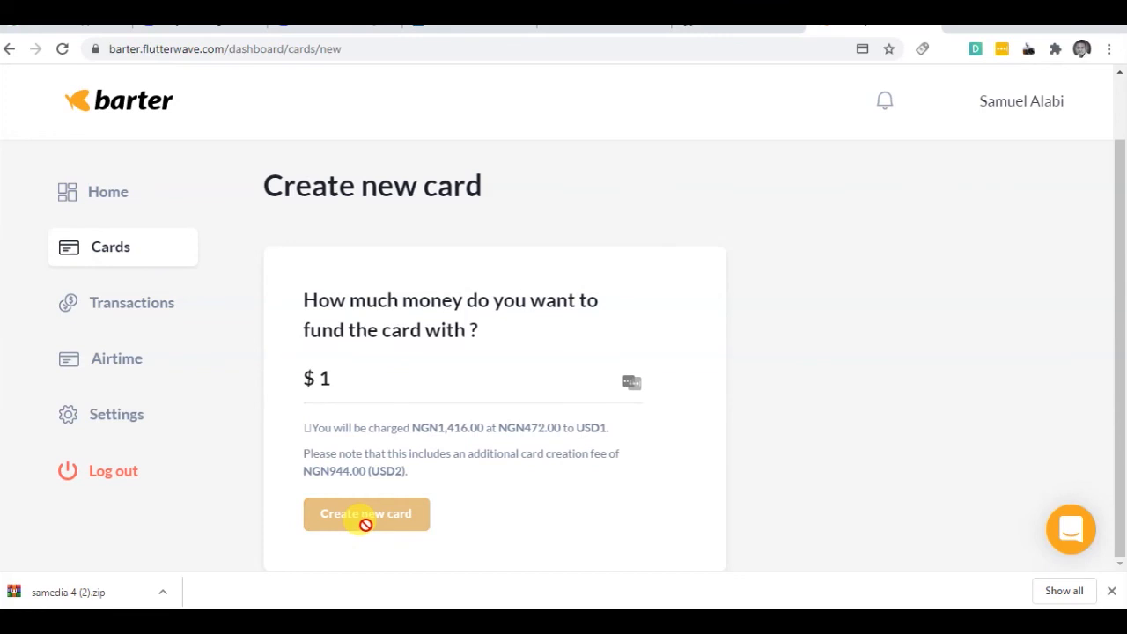
left_click(367, 514)
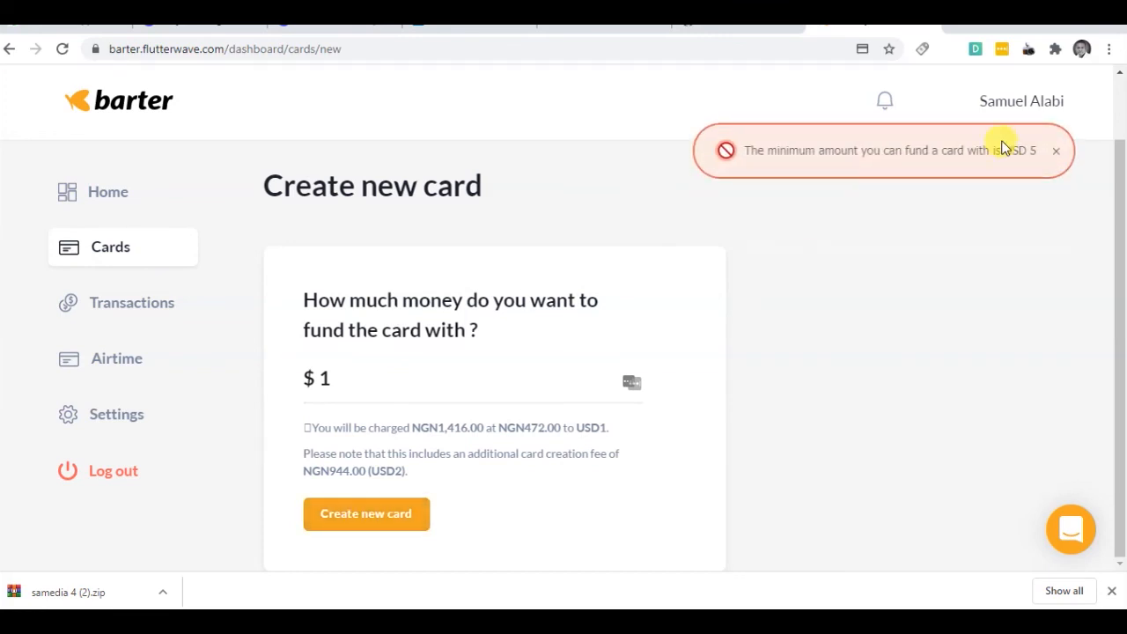
mouse_move(983, 215)
type("5")
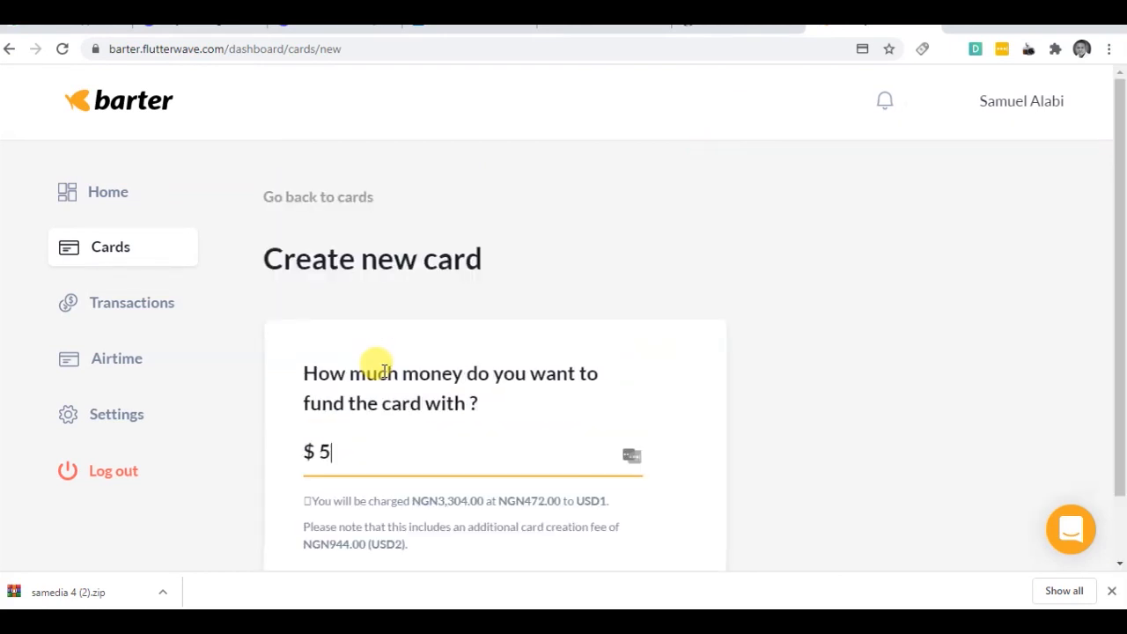
mouse_move(447, 356)
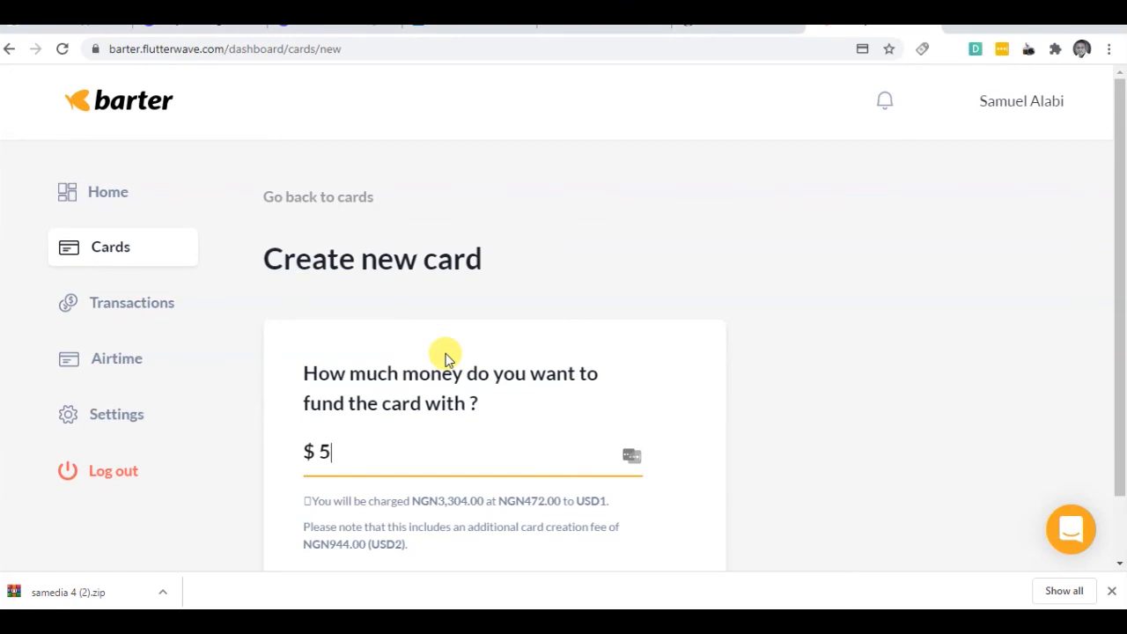
scroll("down", 3)
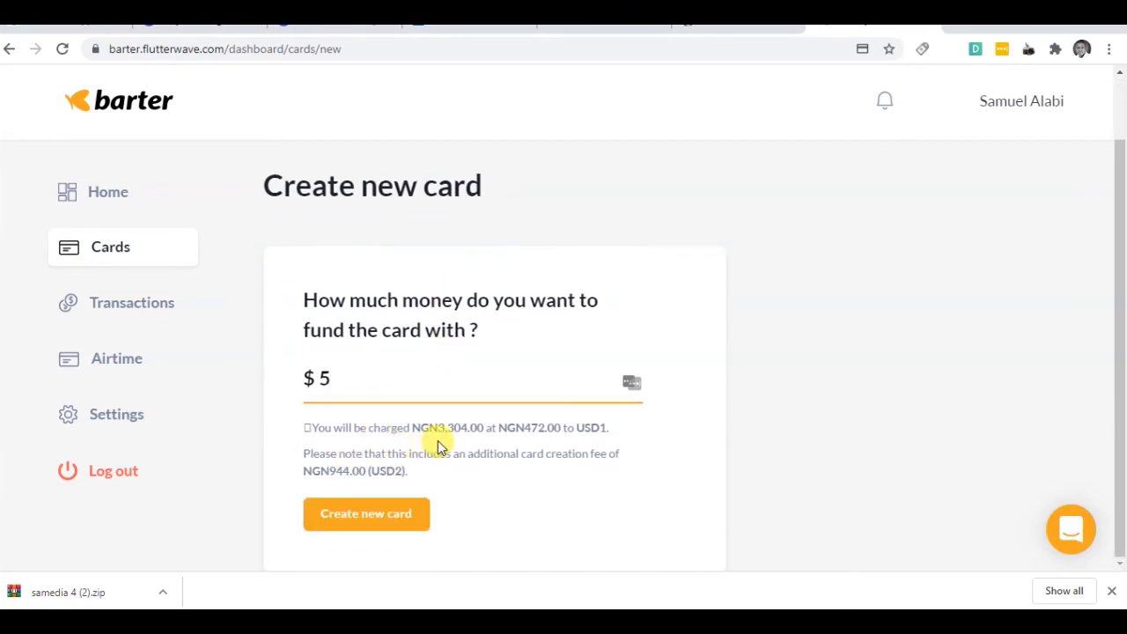
mouse_move(574, 444)
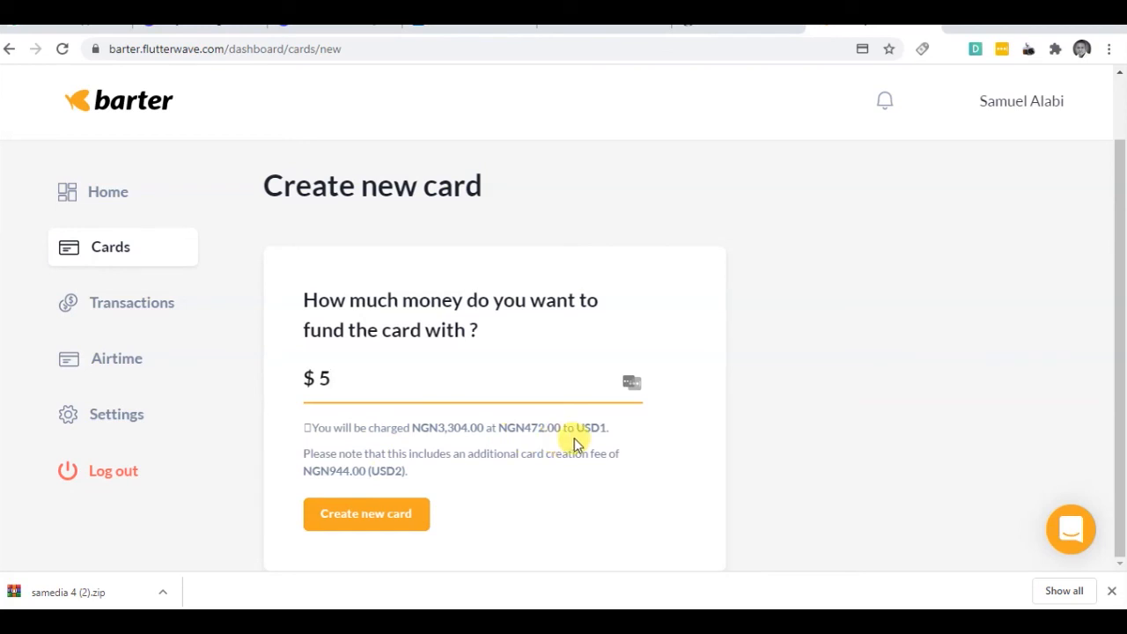
mouse_move(496, 472)
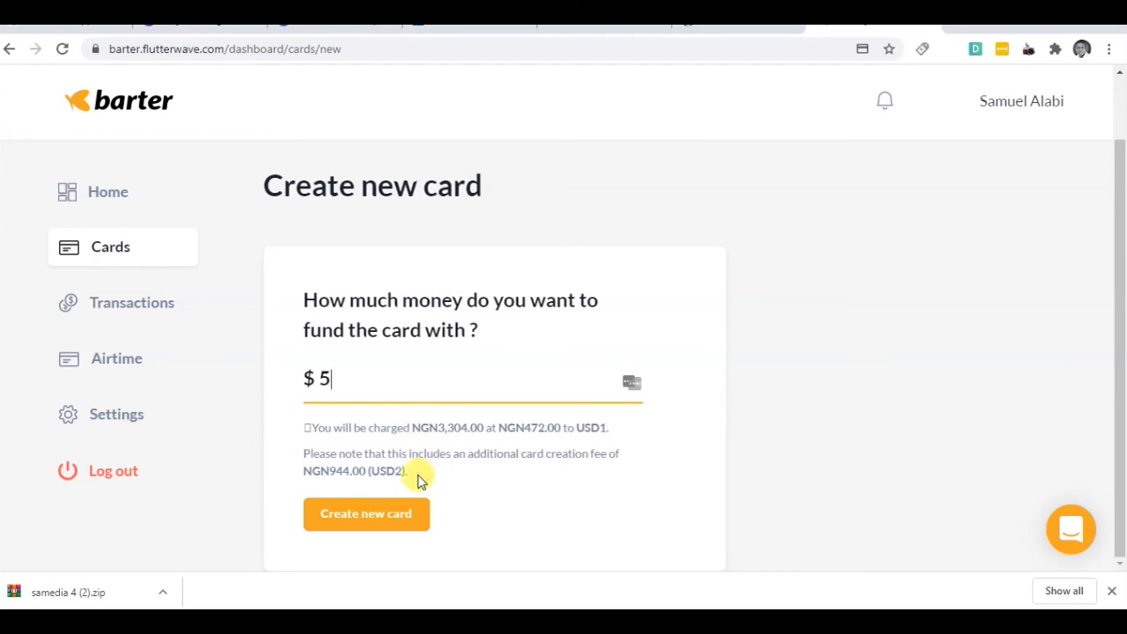
mouse_move(389, 492)
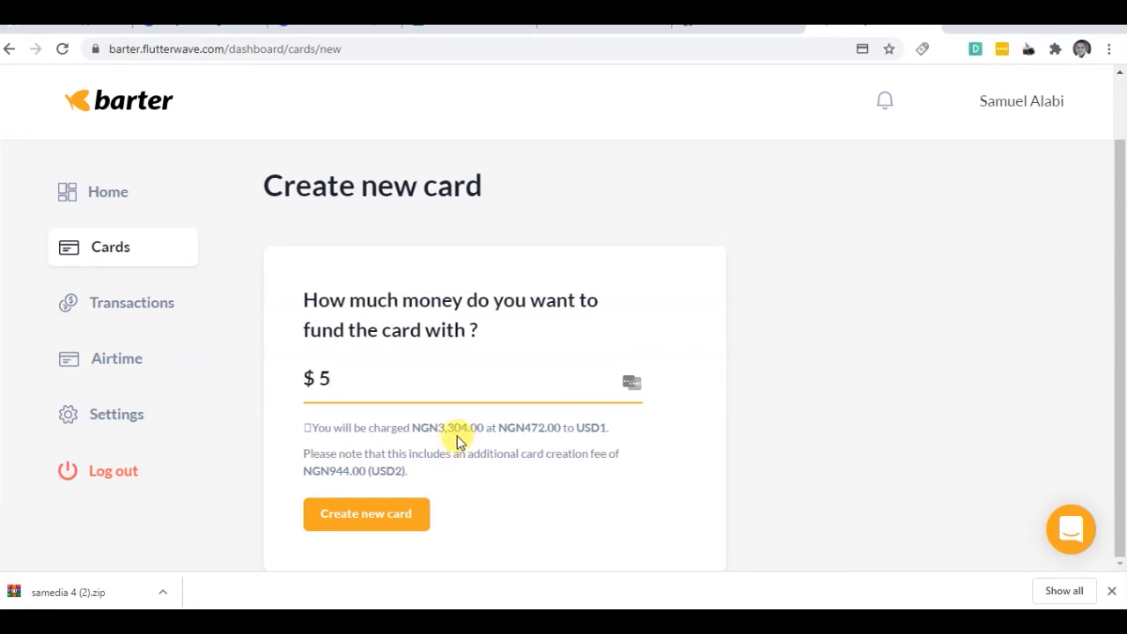
mouse_move(443, 468)
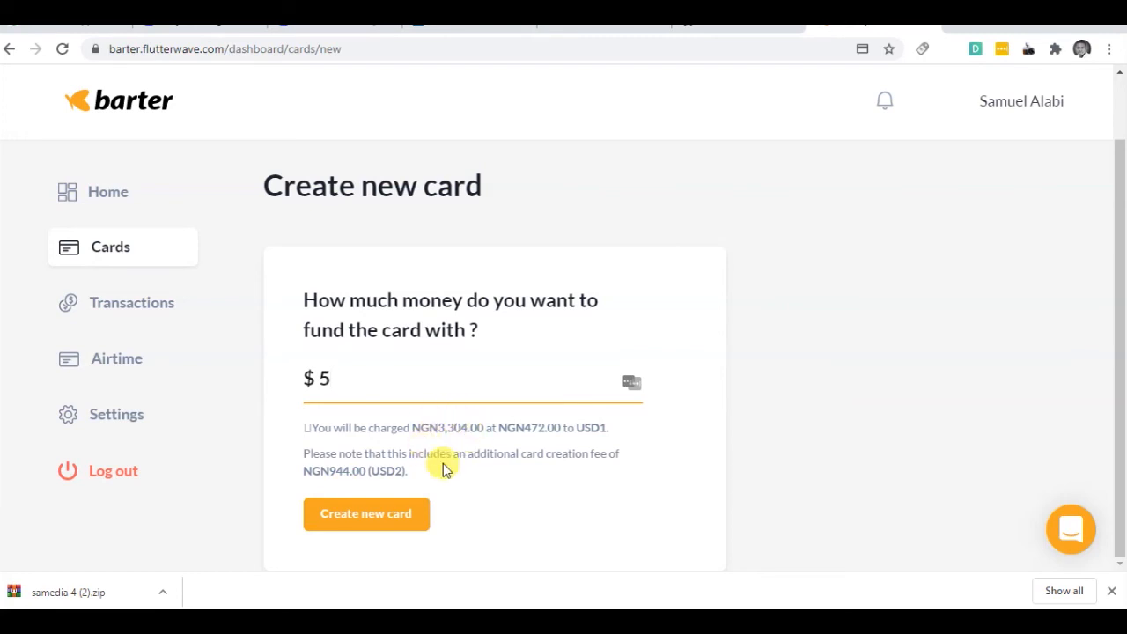
mouse_move(479, 475)
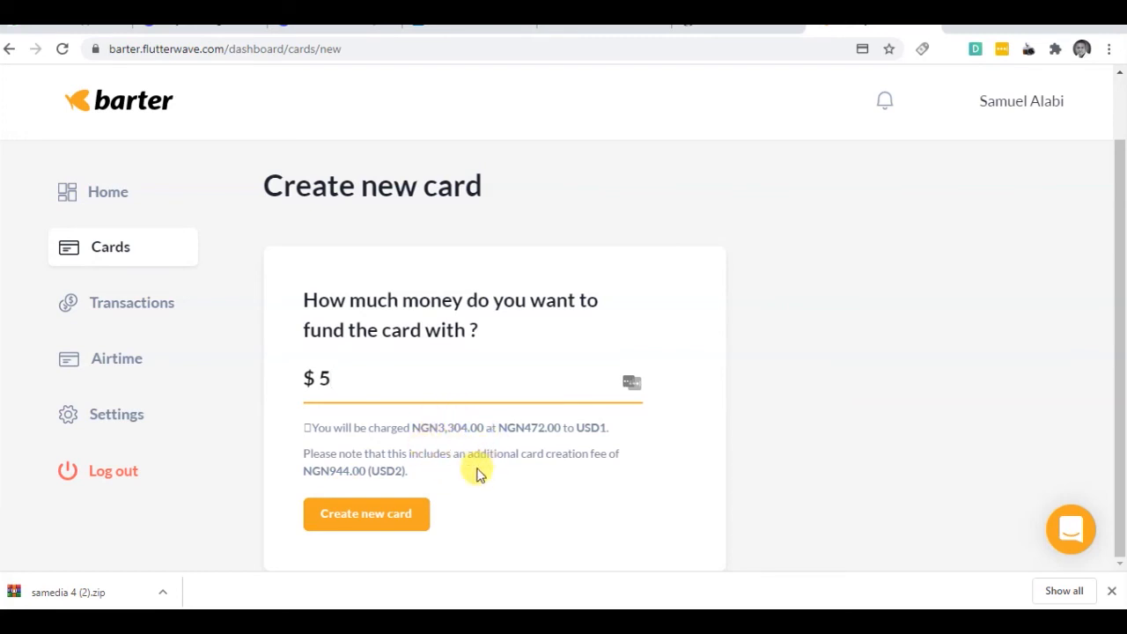
left_click(366, 514)
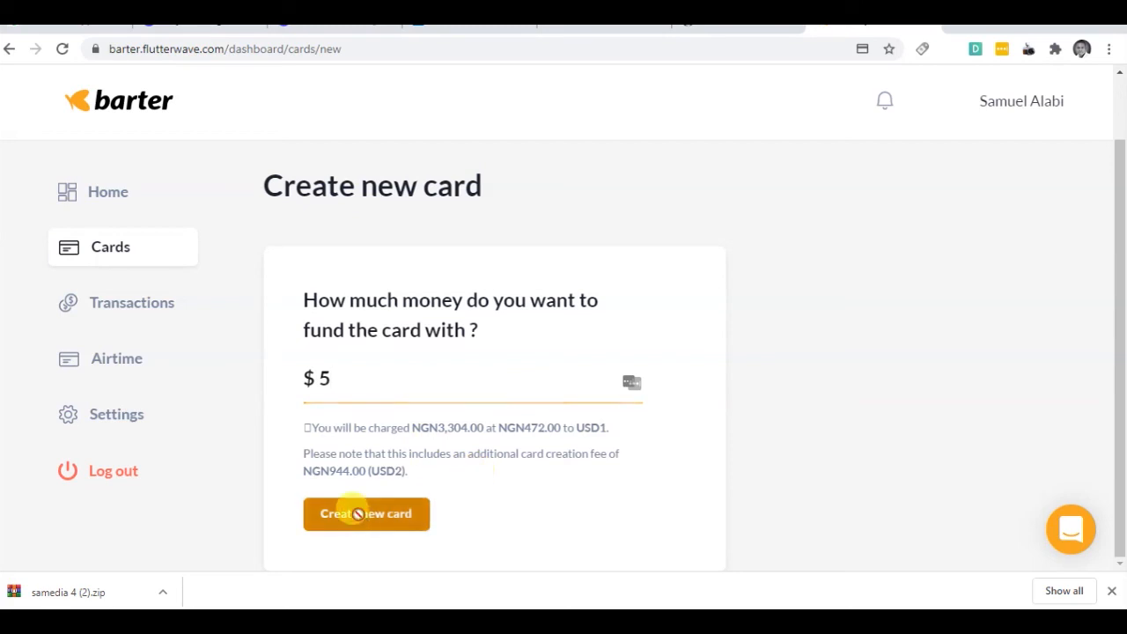
left_click(367, 514)
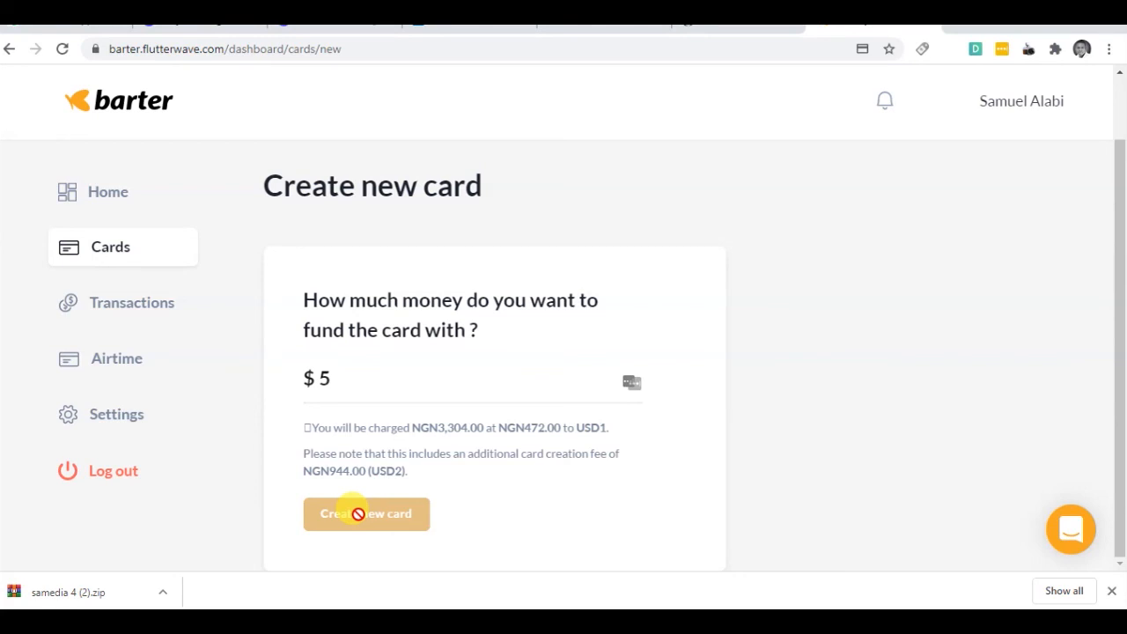
left_click(366, 515)
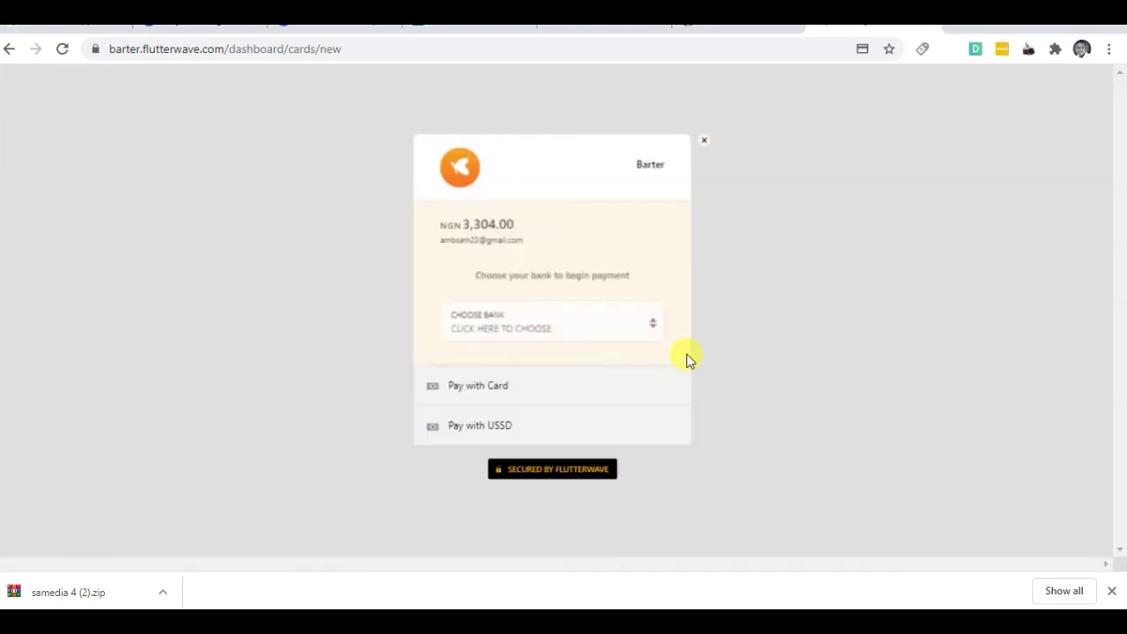
mouse_move(704, 142)
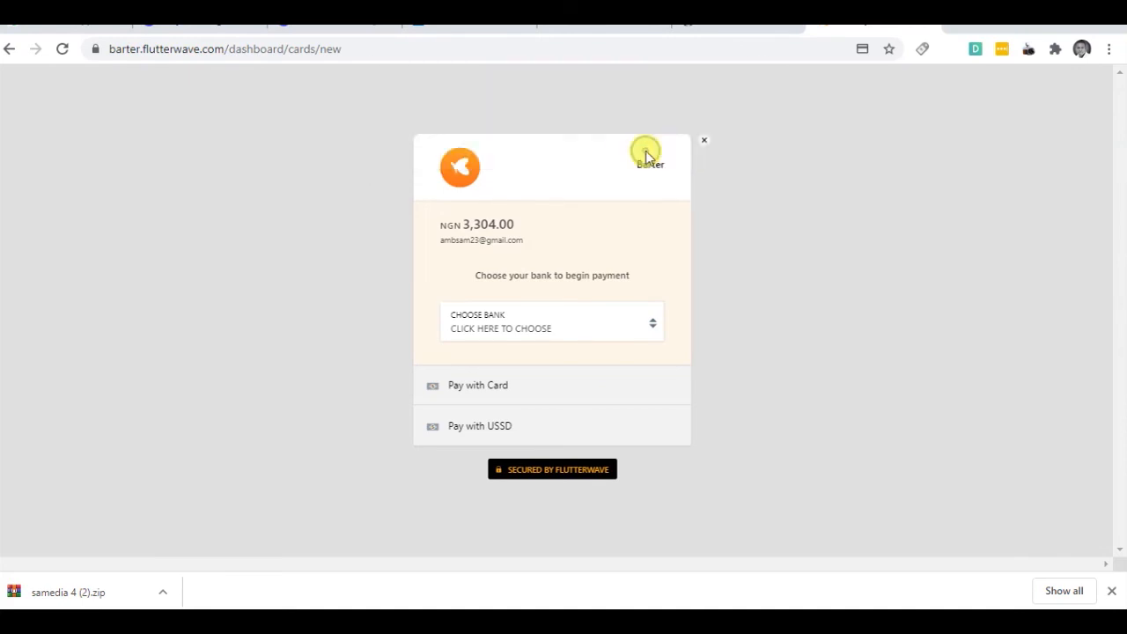
left_click(705, 141)
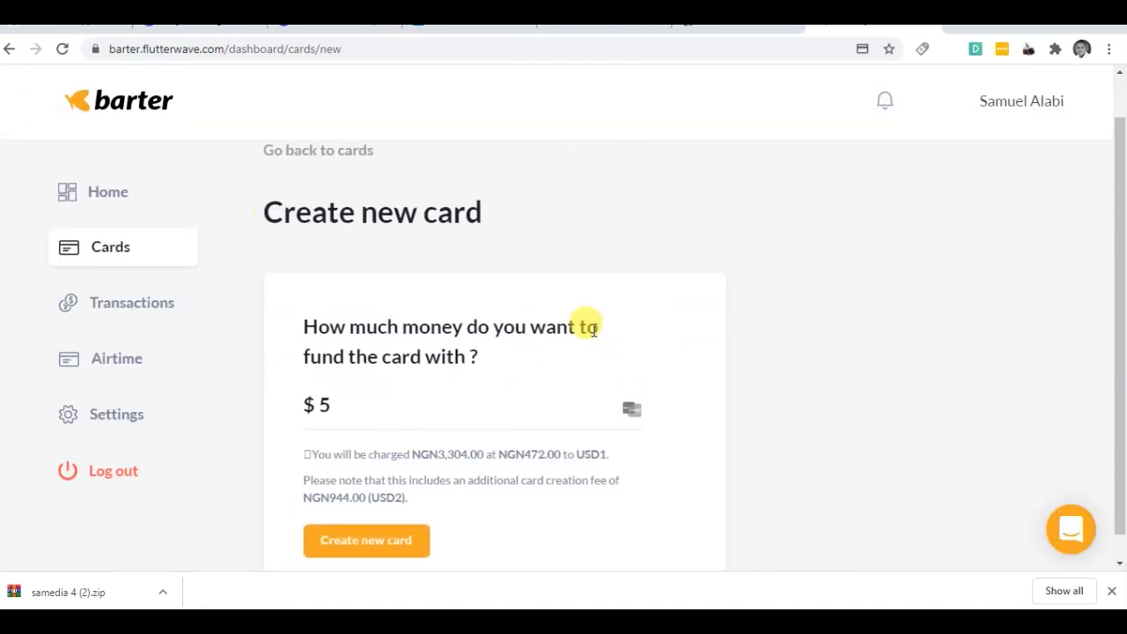
Step: Return Home and view the card with its ₦500.00 balance, 07/23 expiry and empty transactions list
left_click(108, 190)
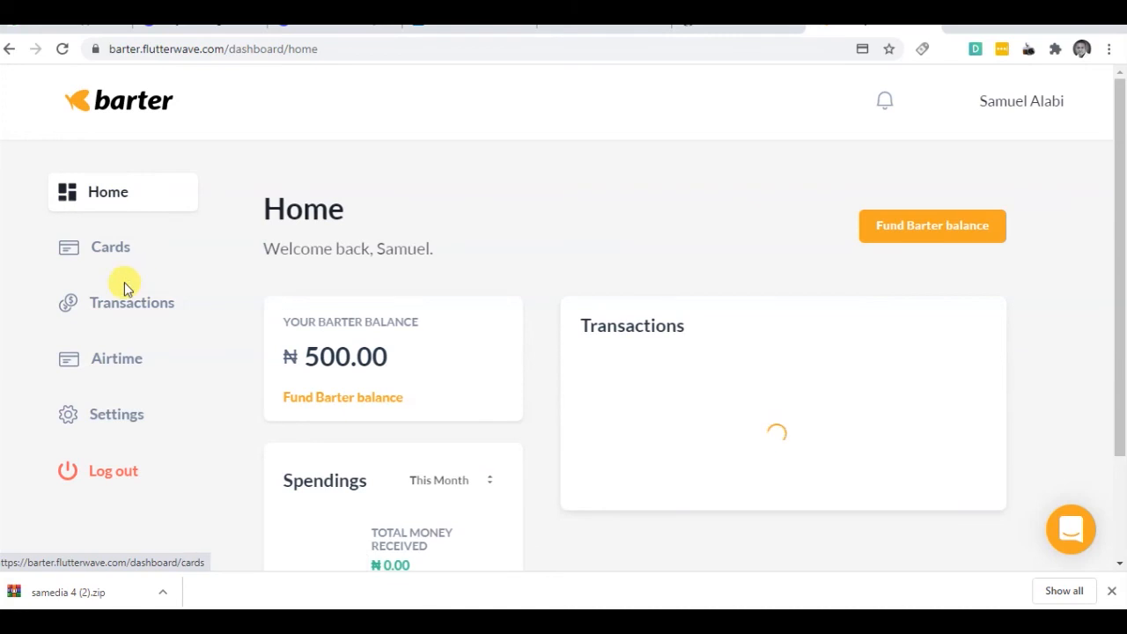
left_click(109, 247)
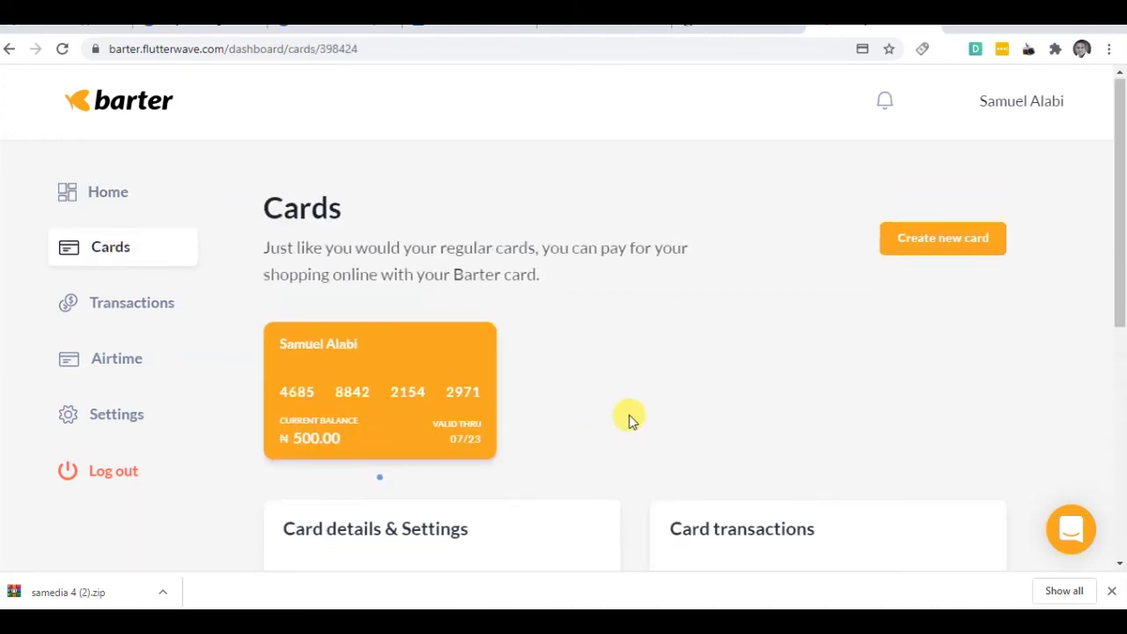
scroll("down", 3)
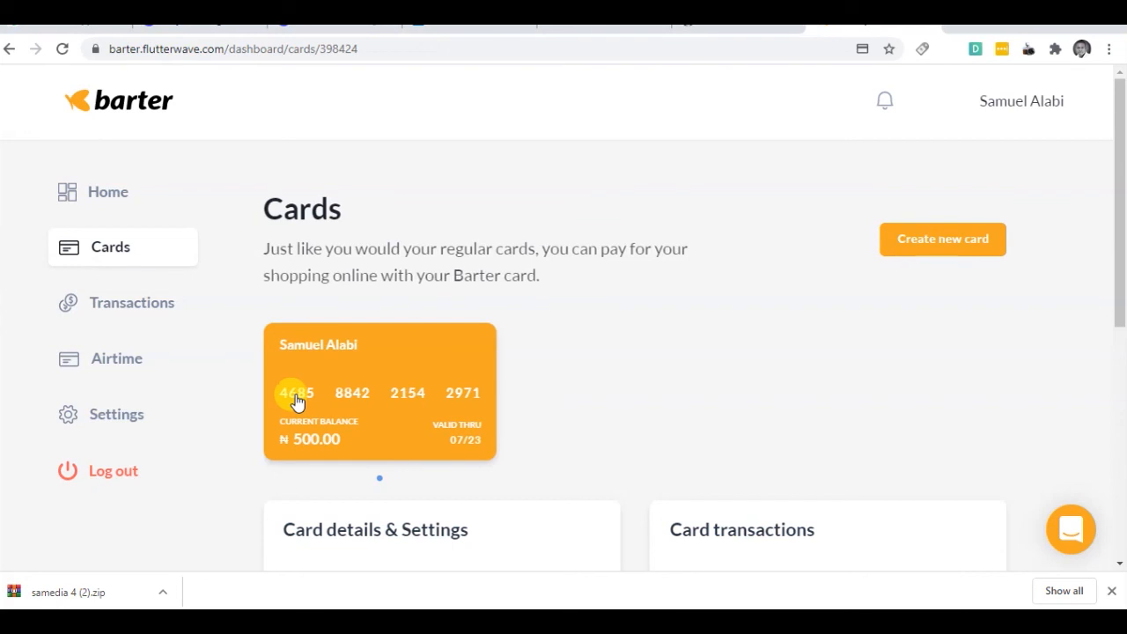
mouse_move(366, 448)
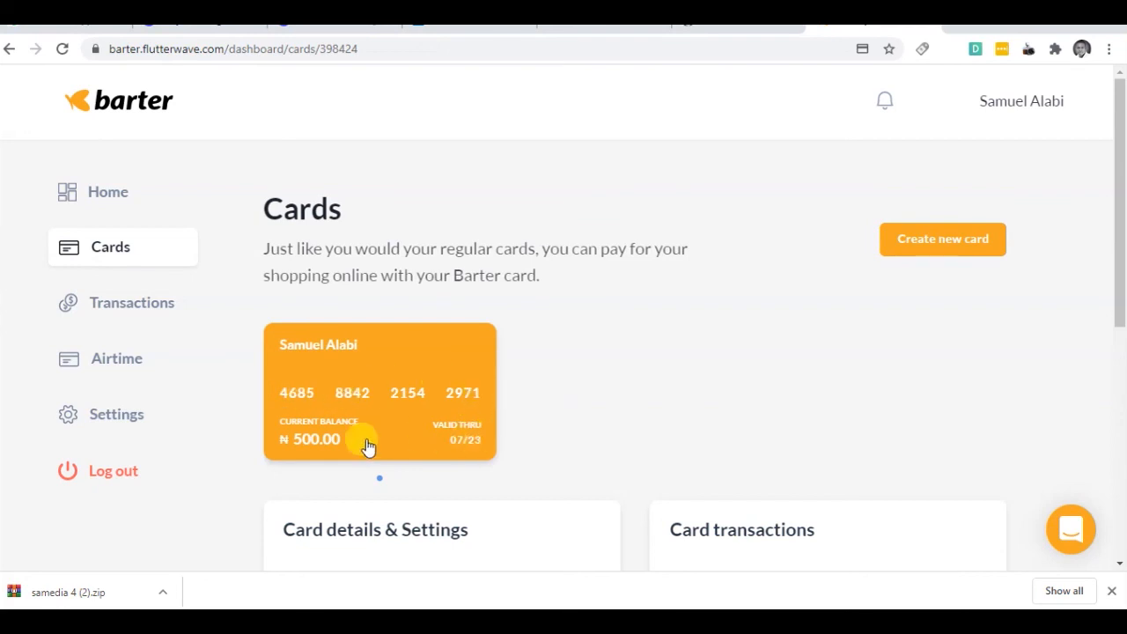
mouse_move(449, 431)
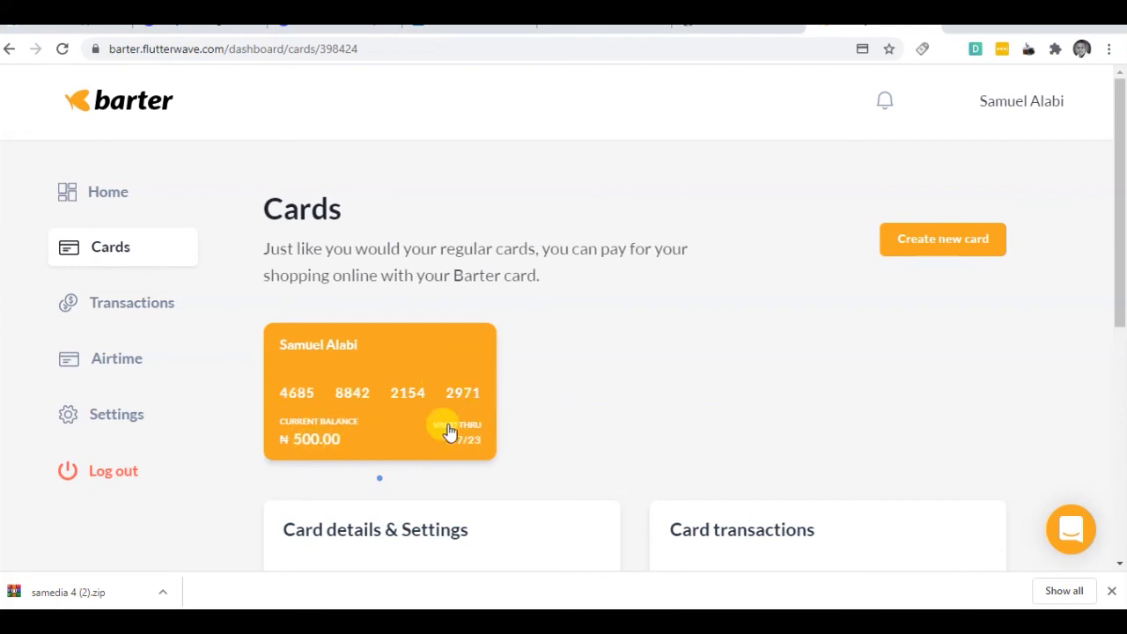
scroll("down", 3)
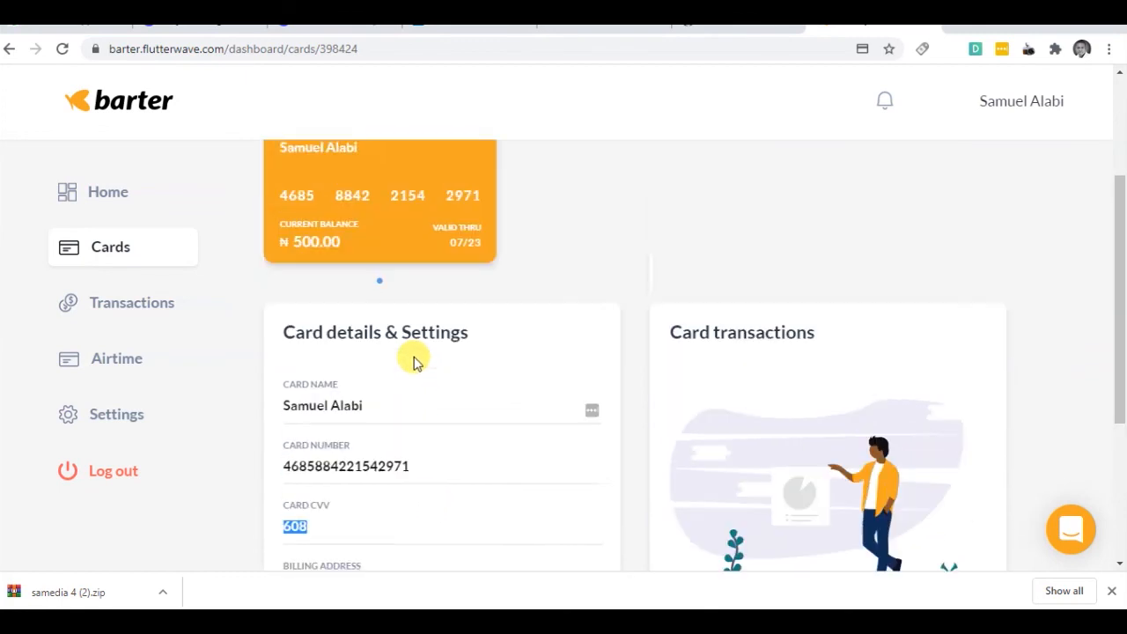
scroll("down", 3)
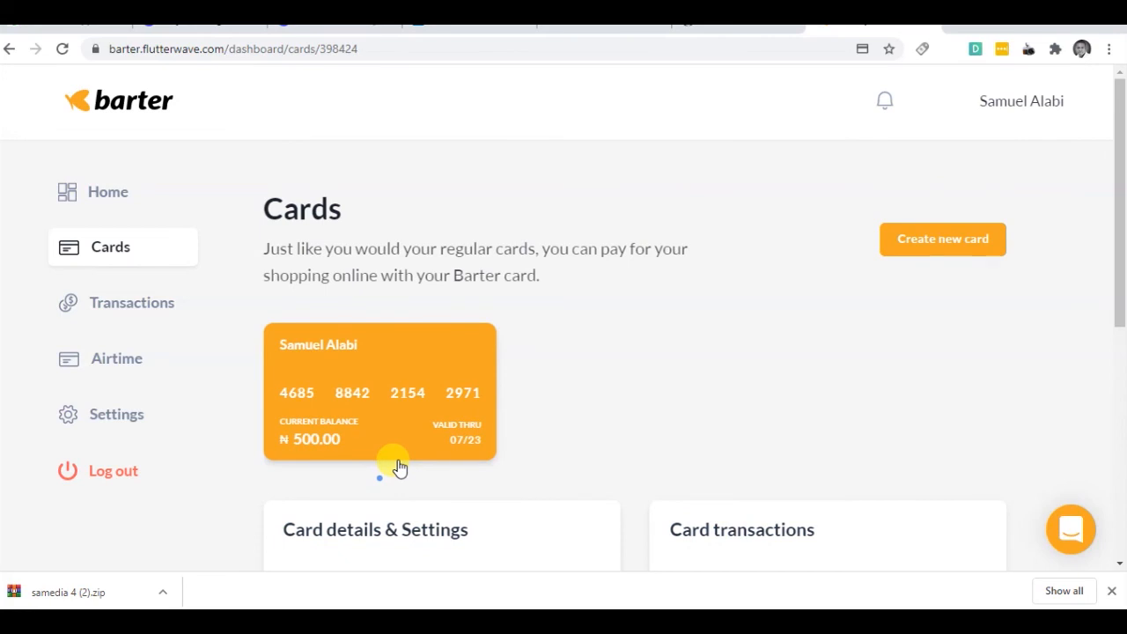
mouse_move(257, 349)
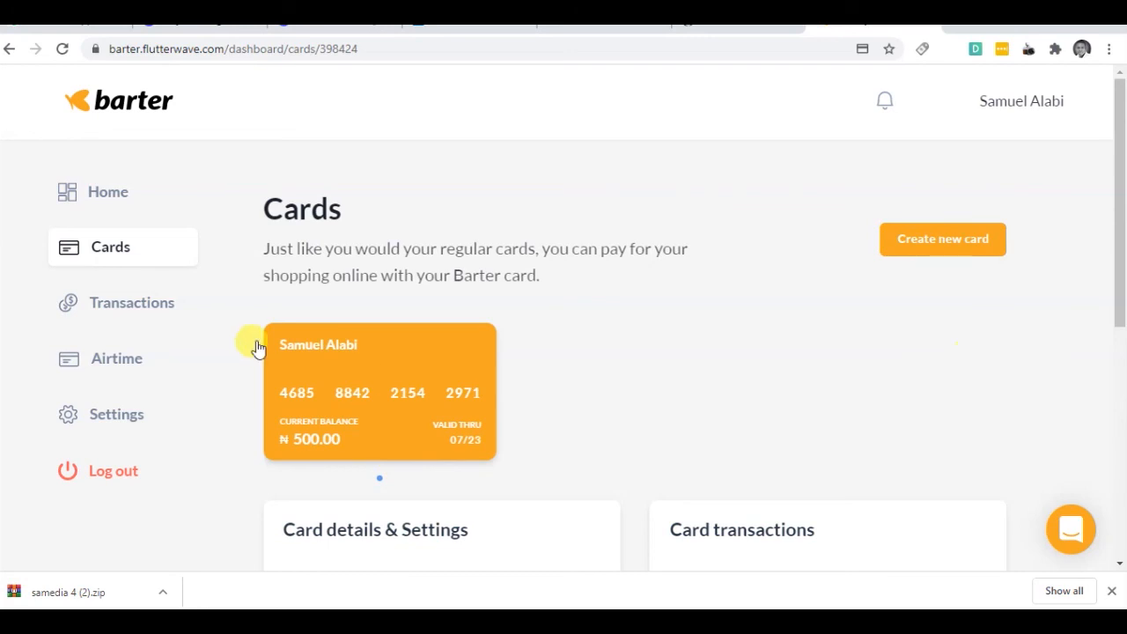
mouse_move(257, 344)
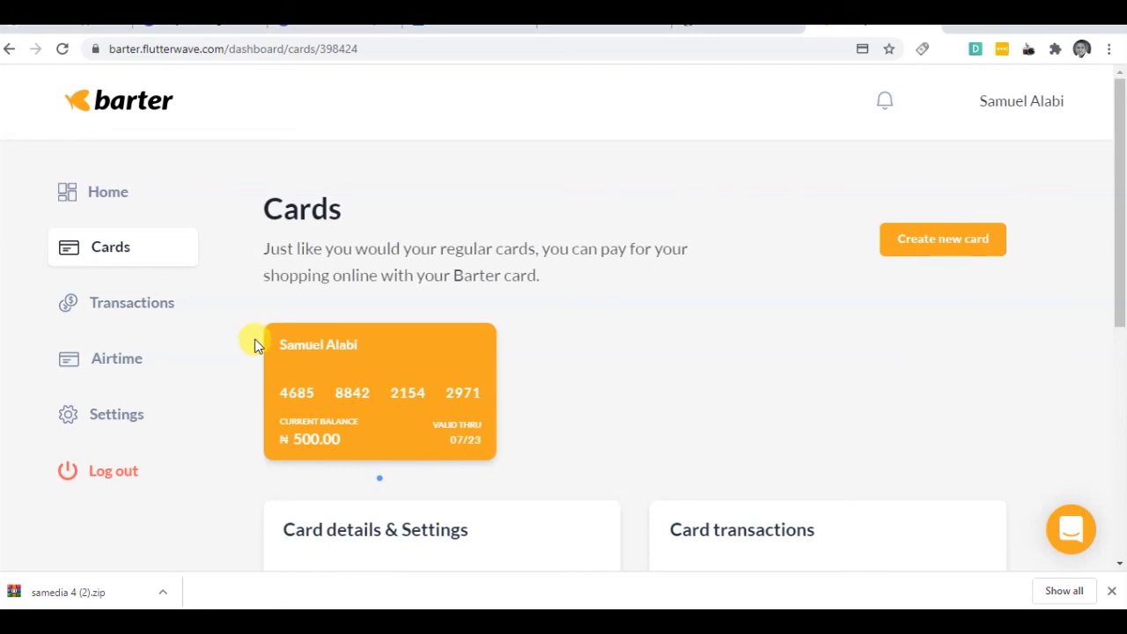
mouse_move(296, 396)
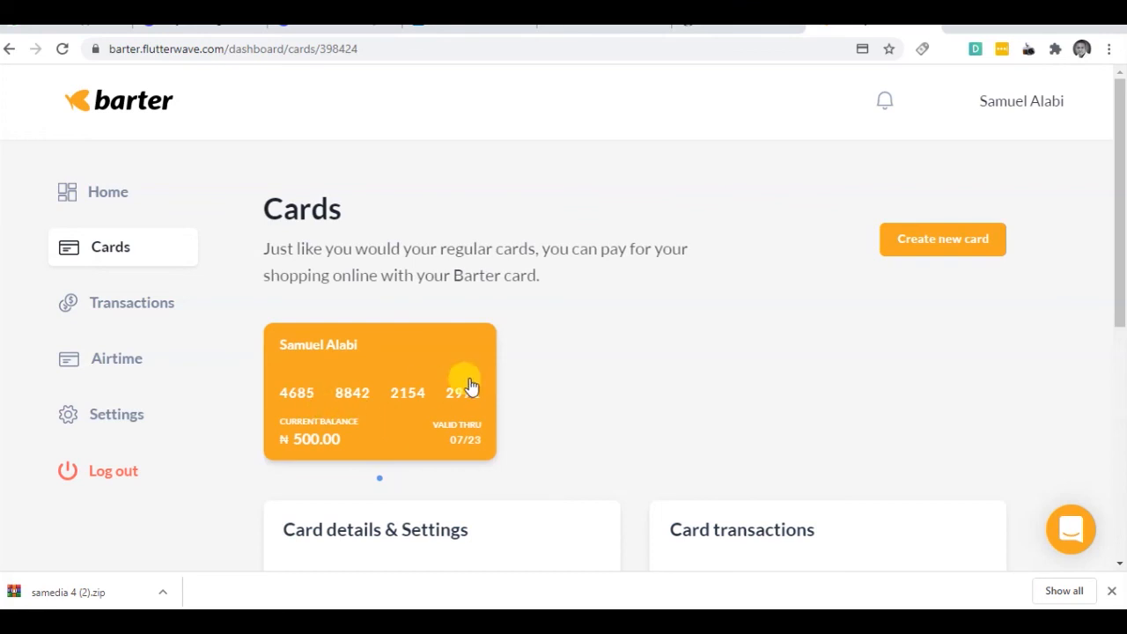
scroll("down", 3)
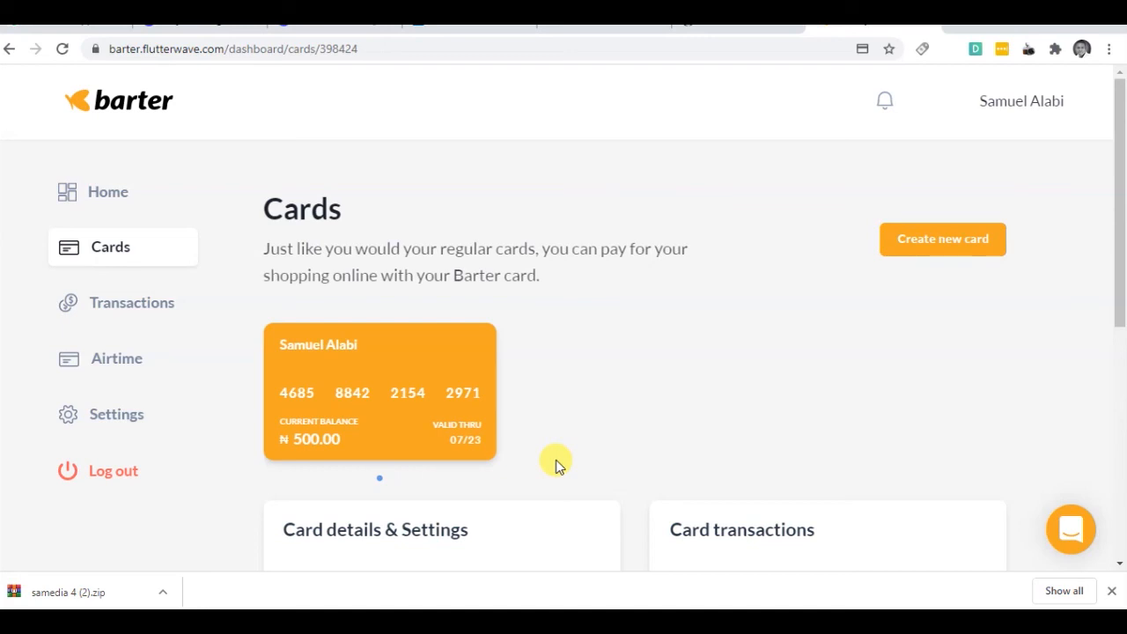
mouse_move(559, 461)
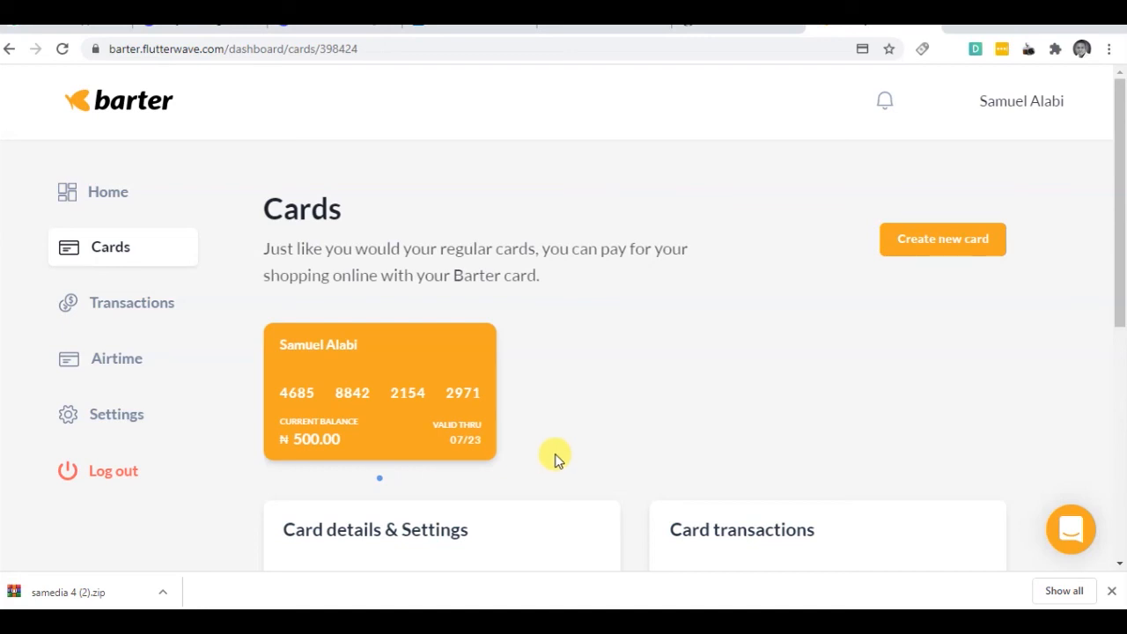
mouse_move(405, 403)
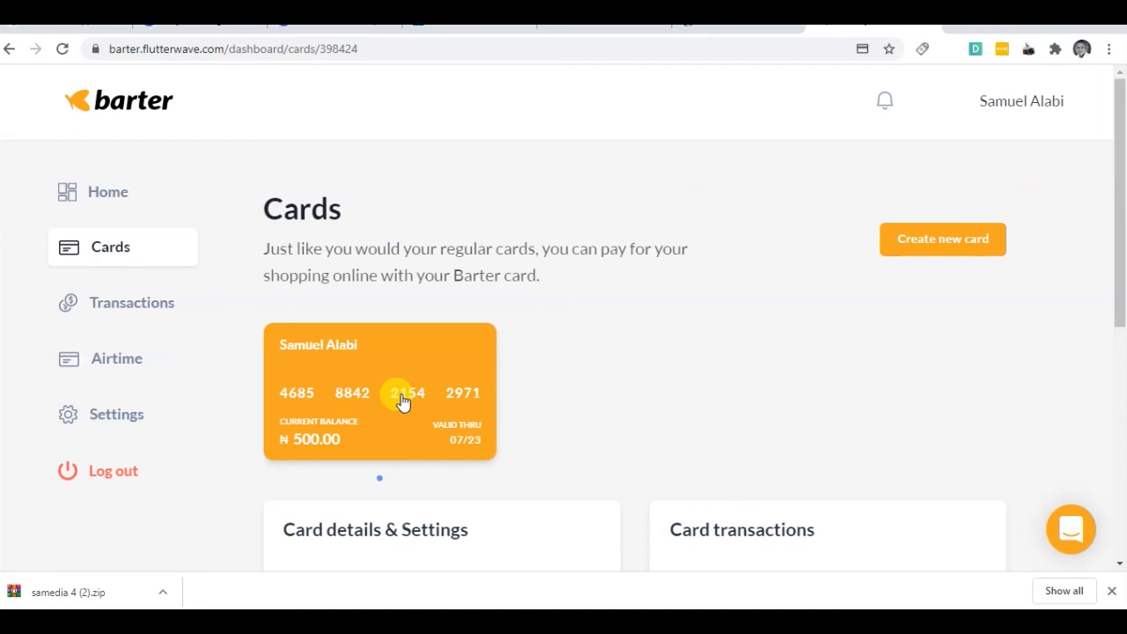
scroll("down", 3)
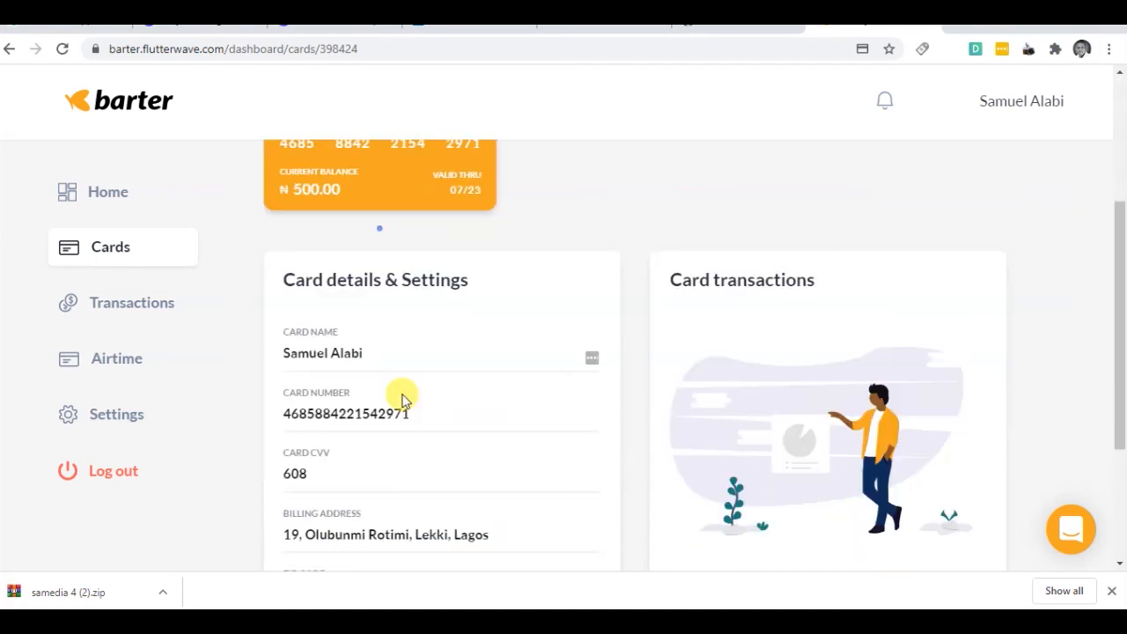
scroll("up", 3)
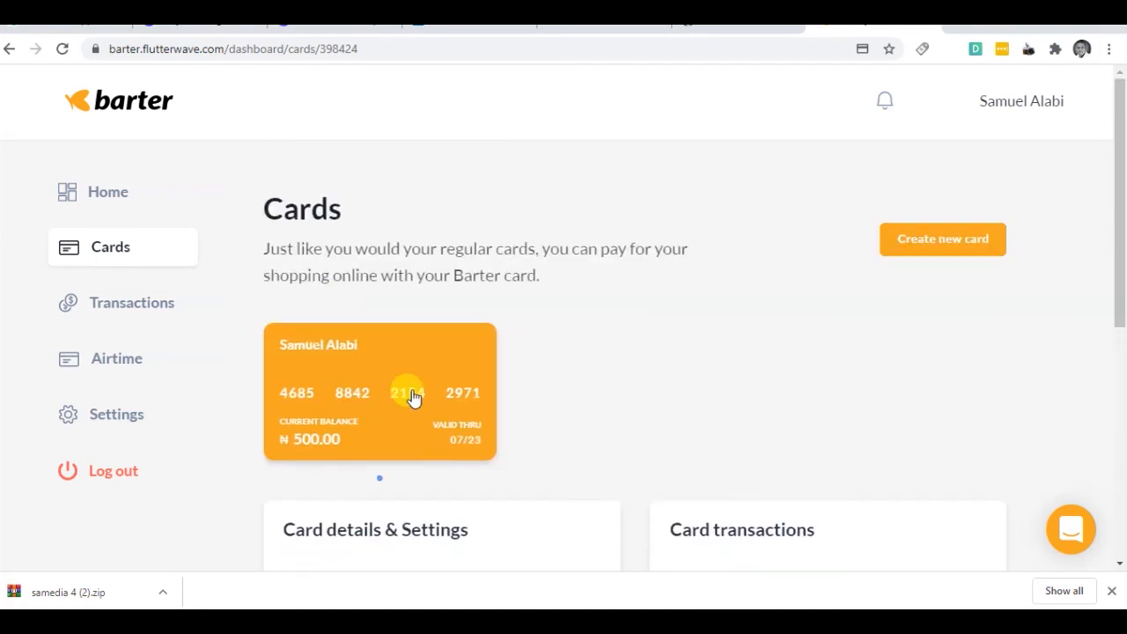